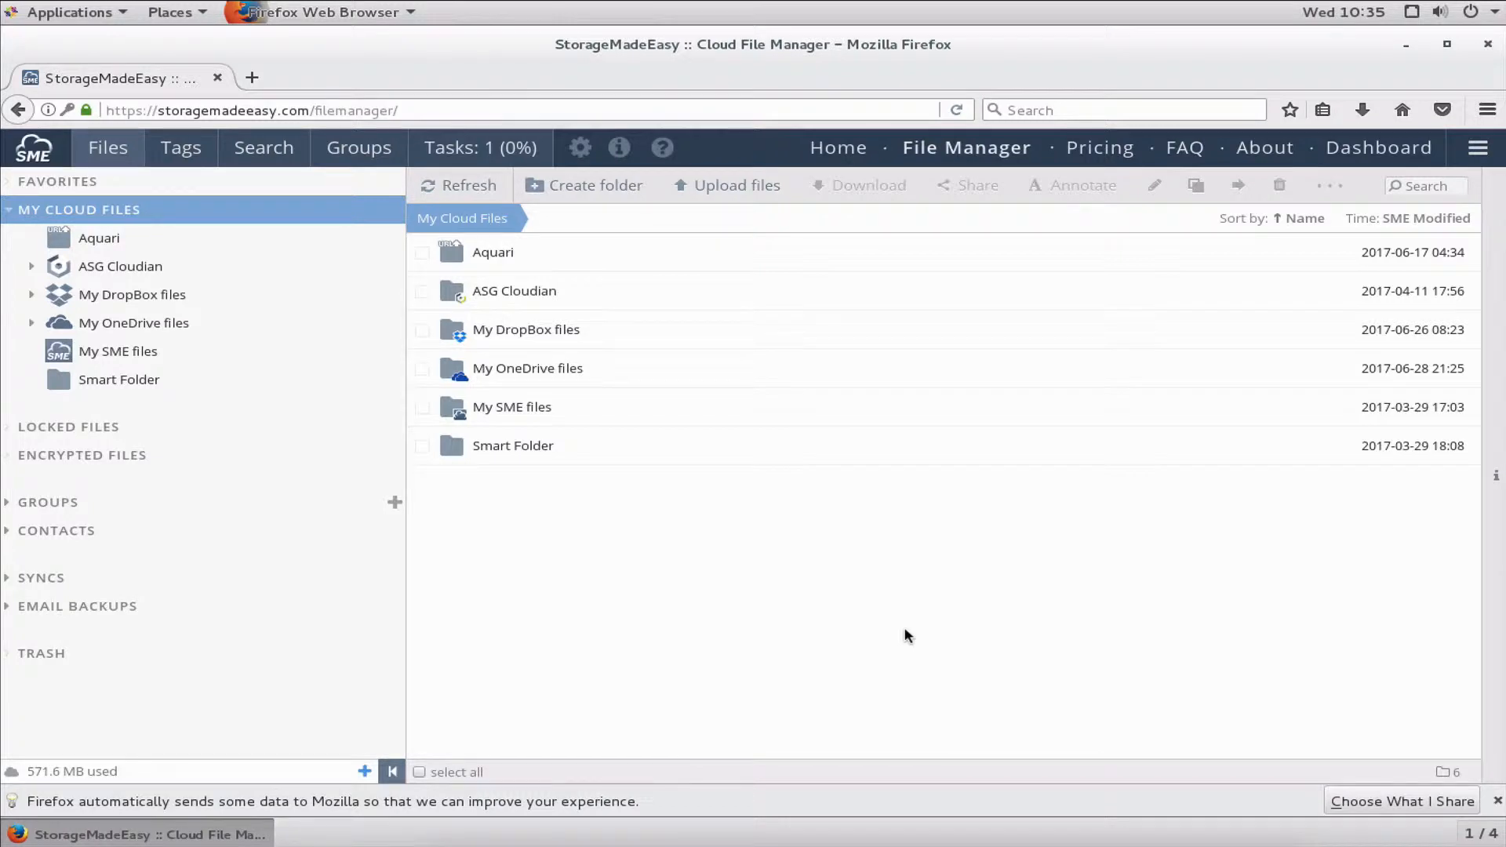
mouse_move(595, 269)
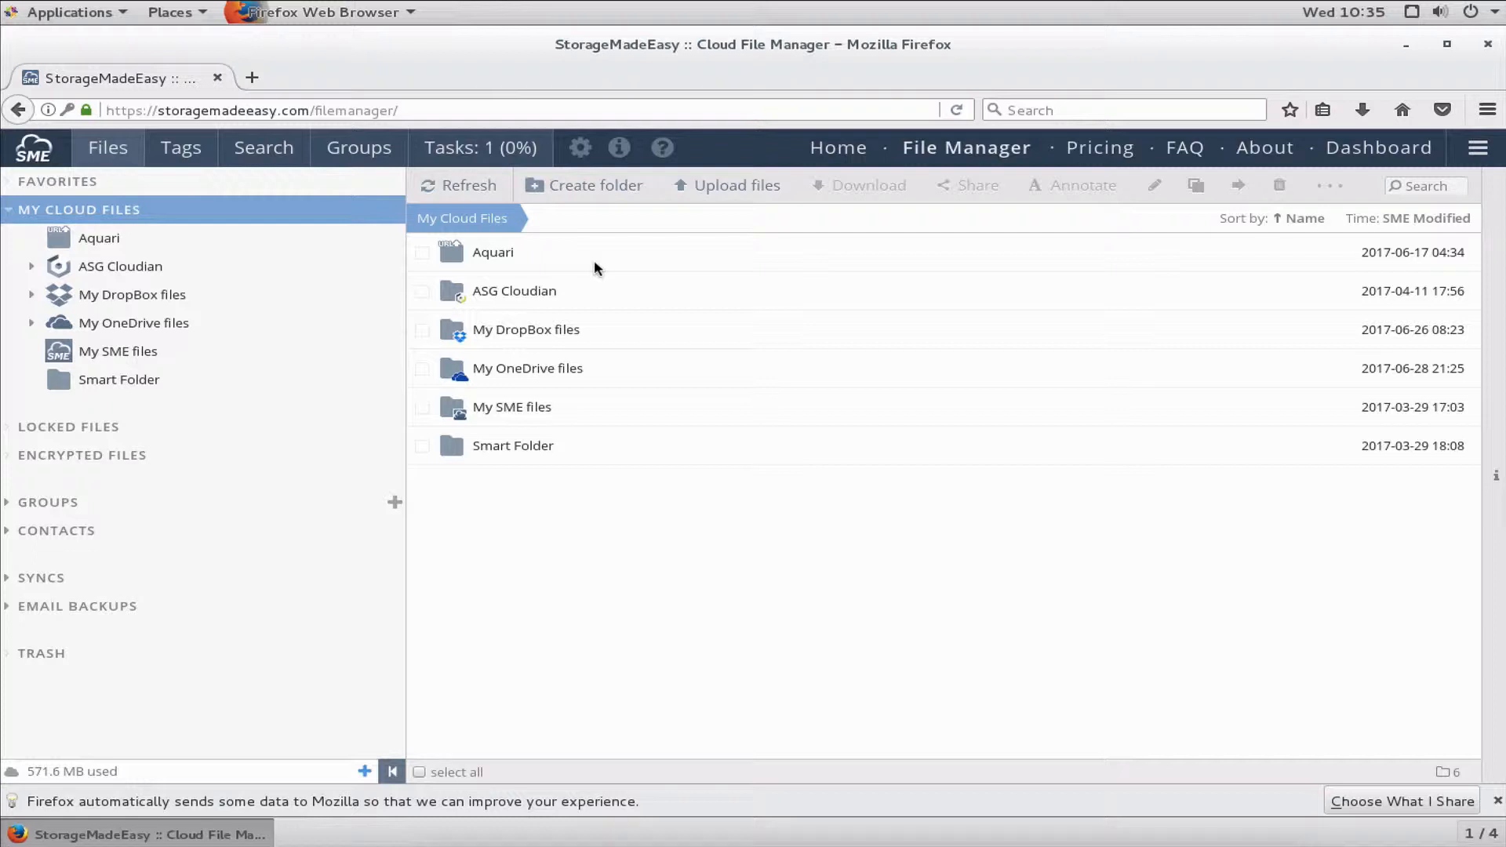
mouse_move(604, 448)
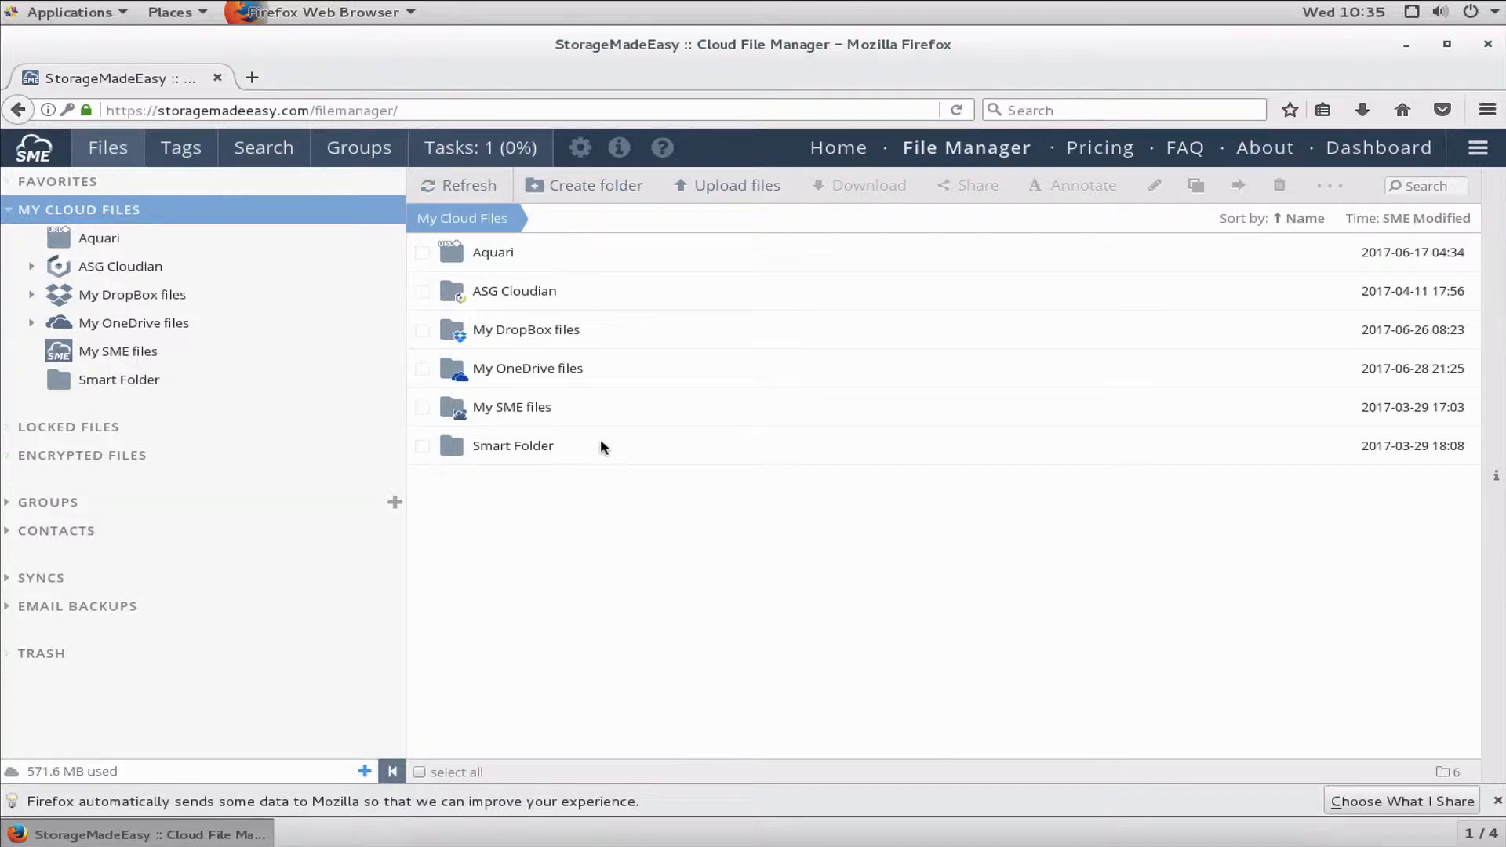
mouse_move(610, 448)
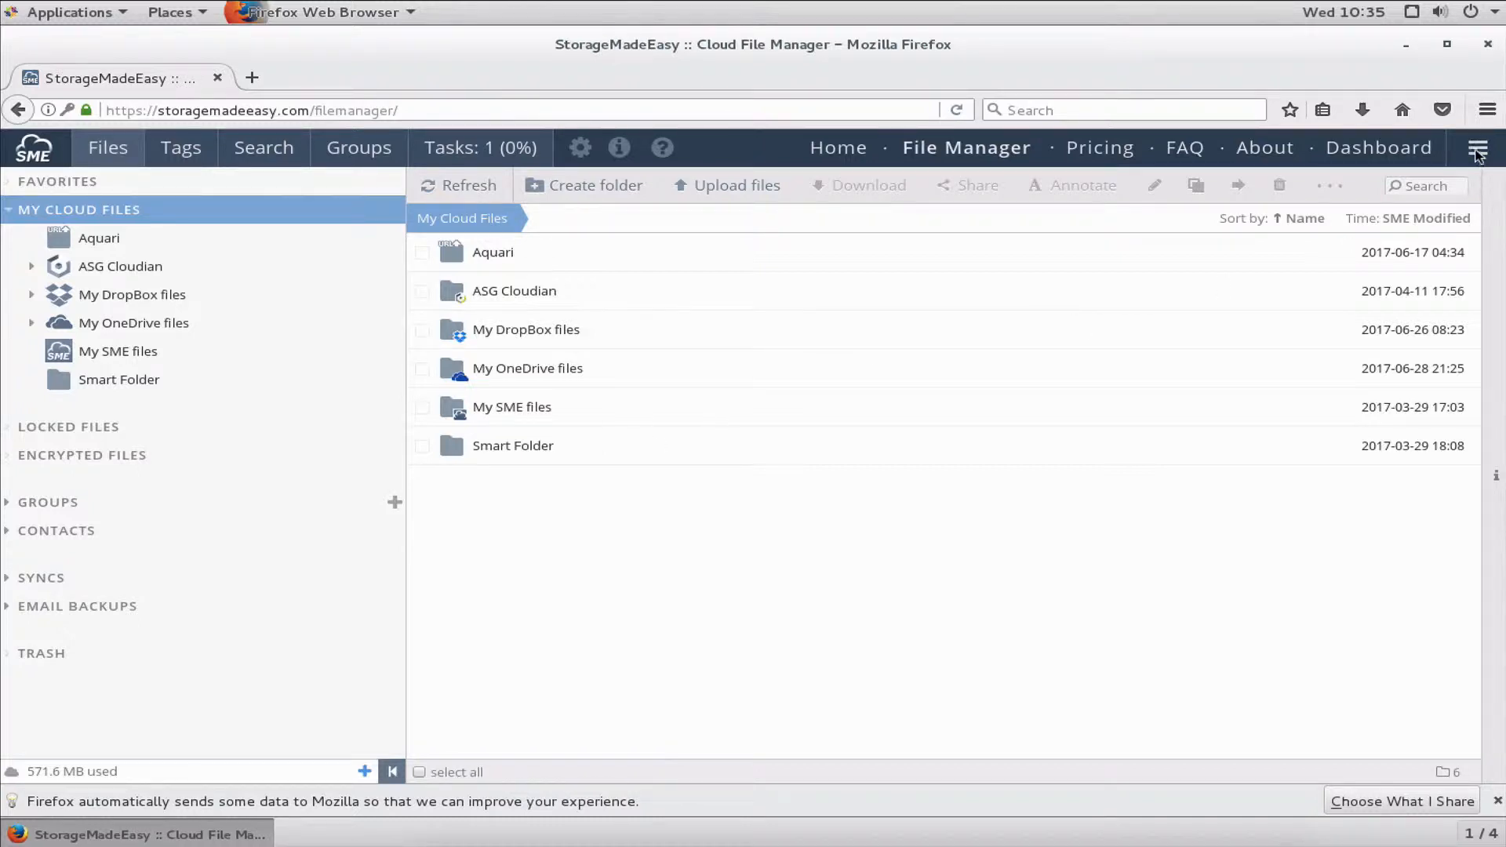
mouse_move(1480, 149)
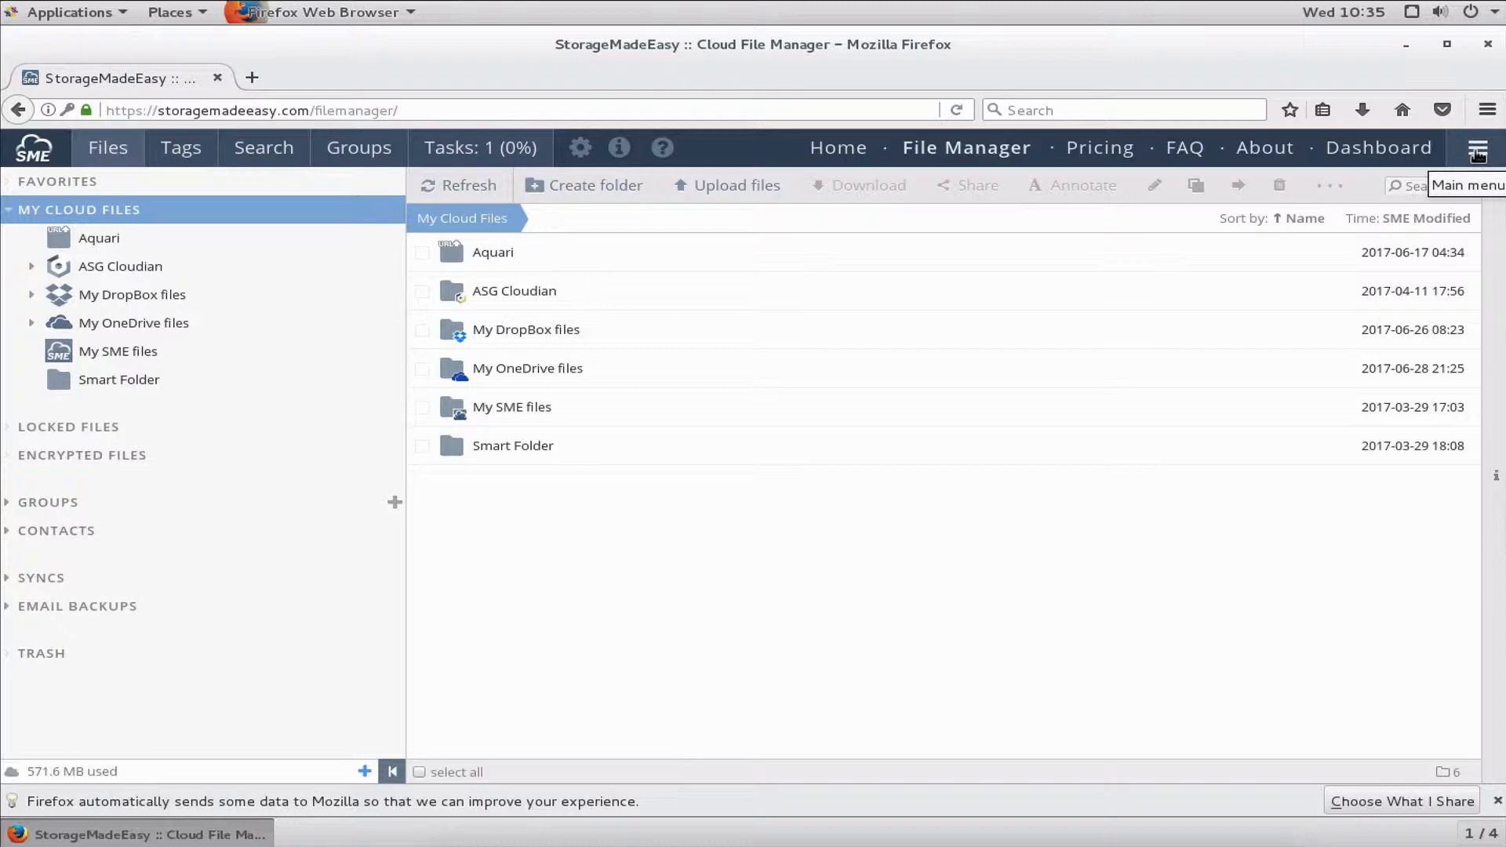
- Go to My Cloud Apps from the main menu and scroll to Linux Pro Cloud Tools
left_click(1479, 148)
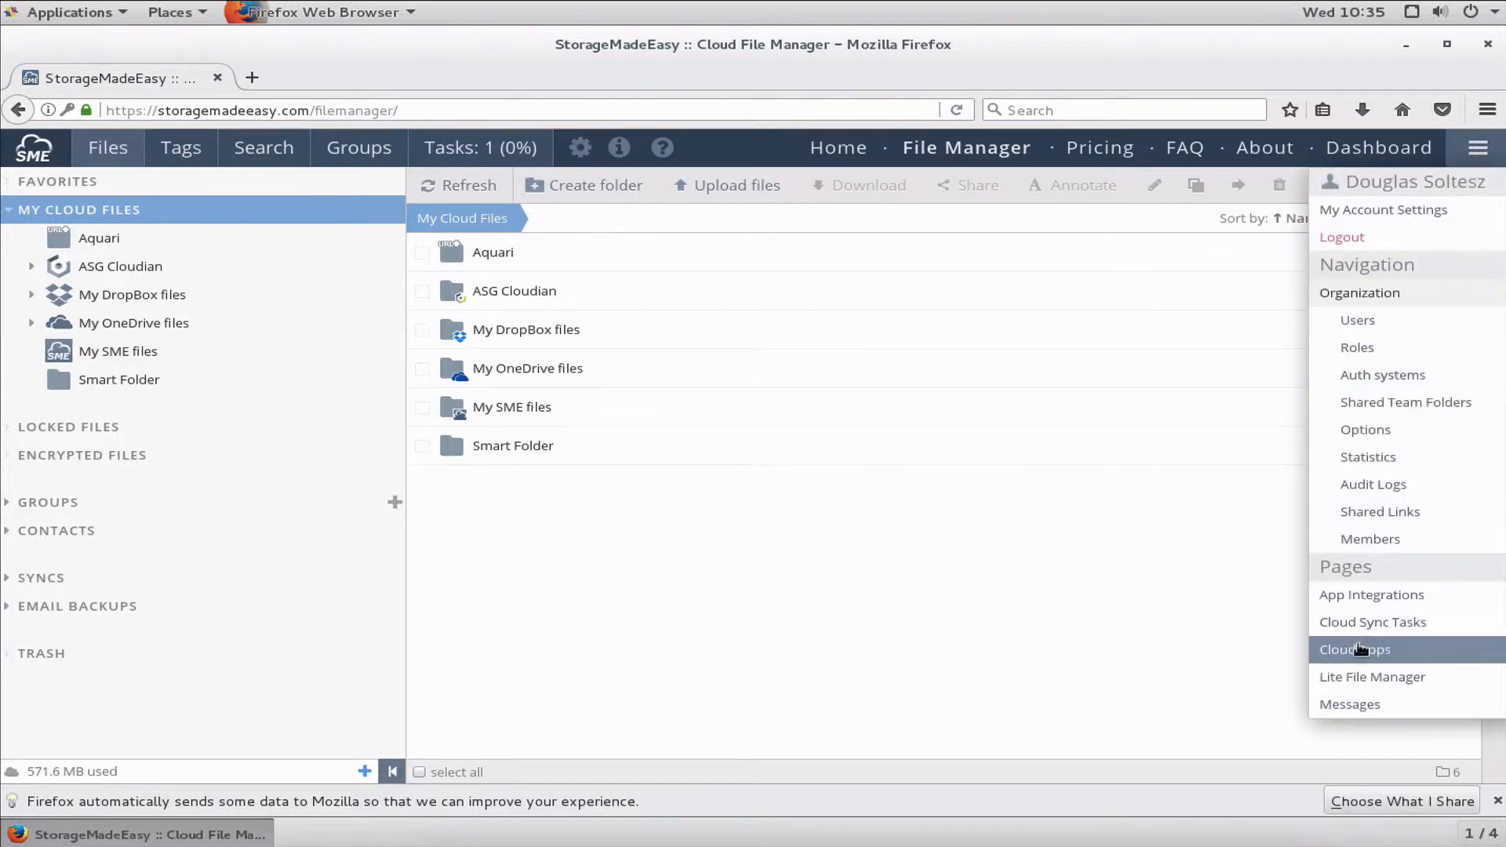
left_click(1354, 650)
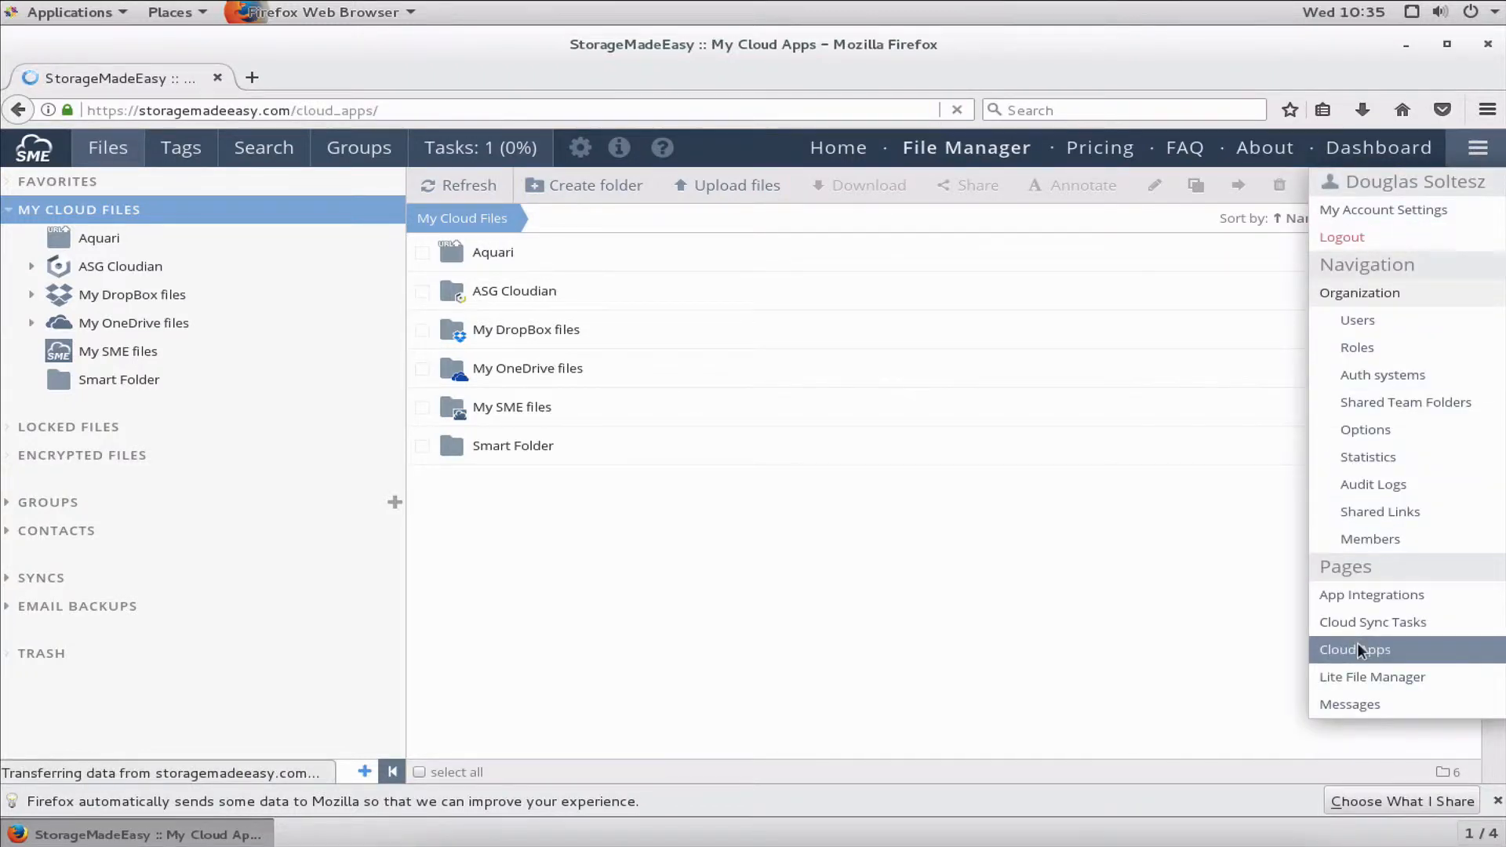
left_click(1354, 650)
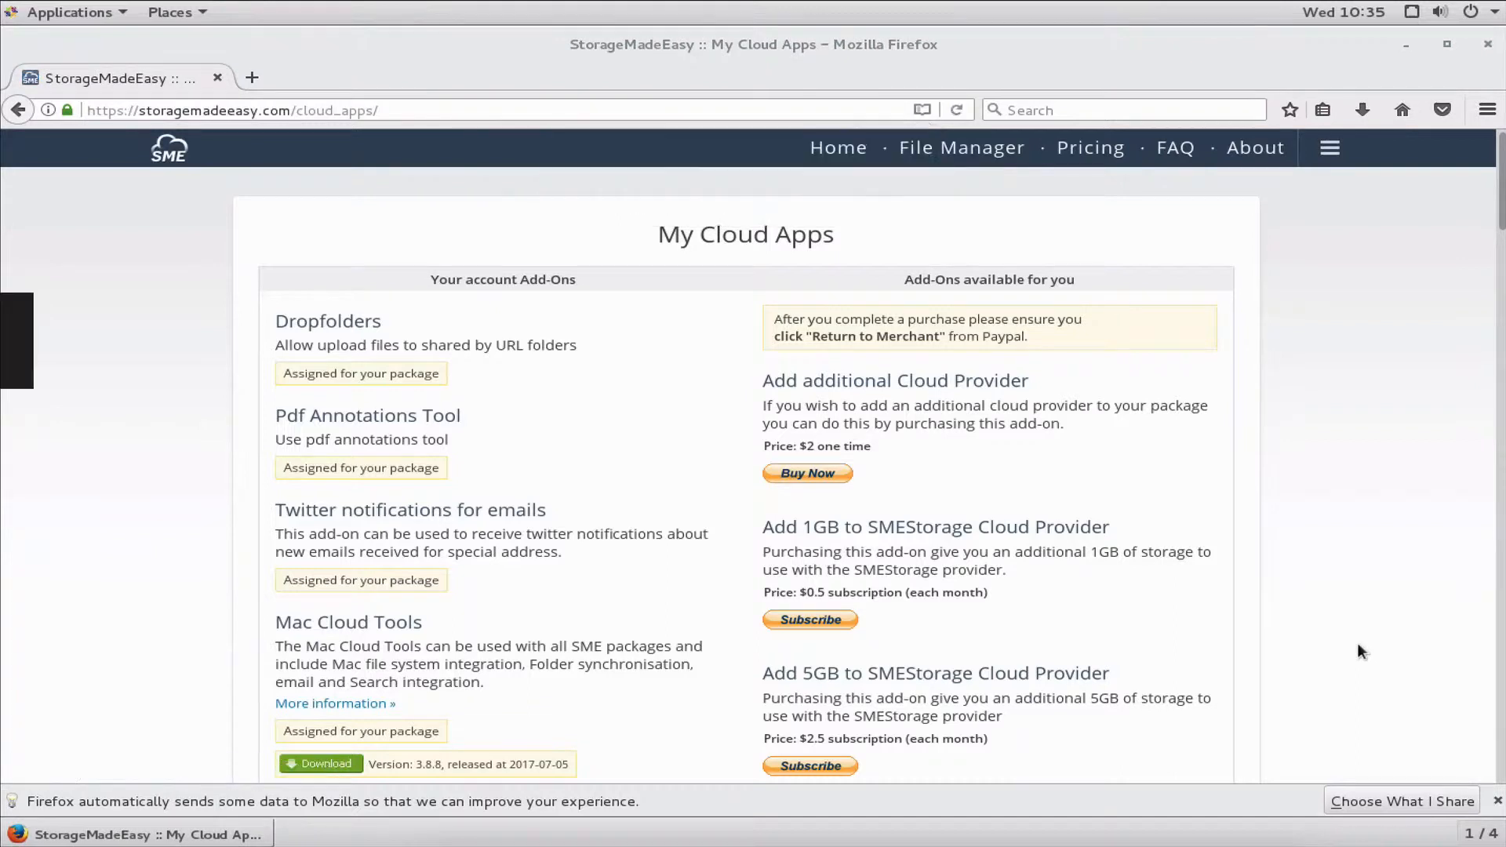
mouse_move(572, 381)
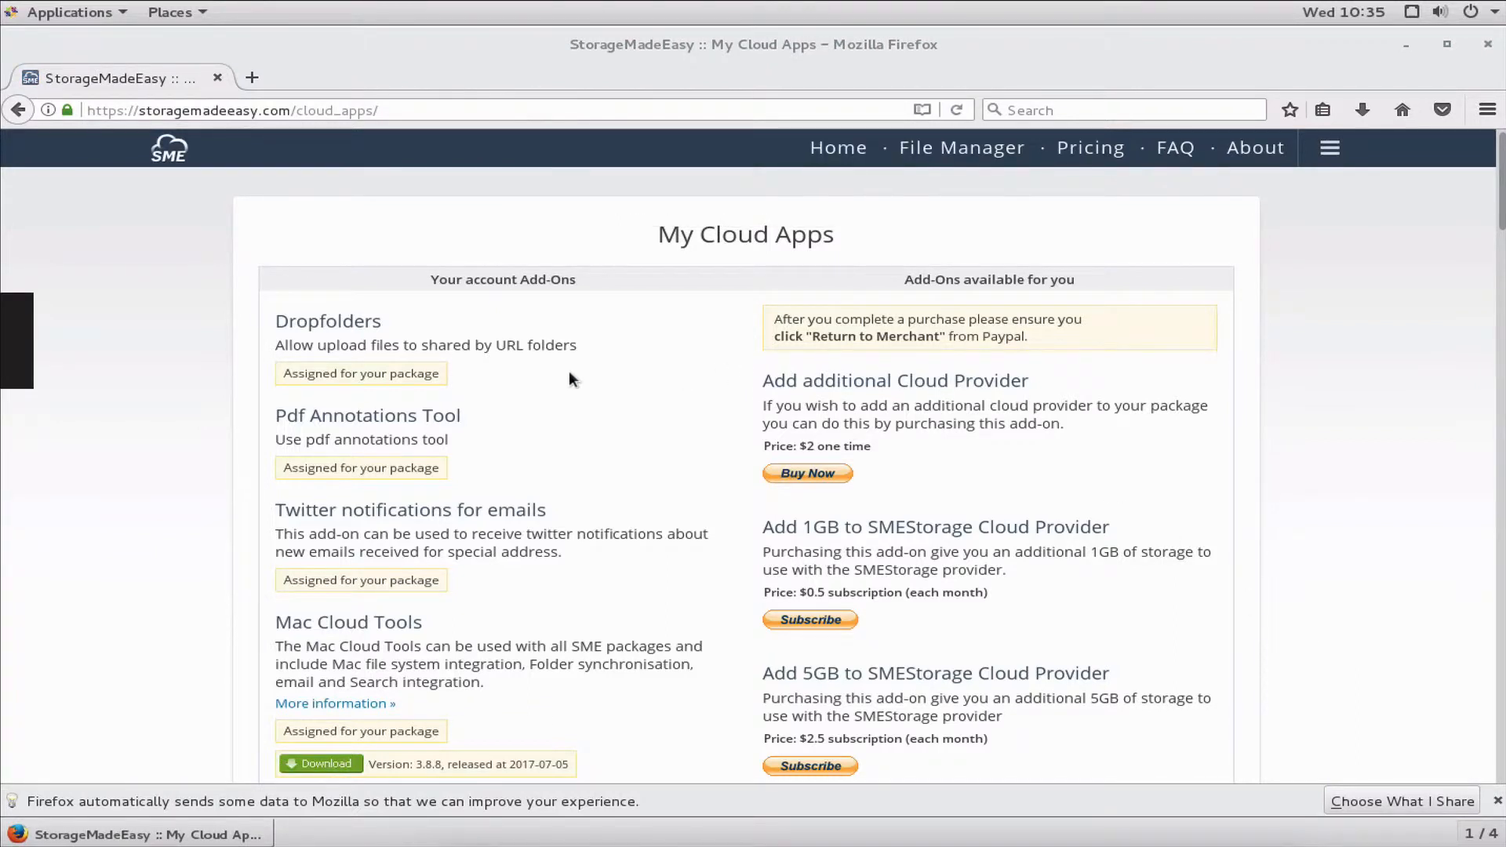
scroll("down", 3)
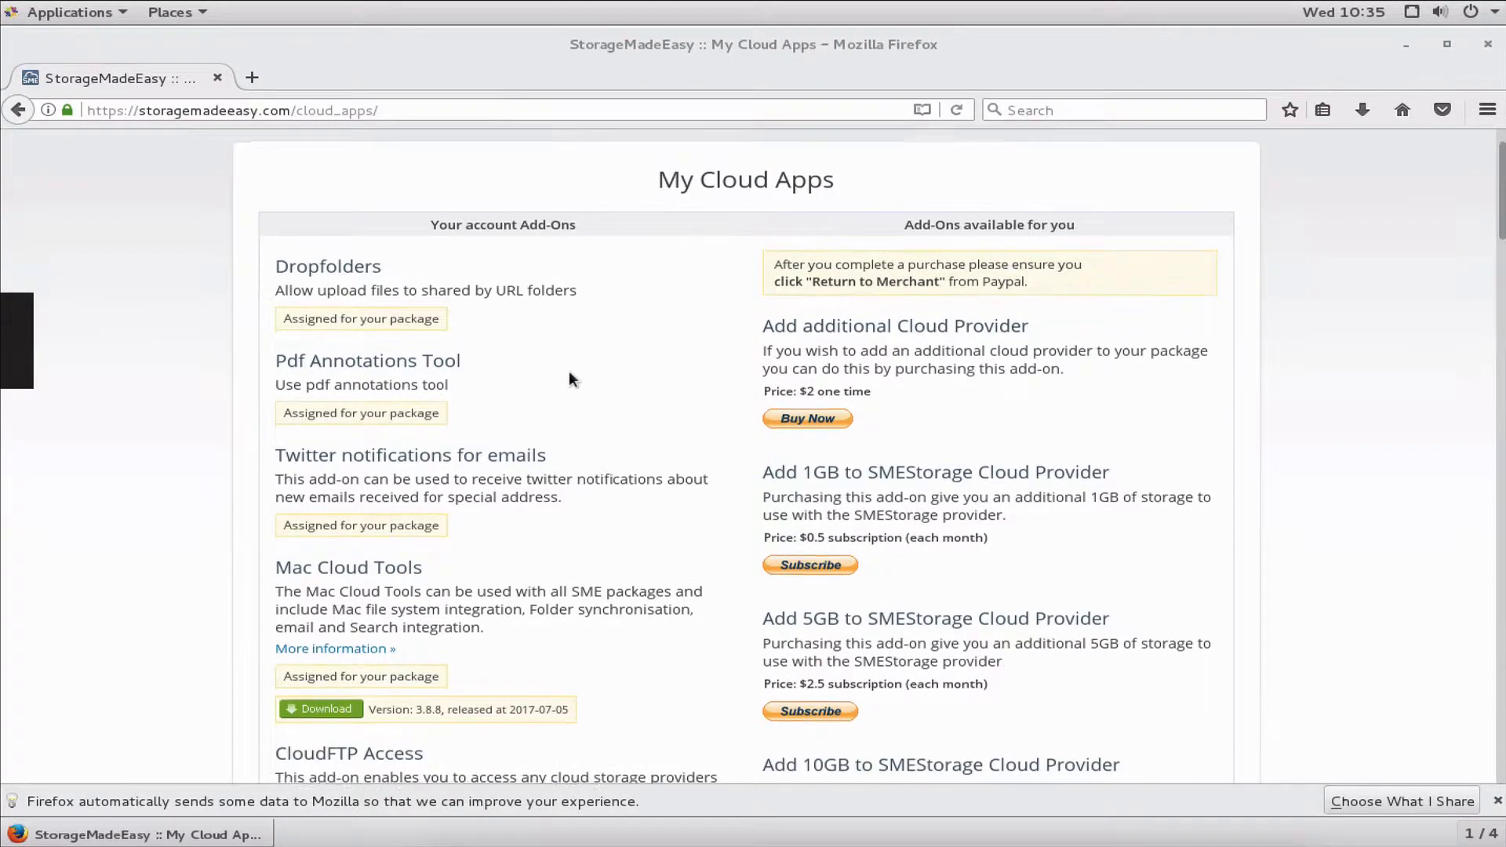
scroll("down", 3)
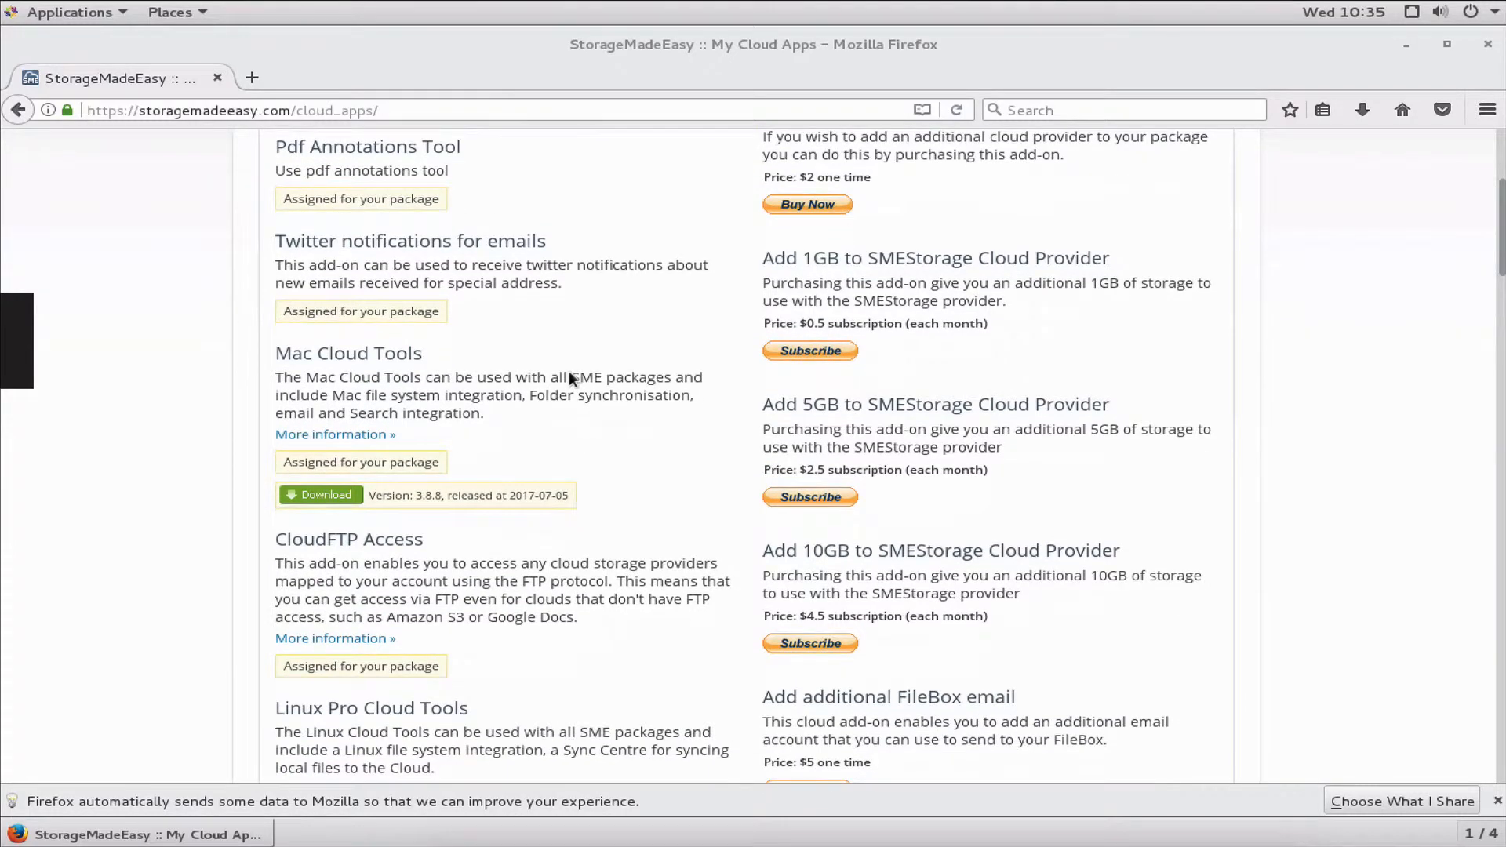
scroll("down", 3)
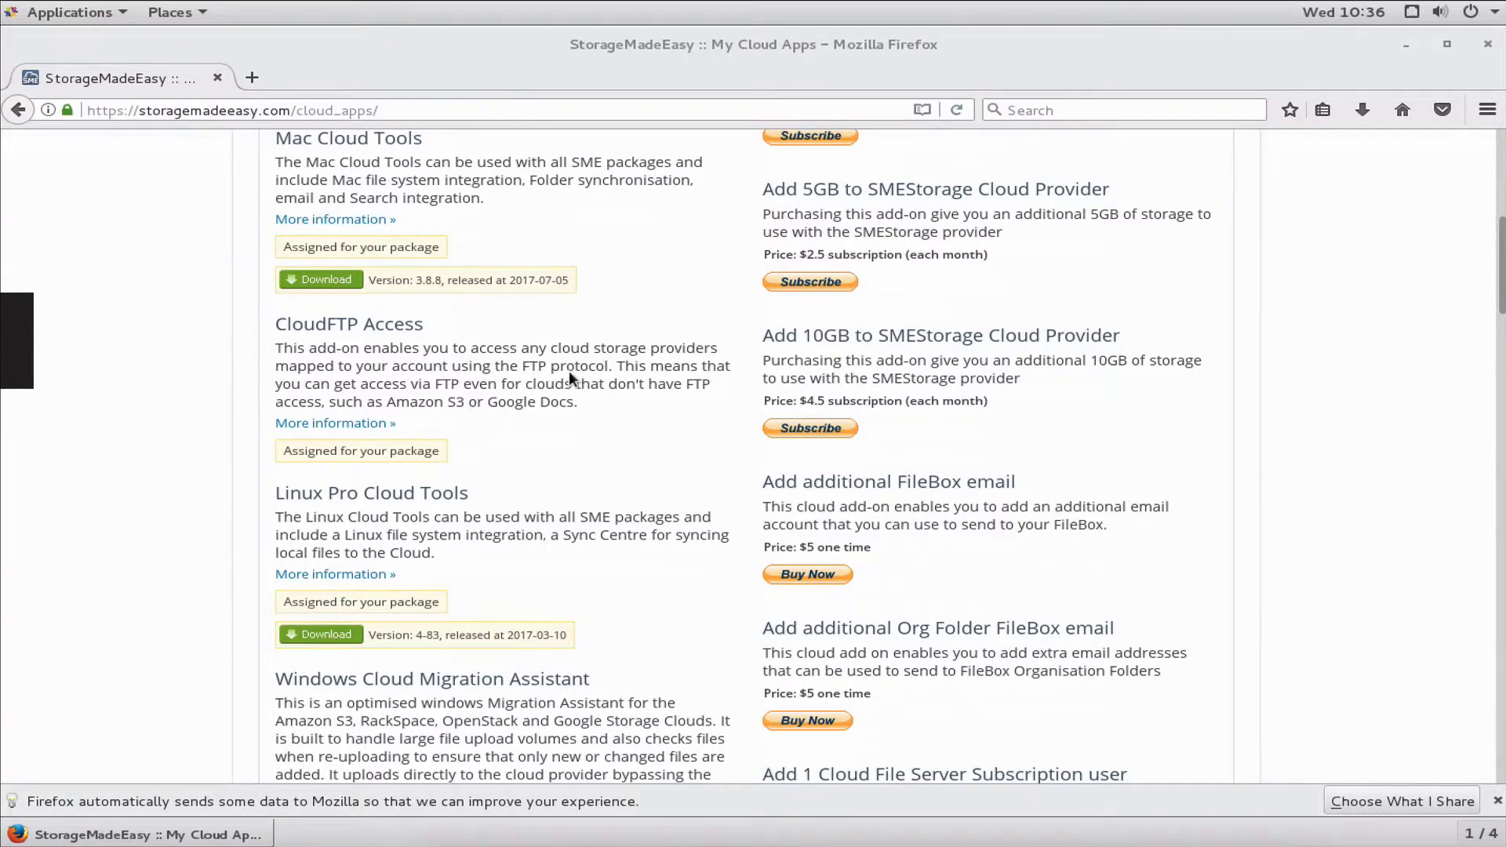
mouse_move(321, 635)
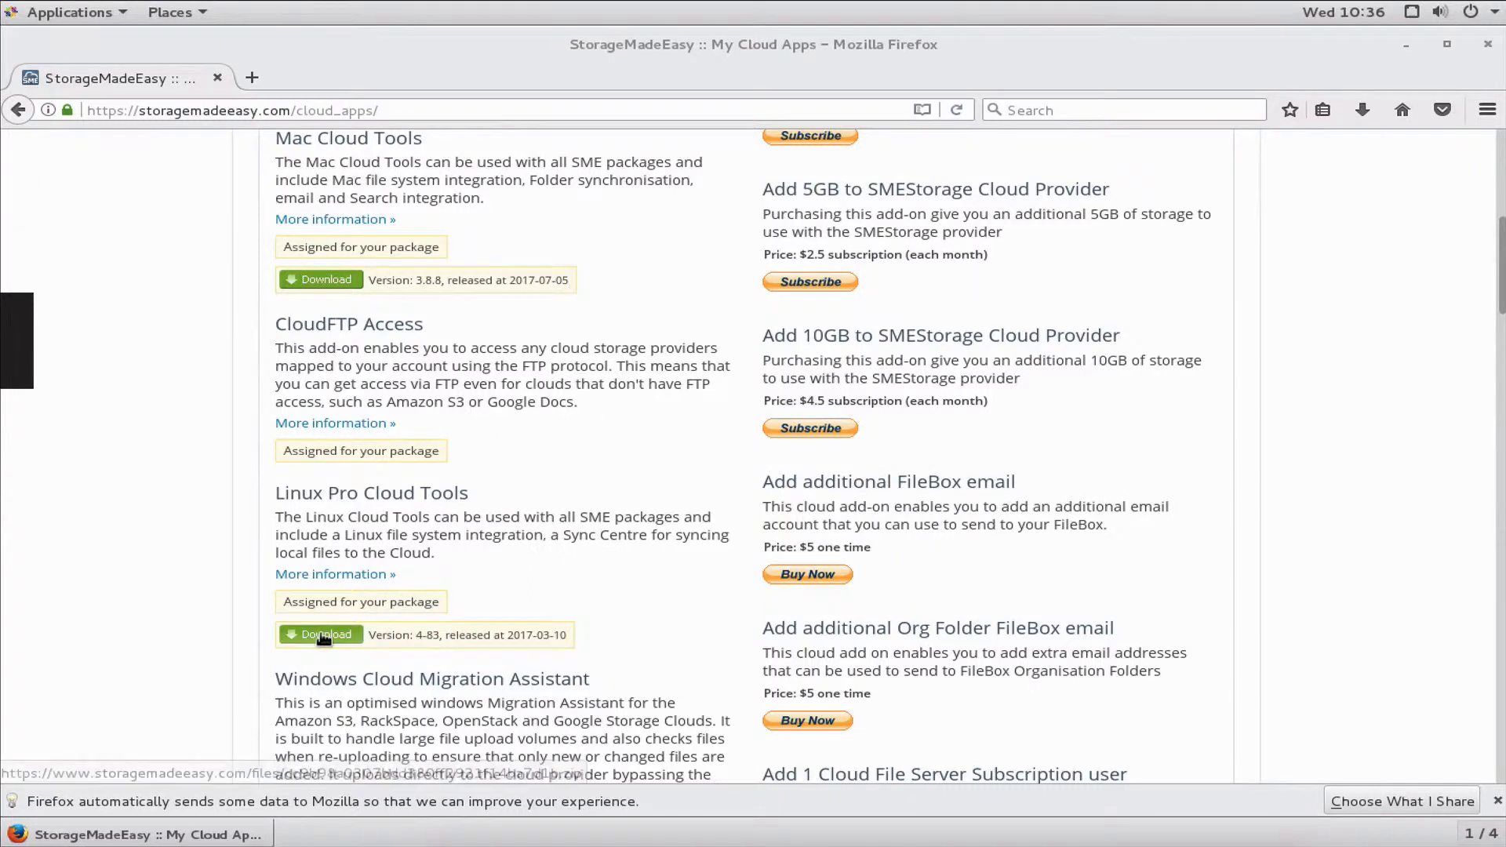
- Download the Linux Pro Cloud Tools zip (LinuxTools_4.8.3_Pro.zip)
left_click(320, 635)
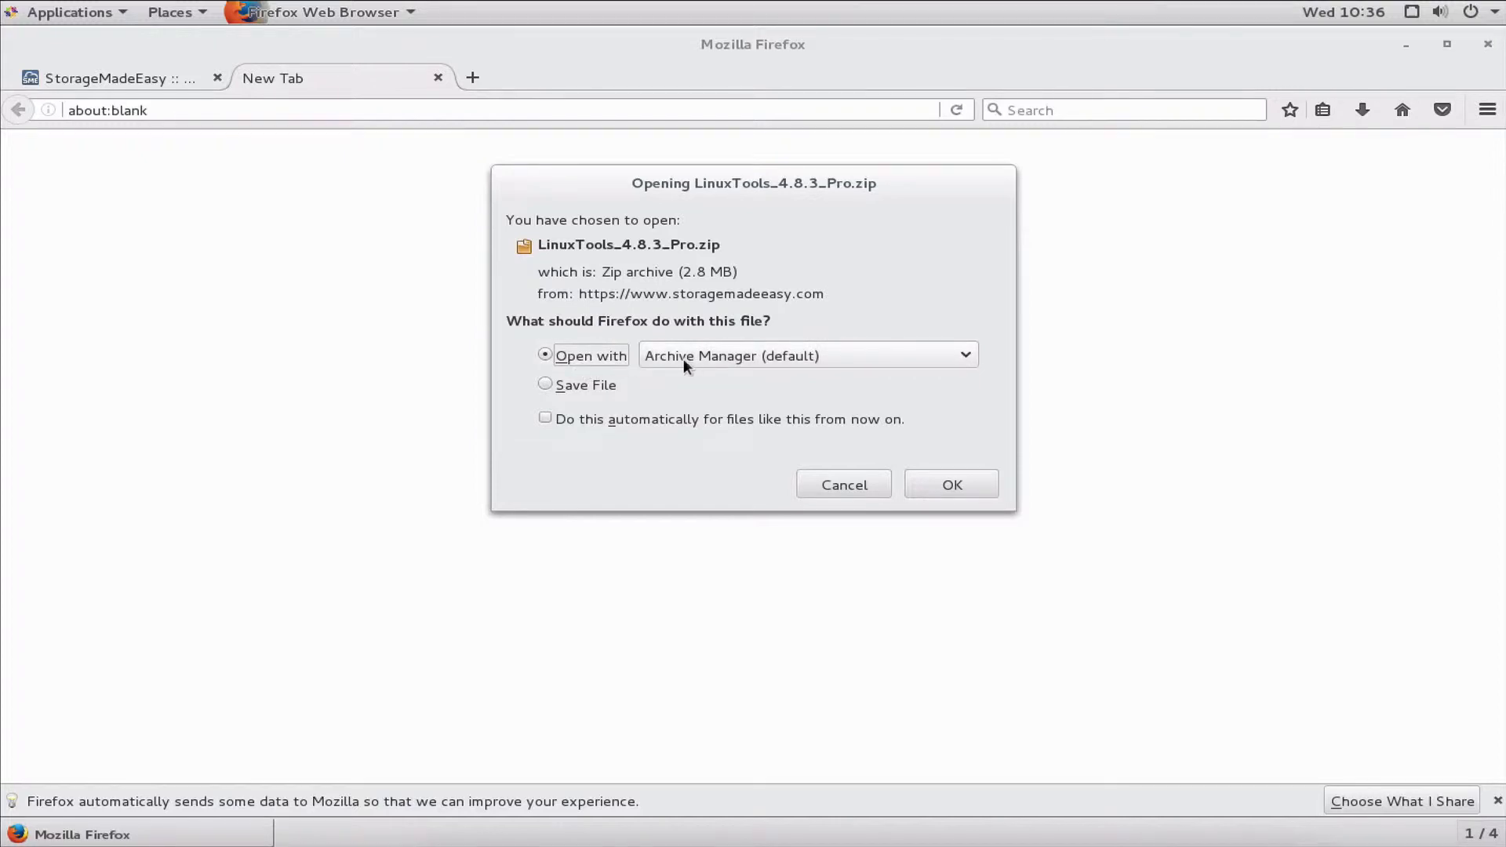
mouse_move(951, 492)
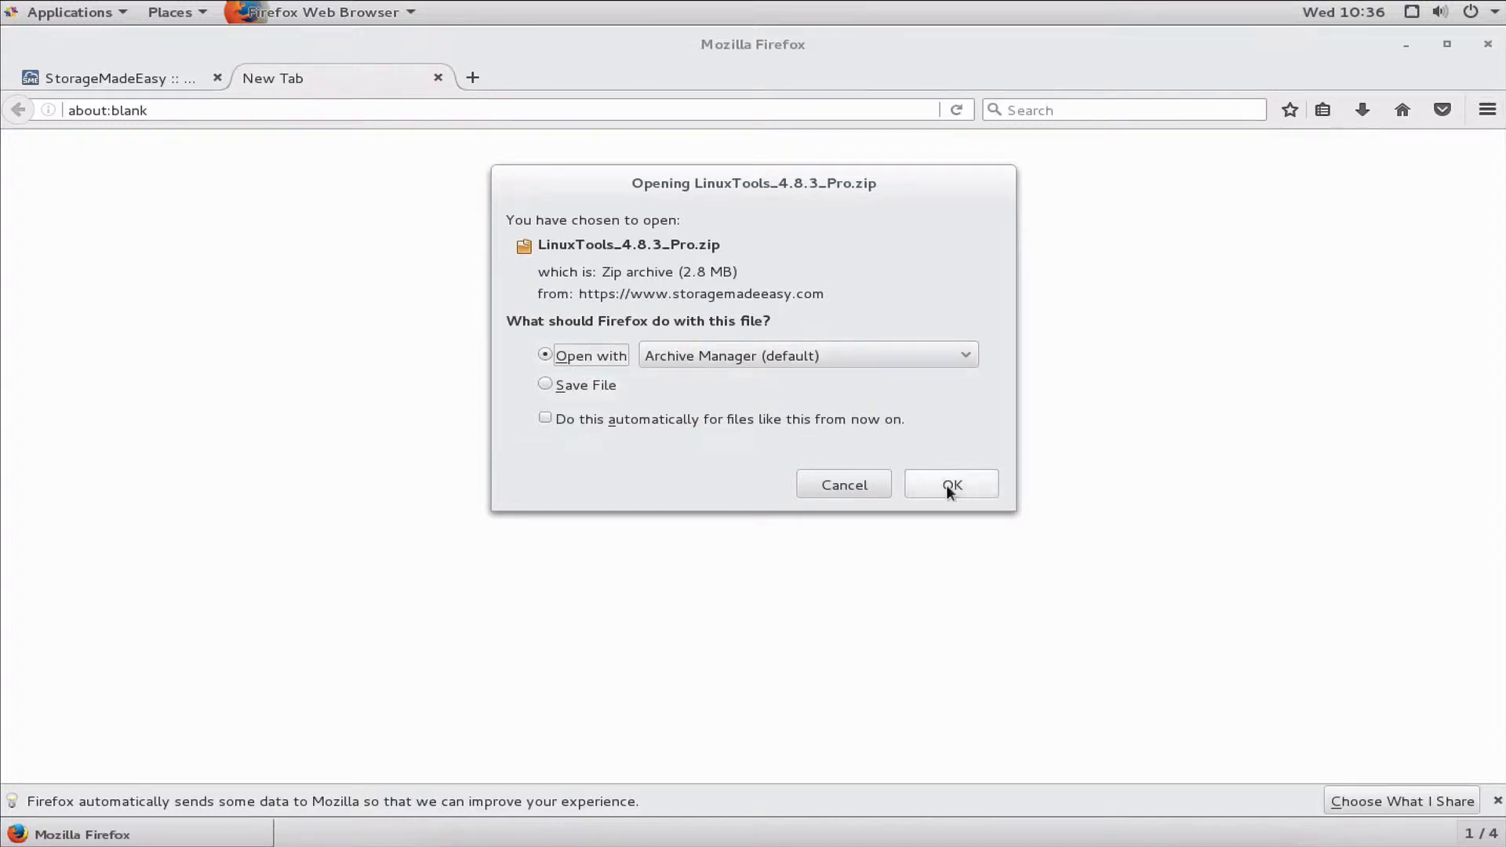
- Extract LinuxTools_4.8.3_Pro.zip into Downloads with Archive Manager and show the files
left_click(950, 483)
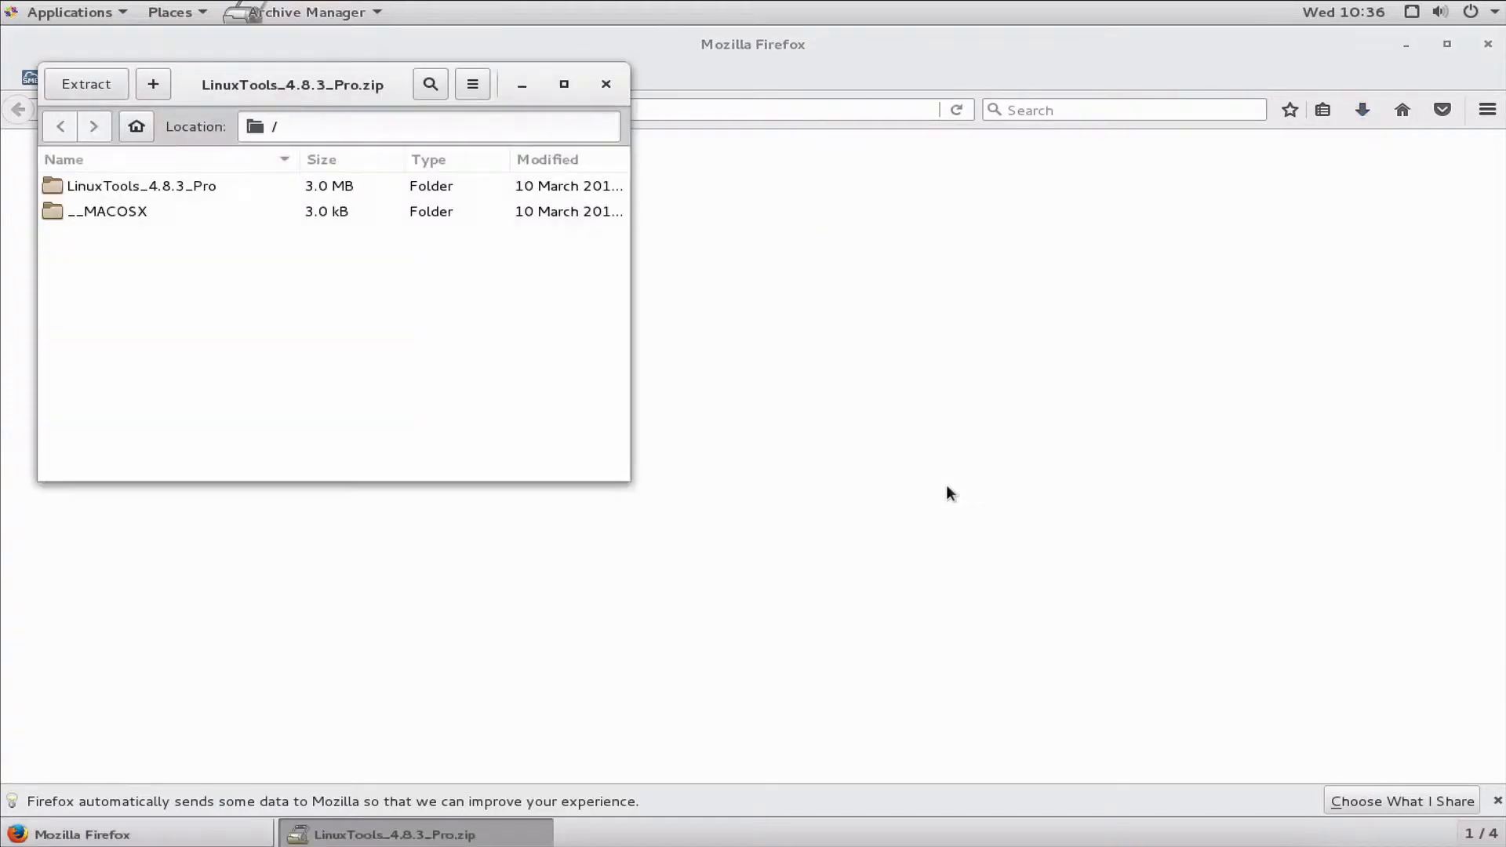
mouse_move(125, 258)
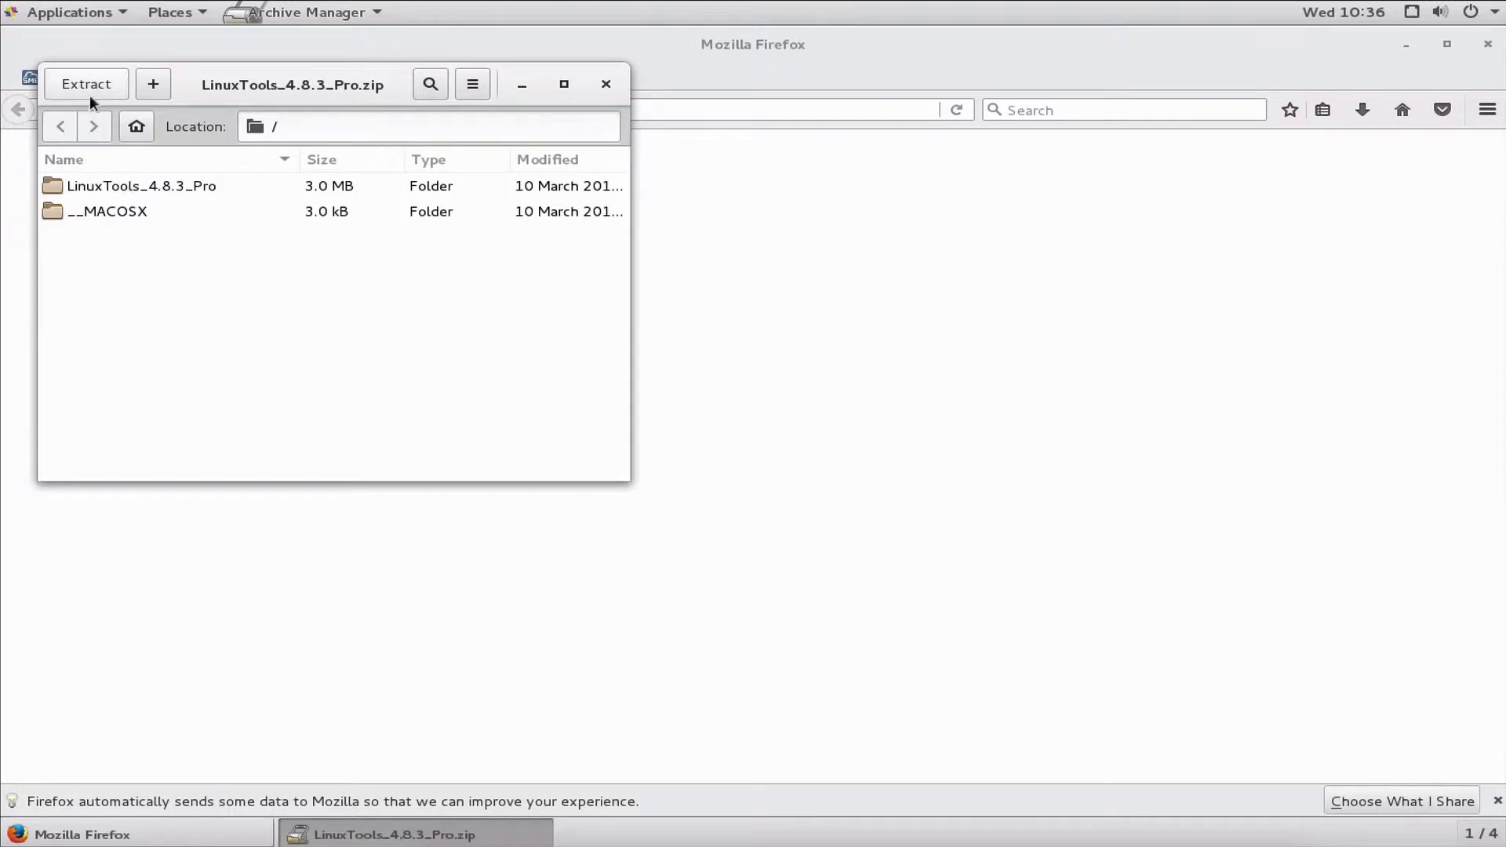
left_click(86, 84)
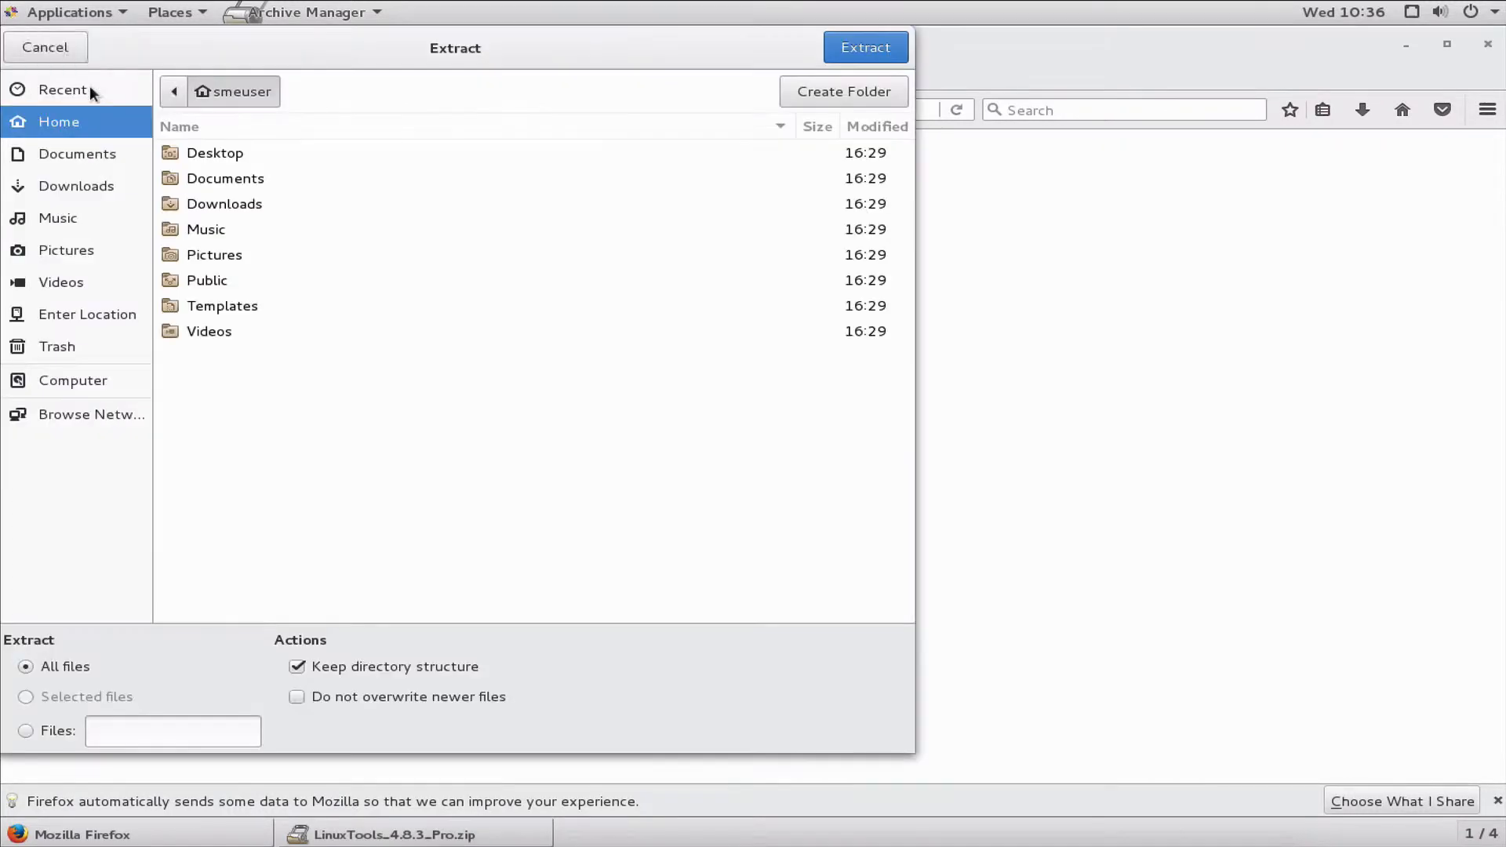
mouse_move(225, 194)
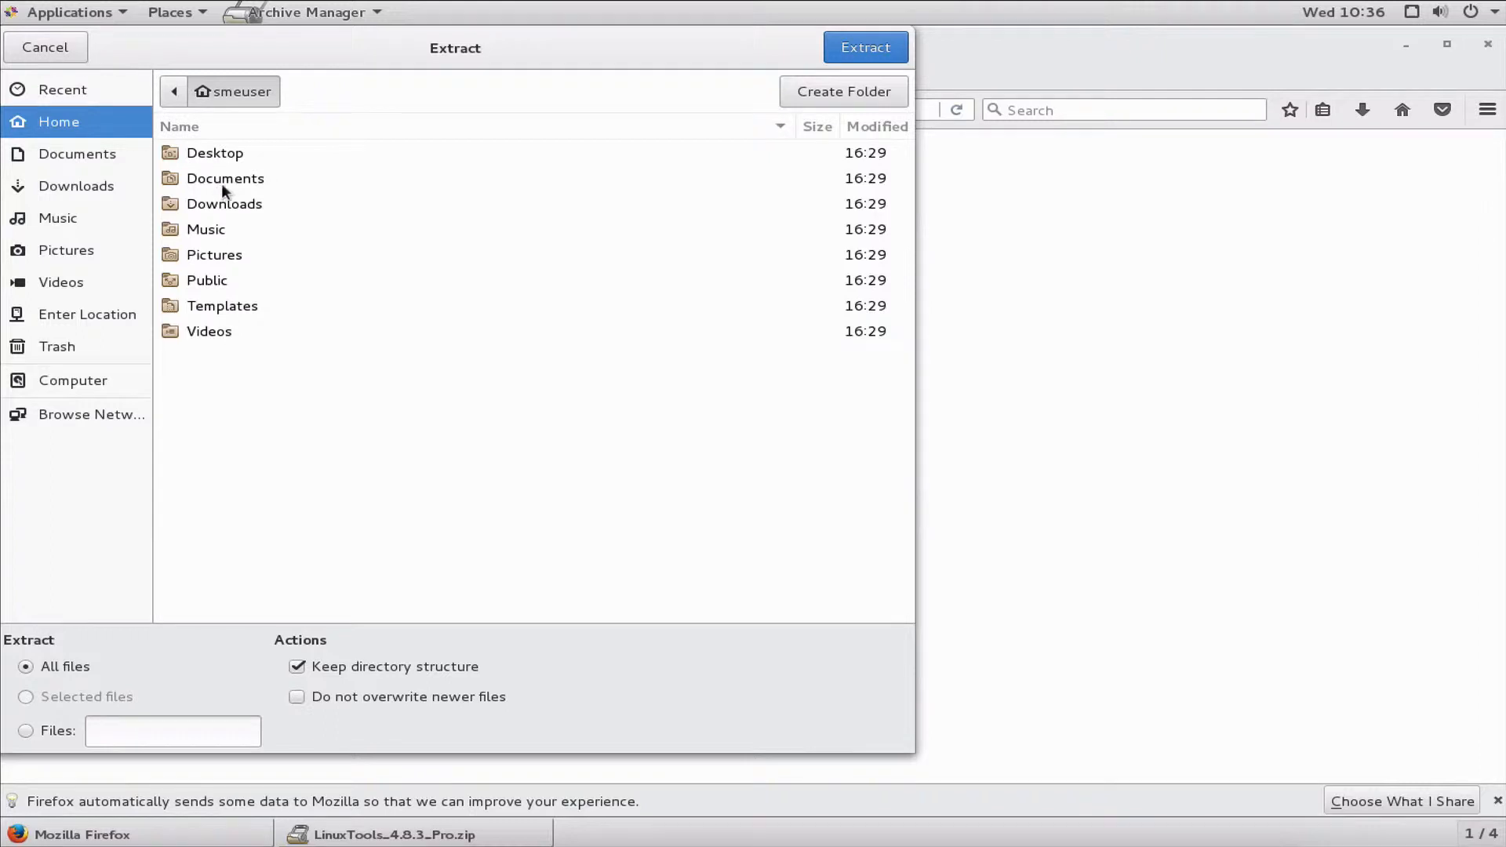
left_click(224, 204)
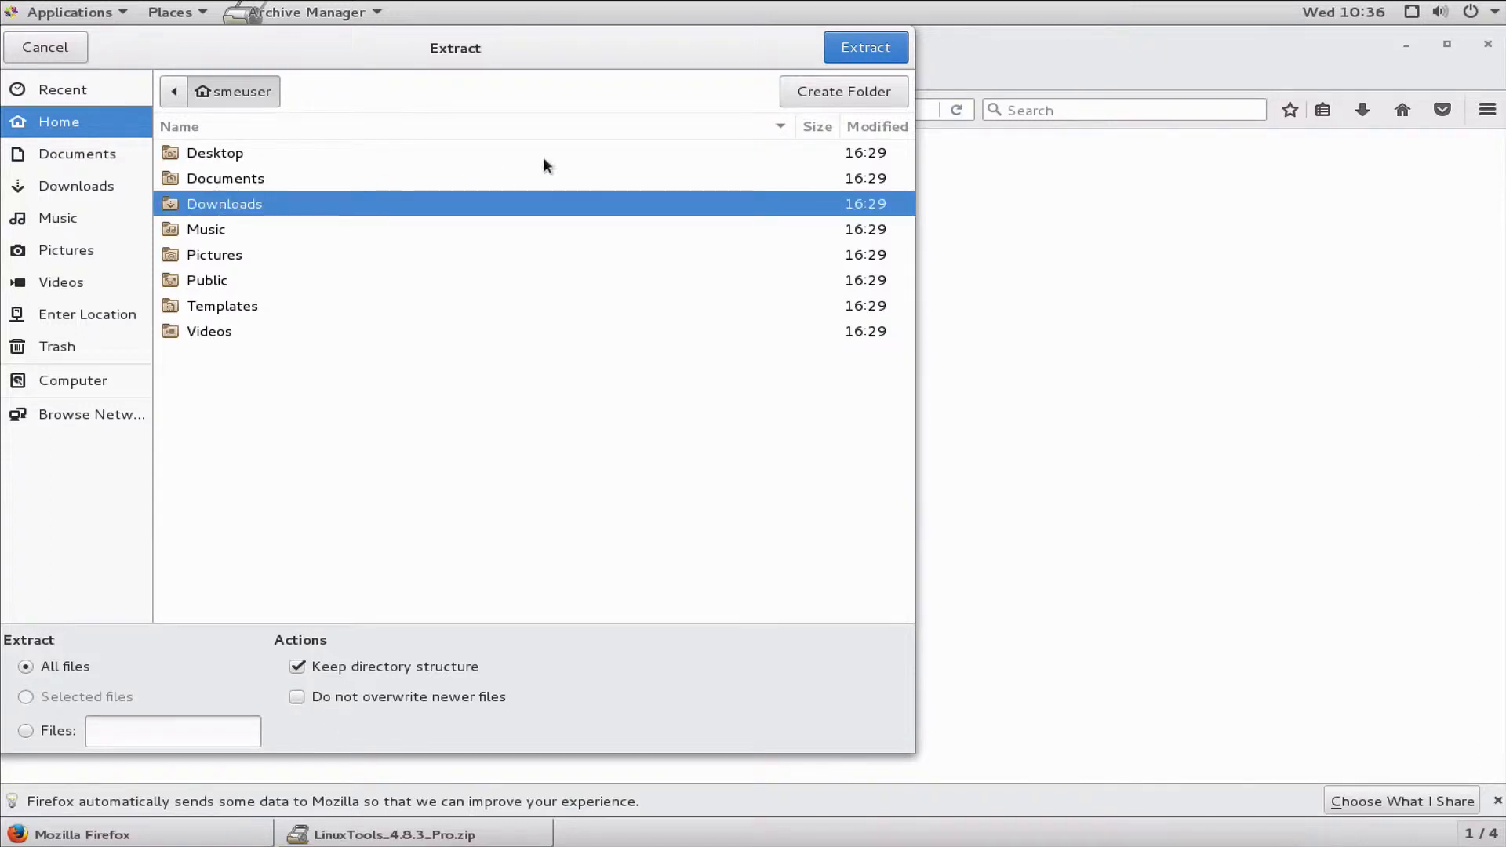
left_click(864, 47)
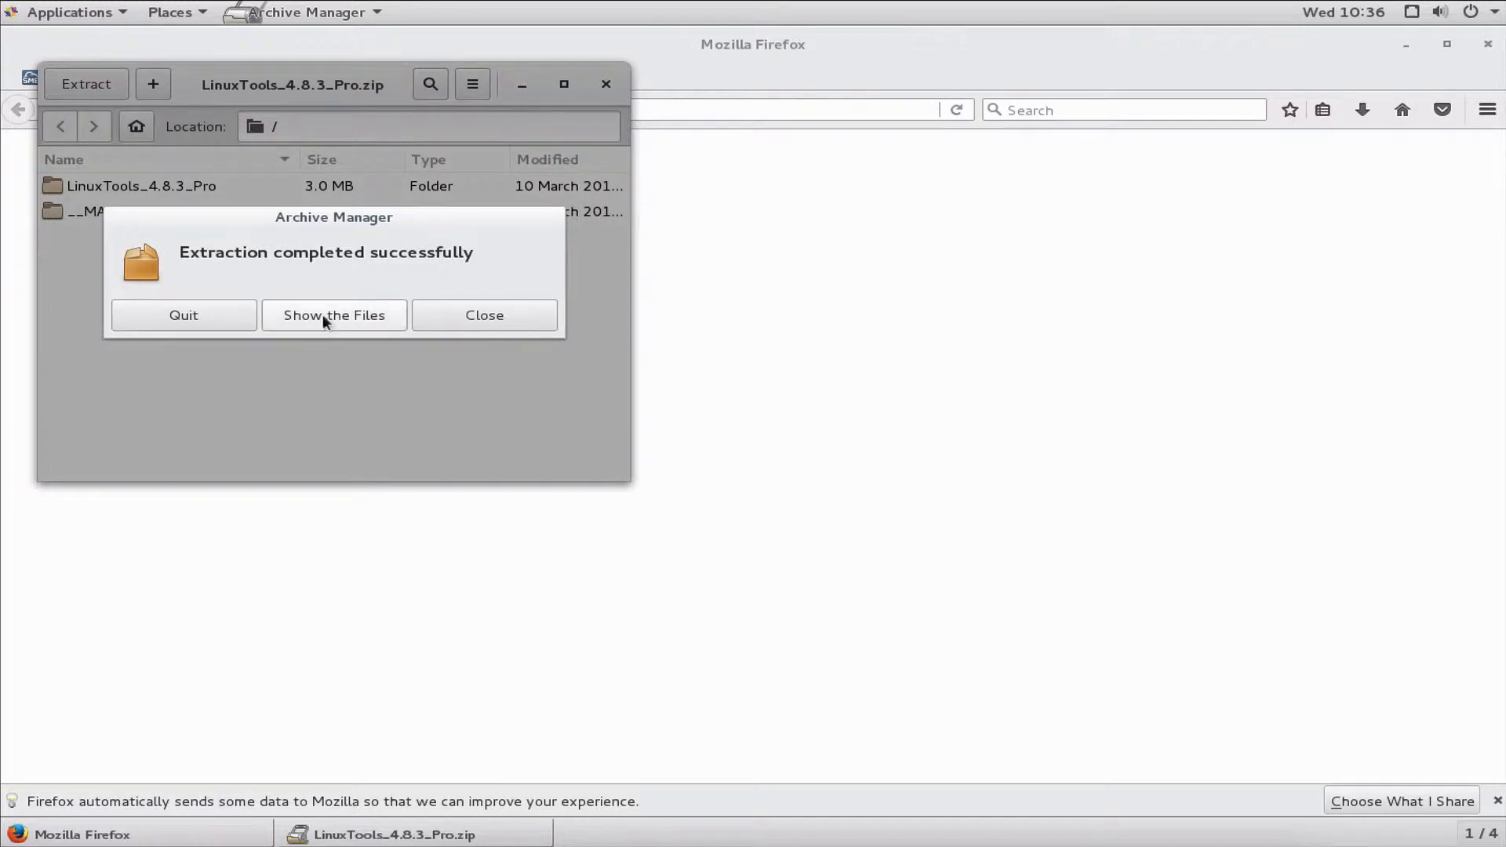
left_click(333, 315)
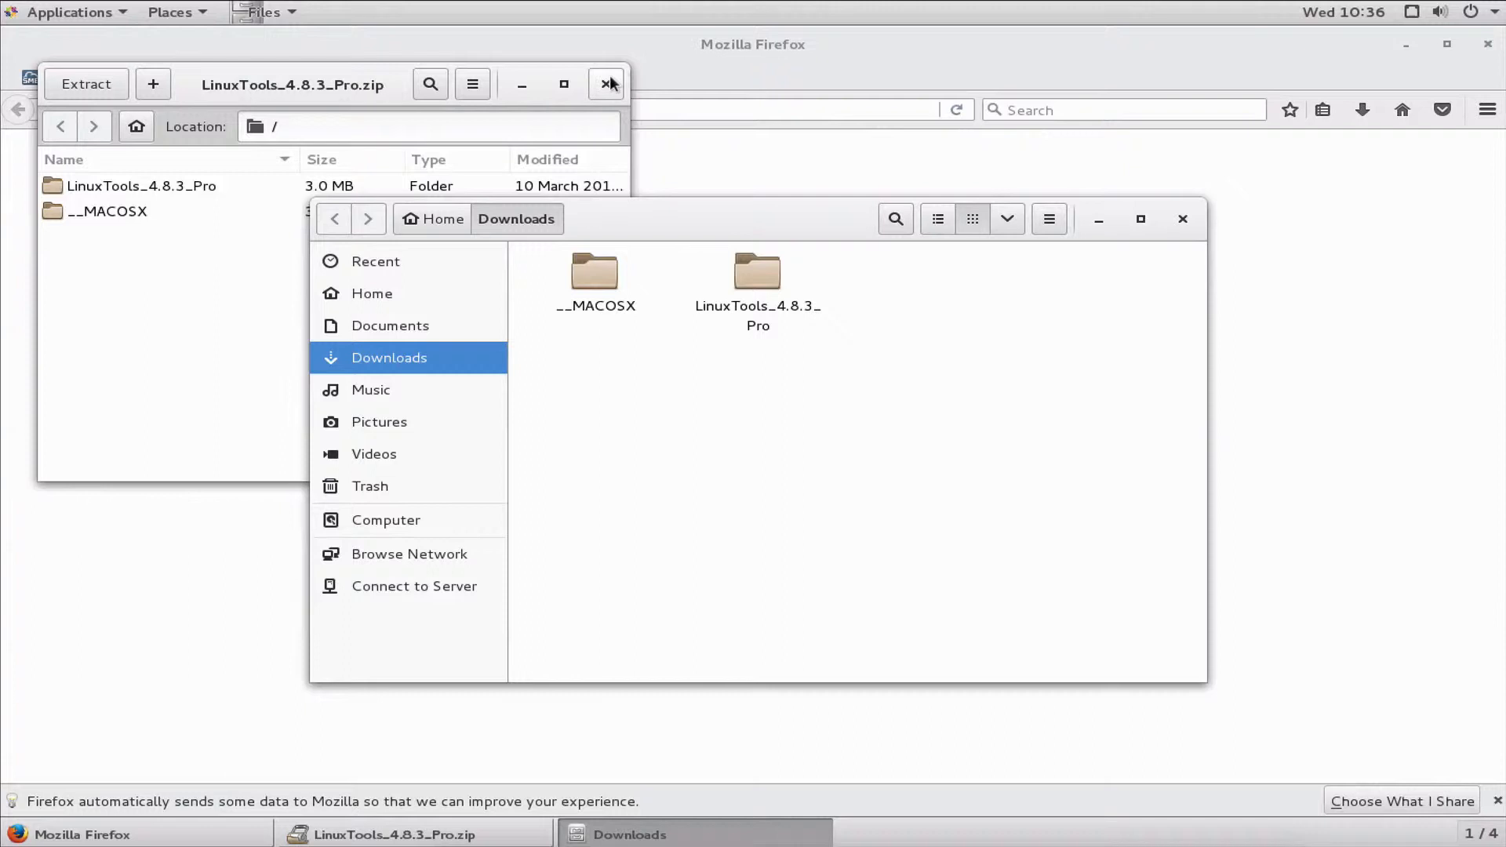
- Close Archive Manager and Firefox, then open LinuxTools_4.8.3_Pro/centos in Files
left_click(608, 84)
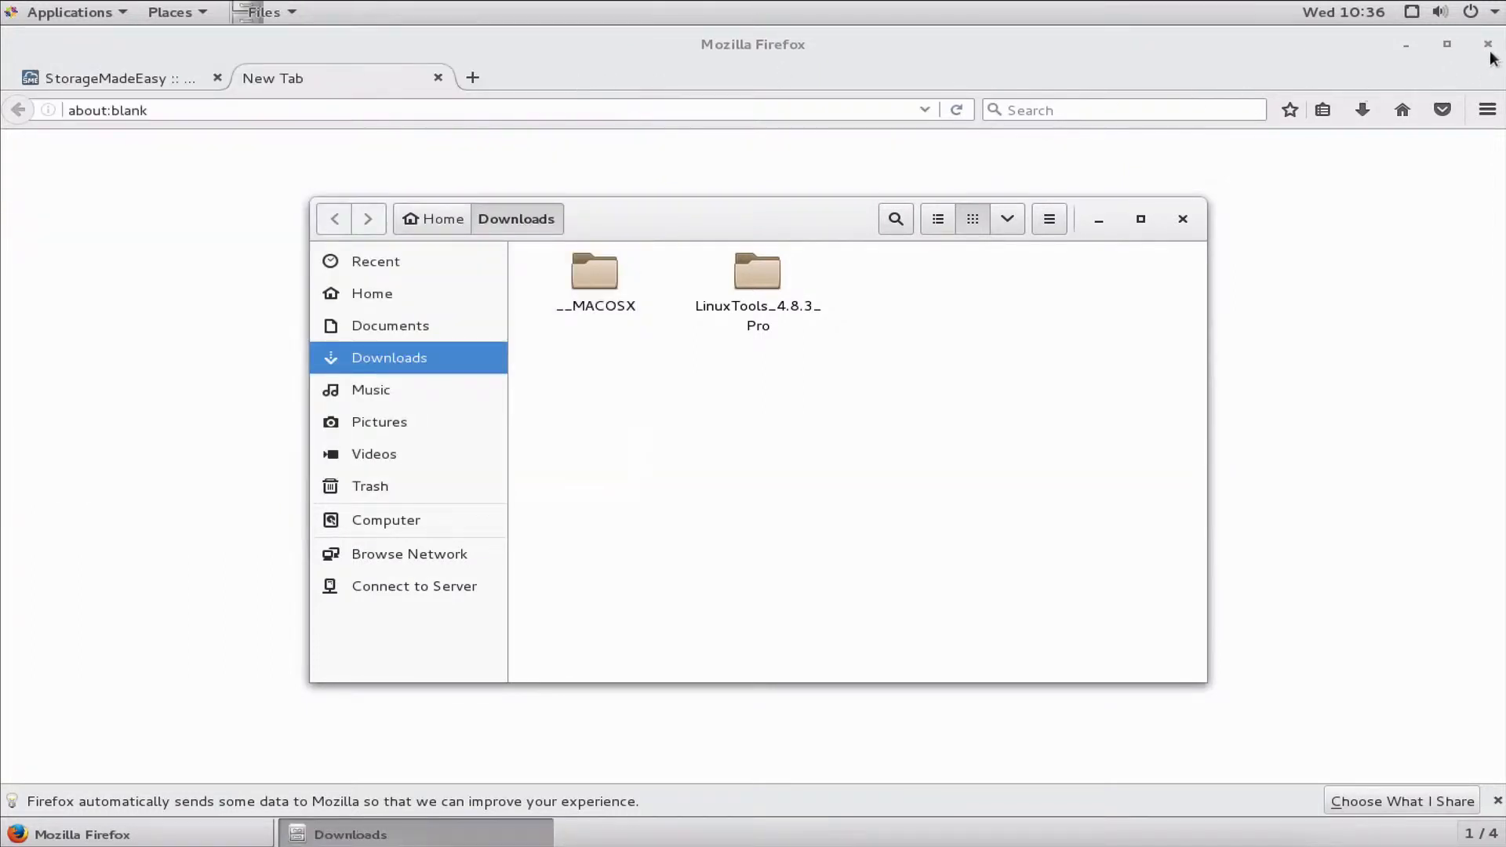
left_click(1487, 44)
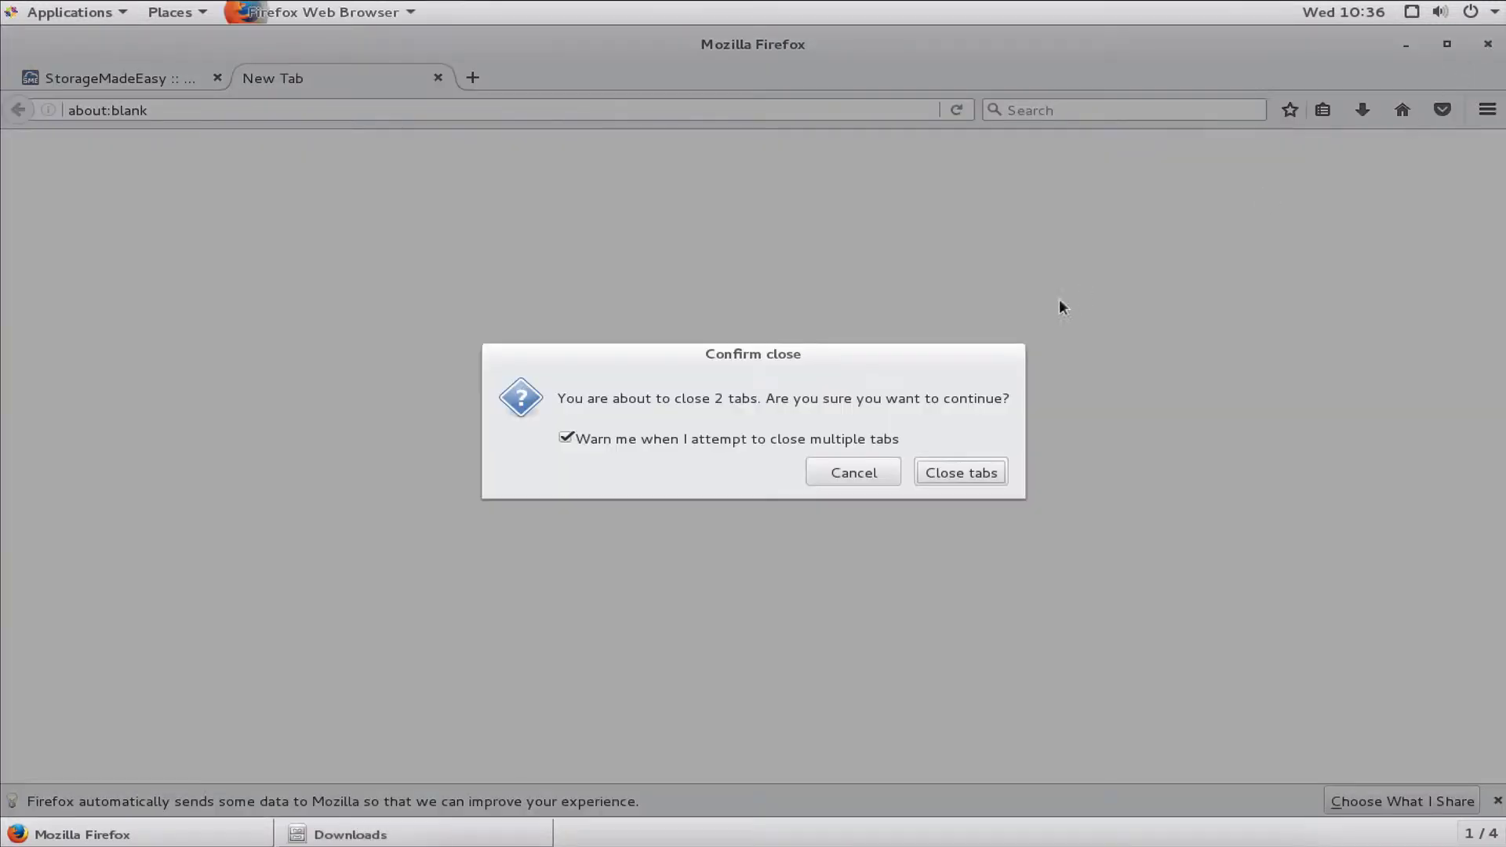
left_click(961, 472)
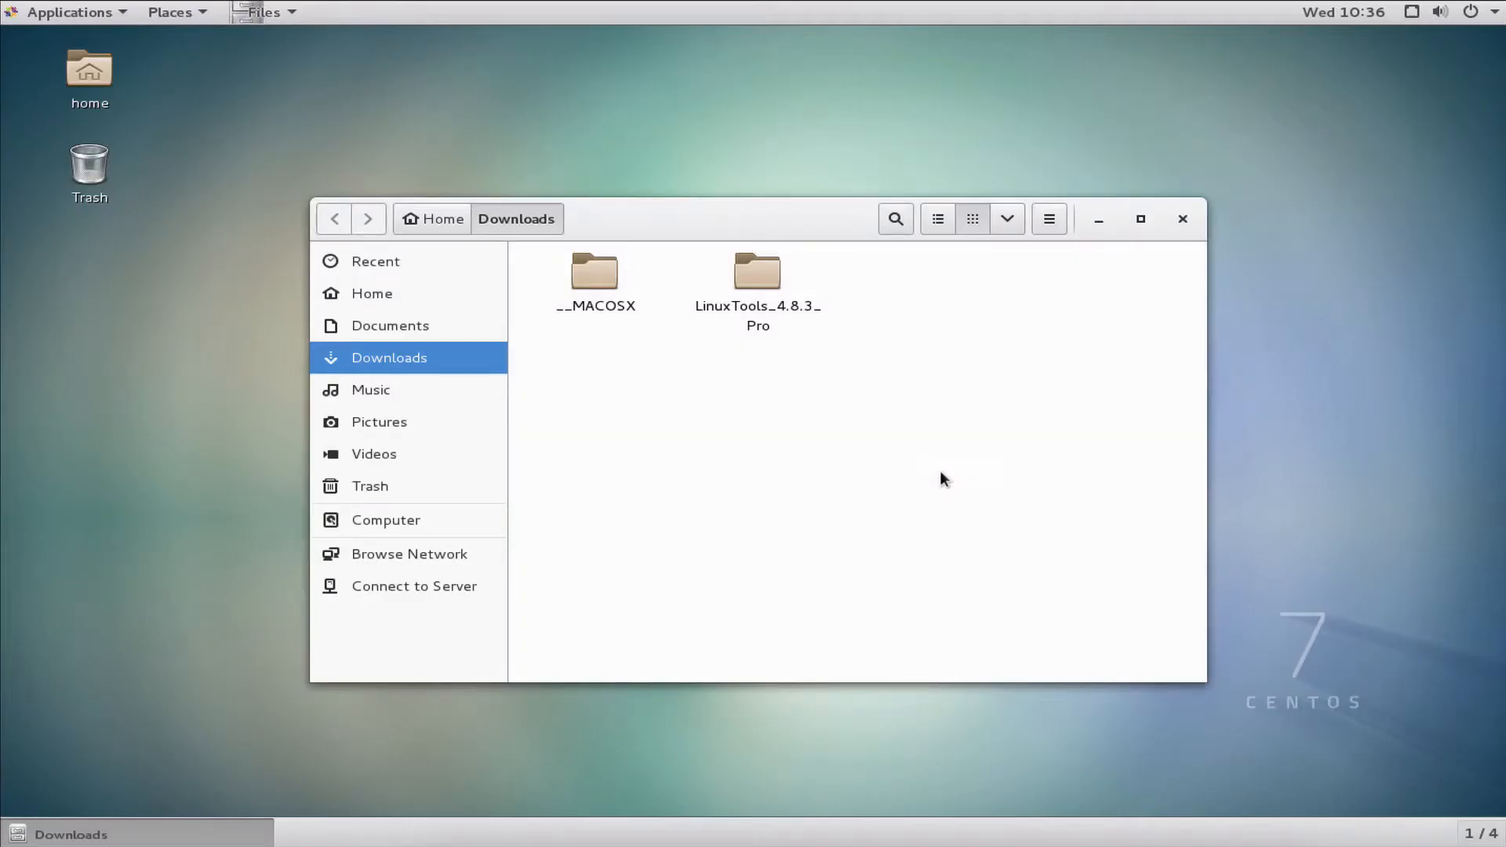
mouse_move(759, 283)
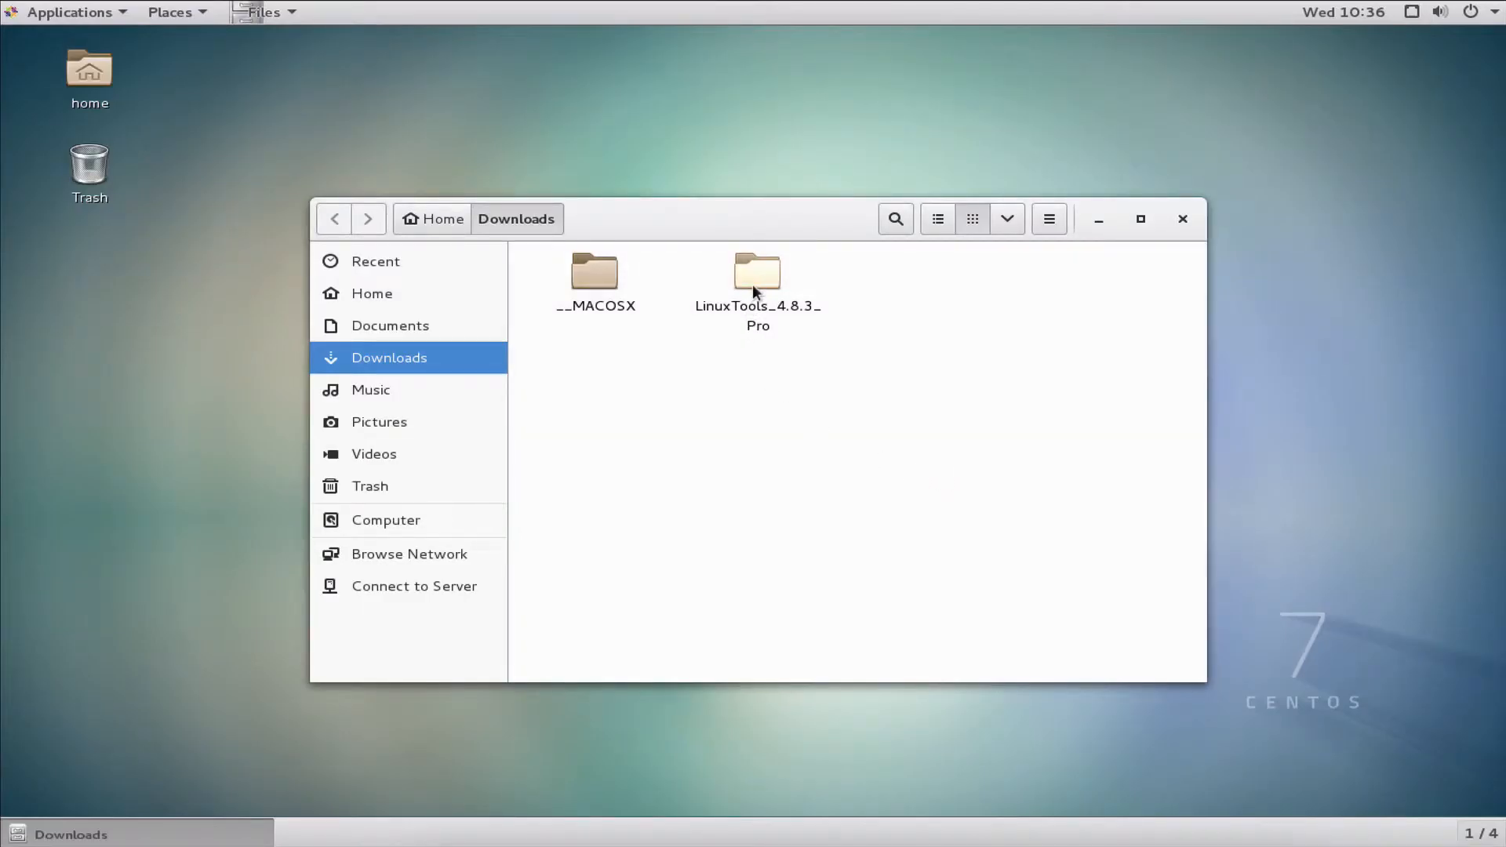
double_click(755, 275)
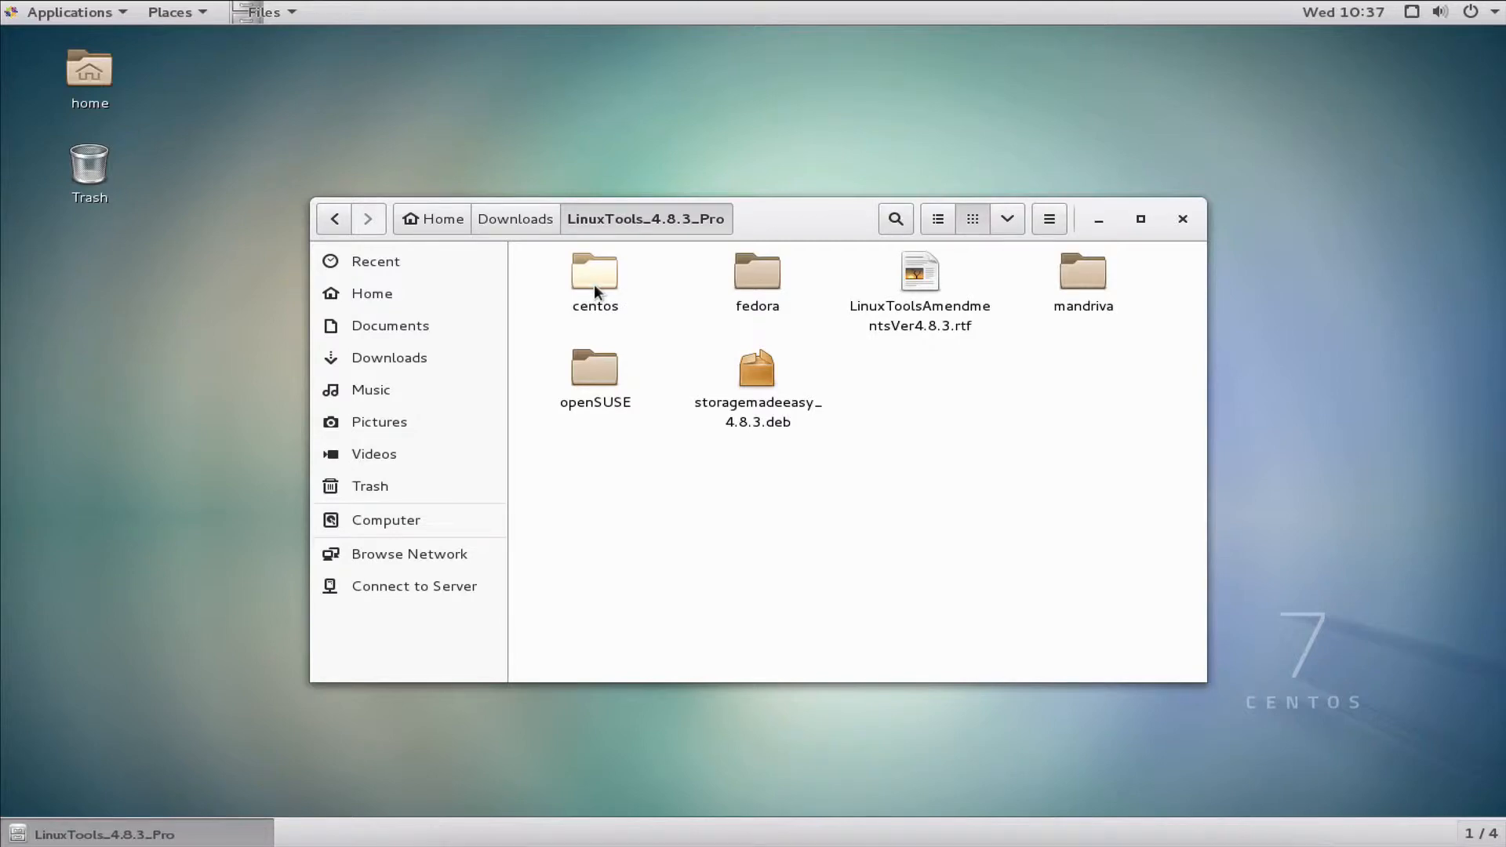
double_click(595, 274)
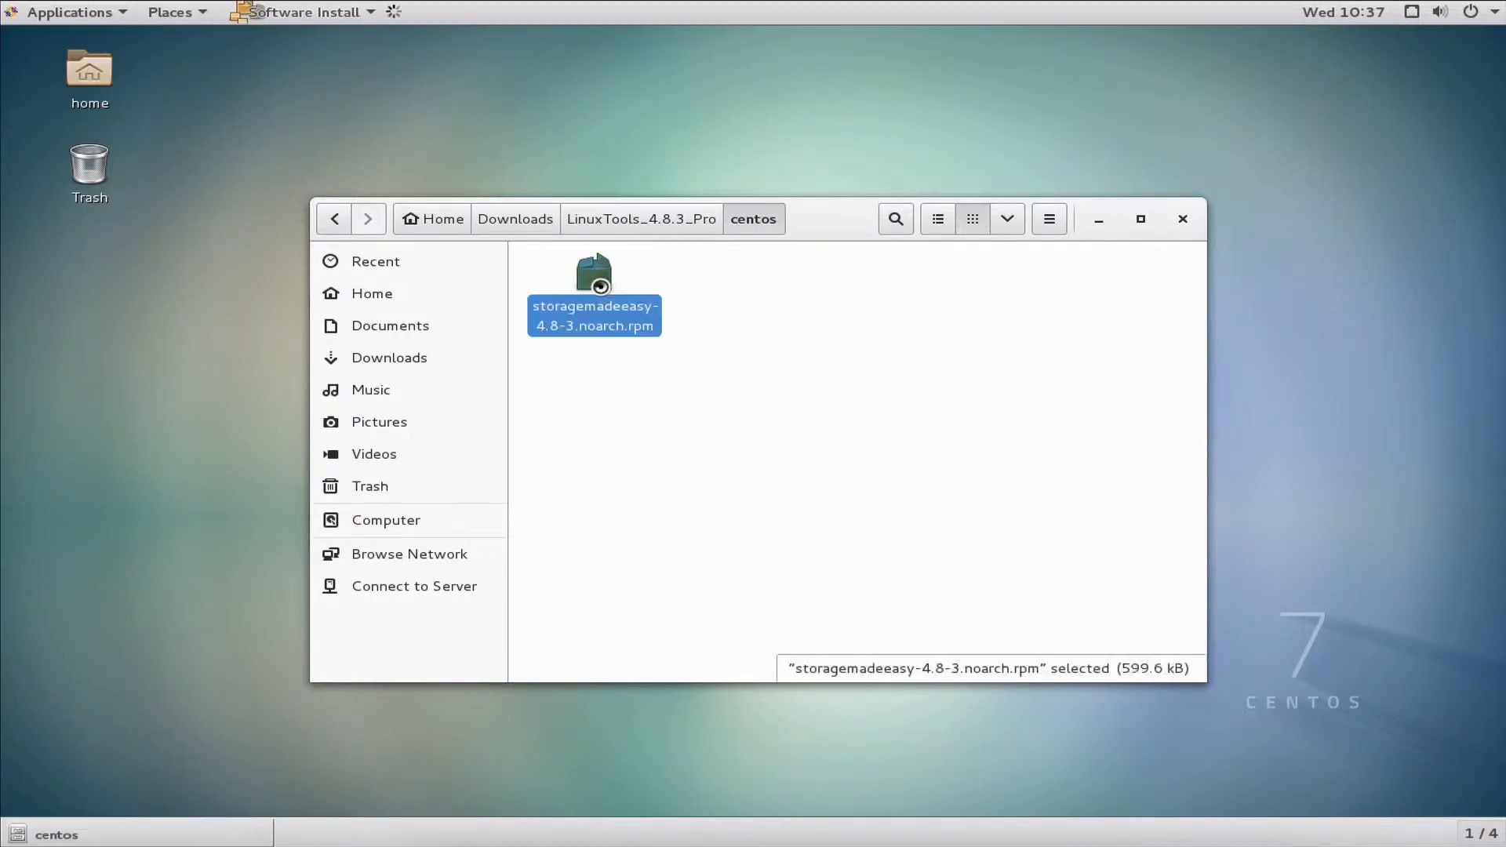
- Install storagemadeeasy-4.8-3.noarch.rpm, authenticating with the administrator password
double_click(593, 278)
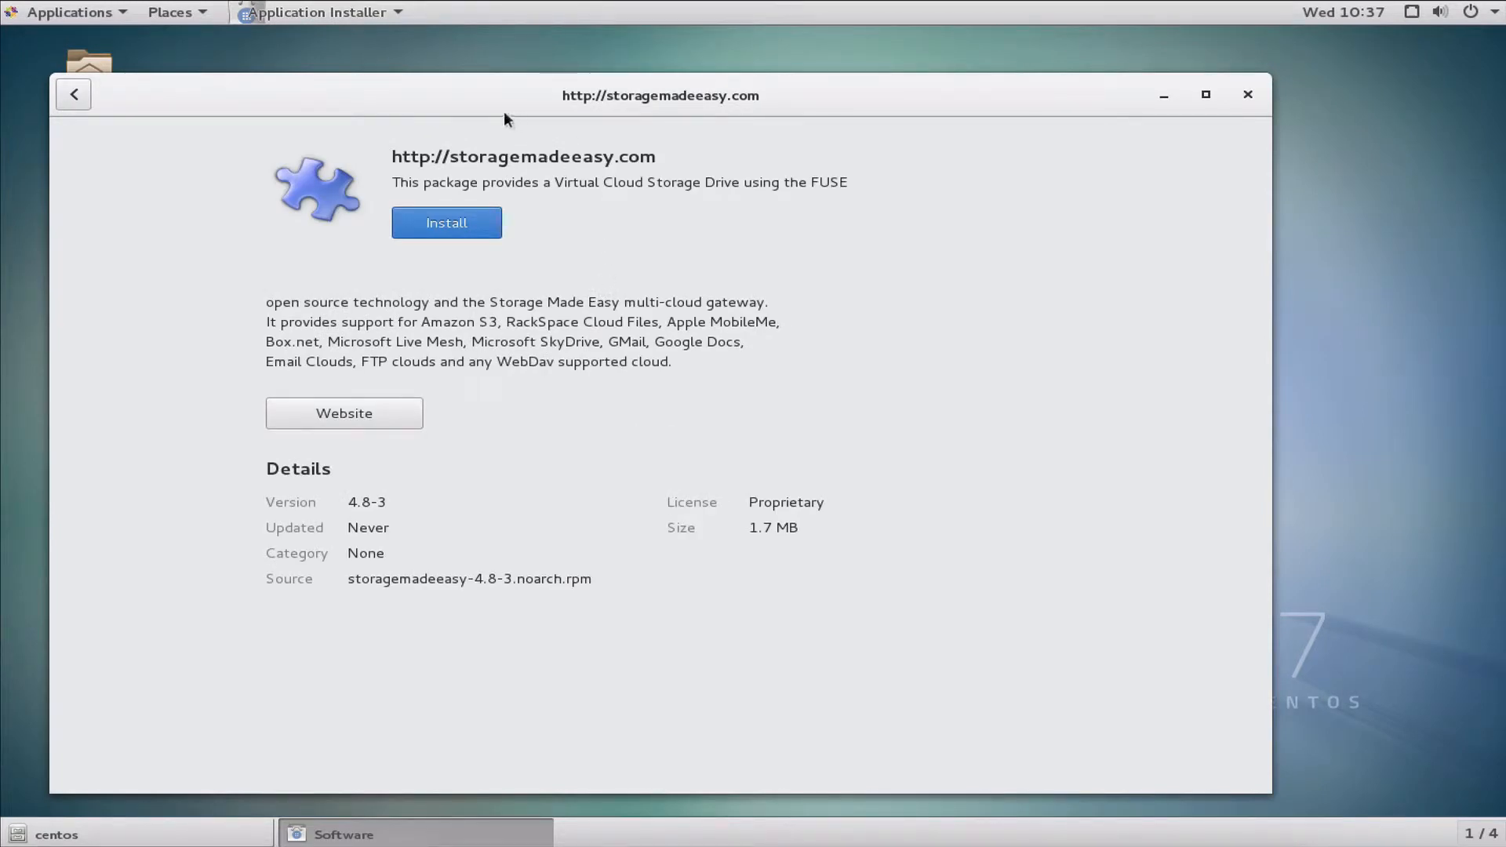
mouse_move(438, 223)
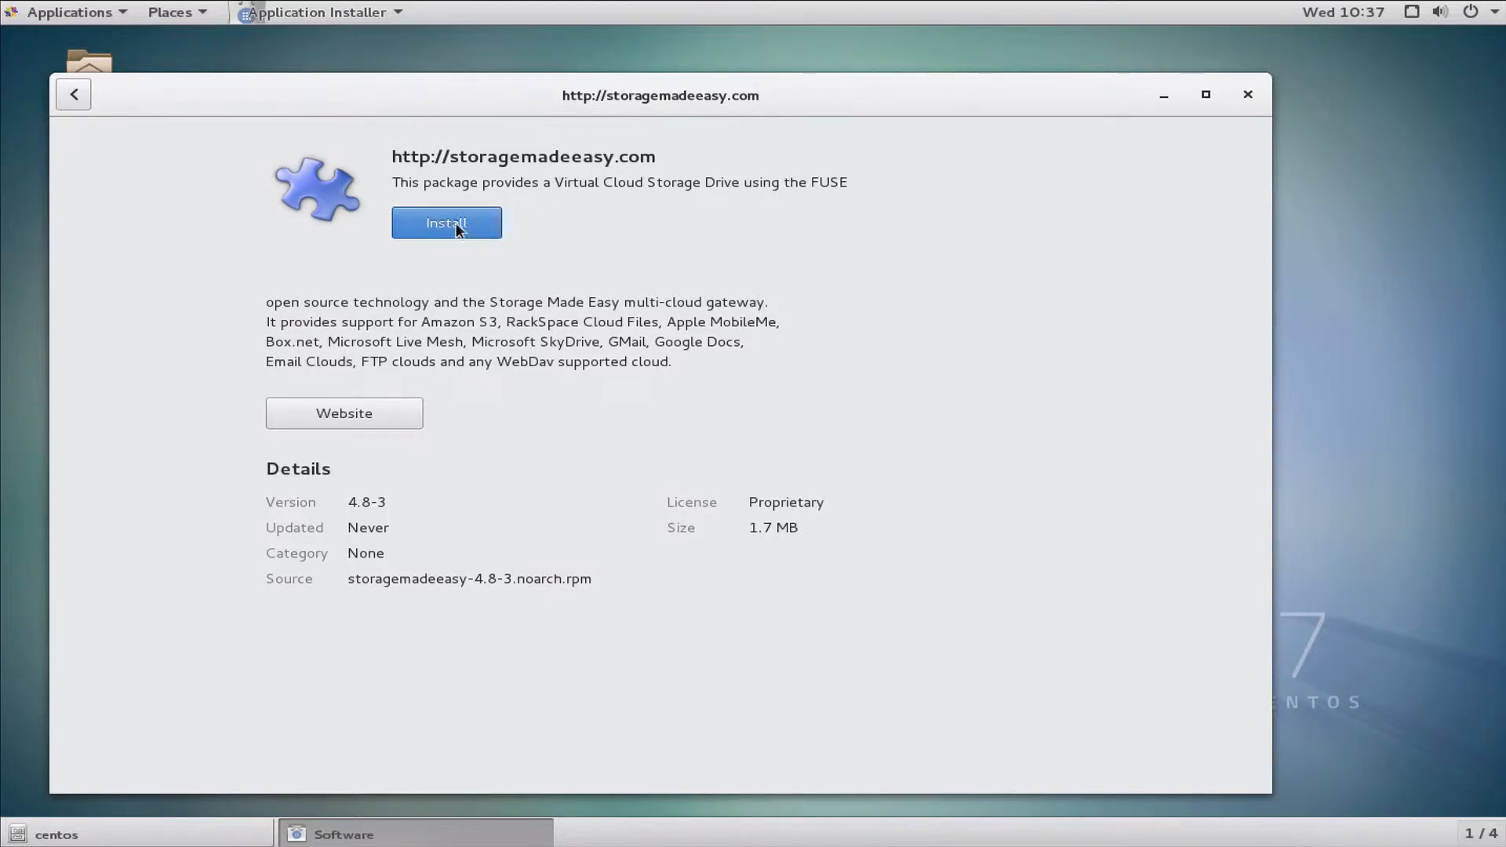
left_click(446, 223)
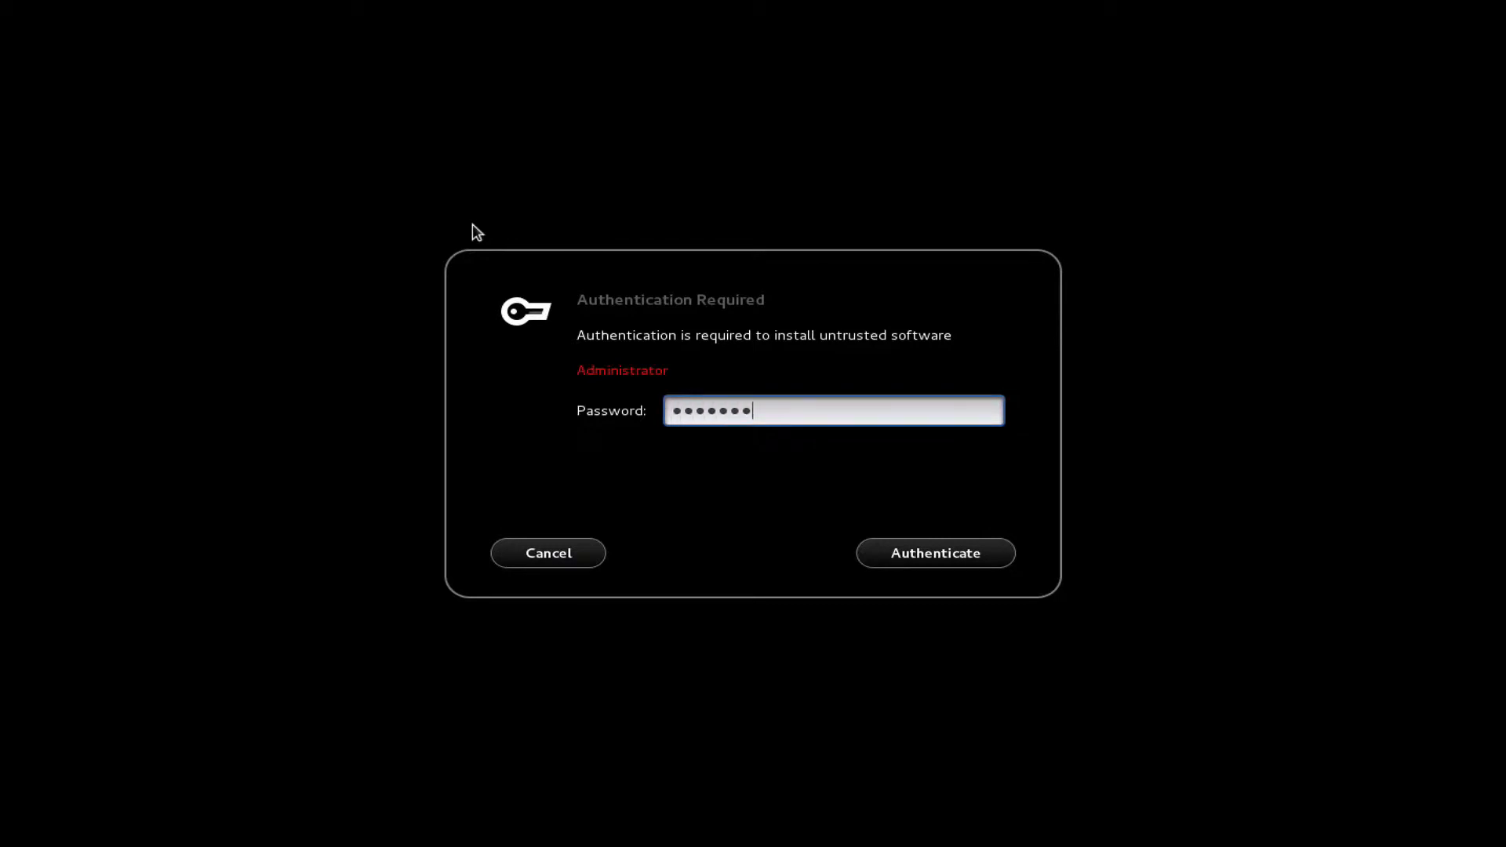
left_click(935, 553)
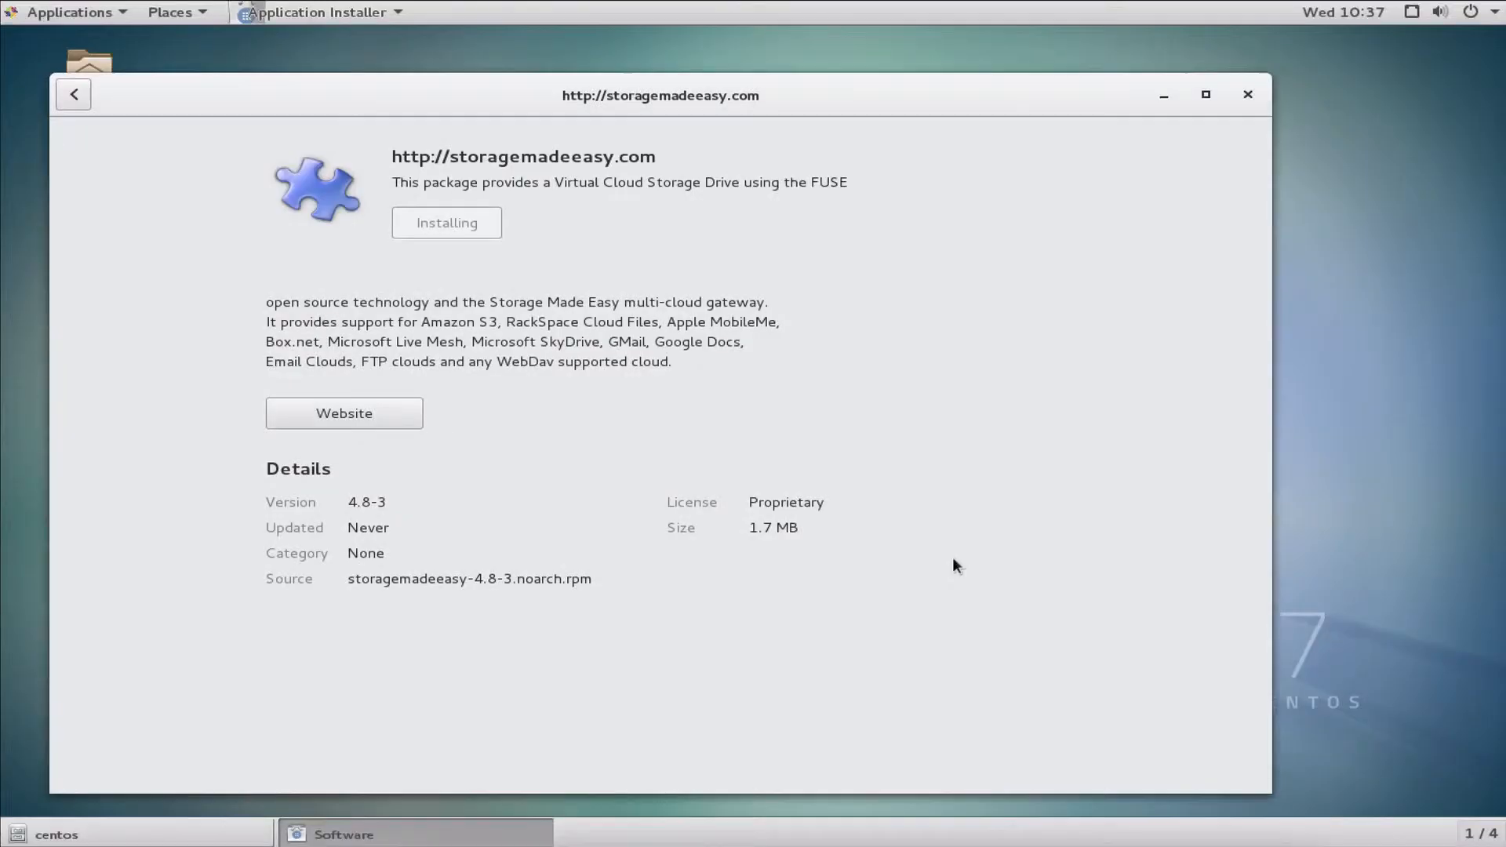
mouse_move(835, 192)
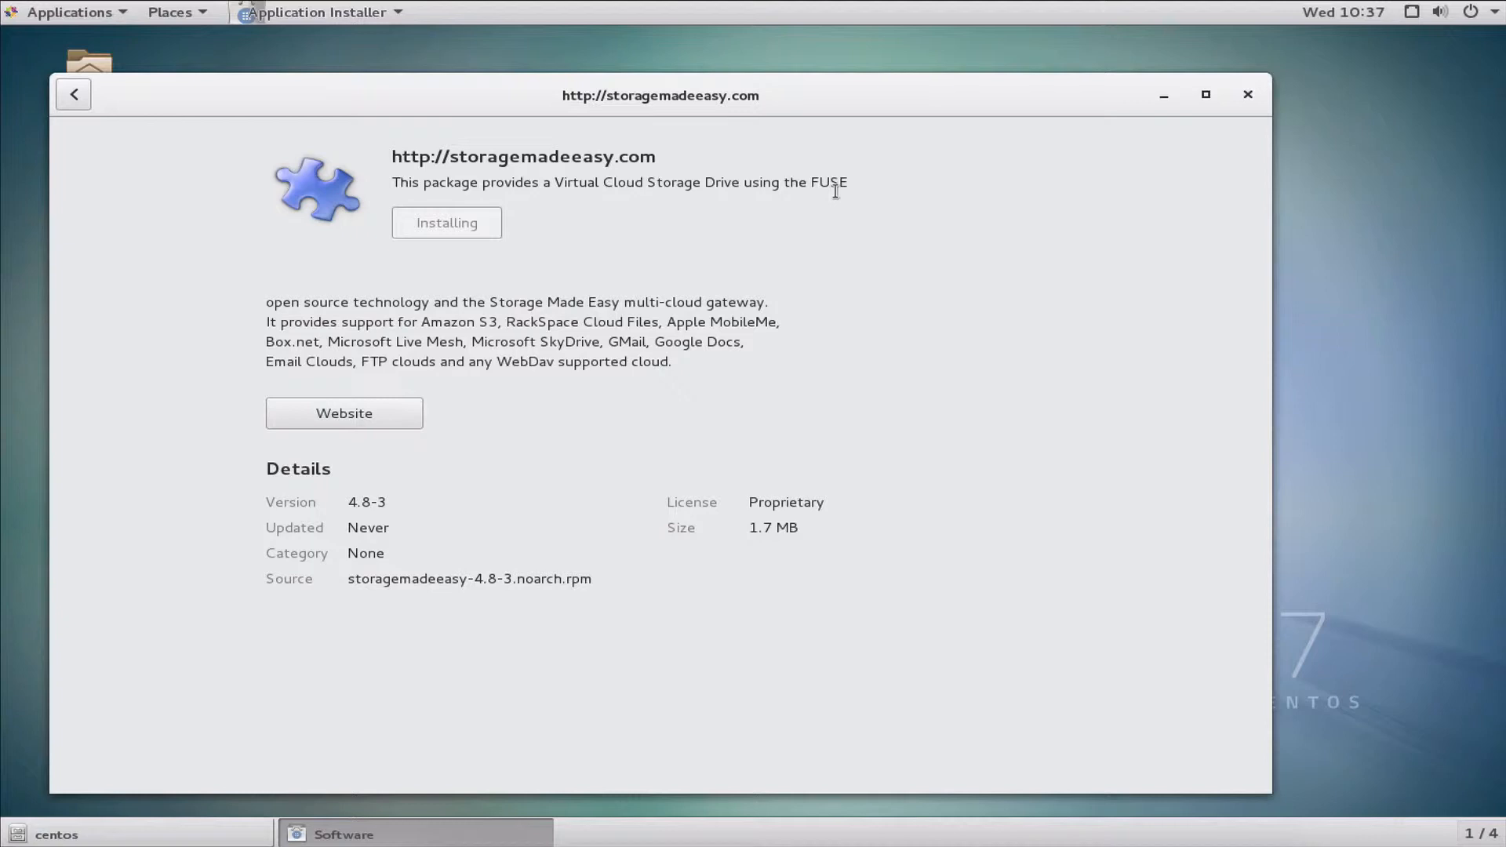
mouse_move(797, 225)
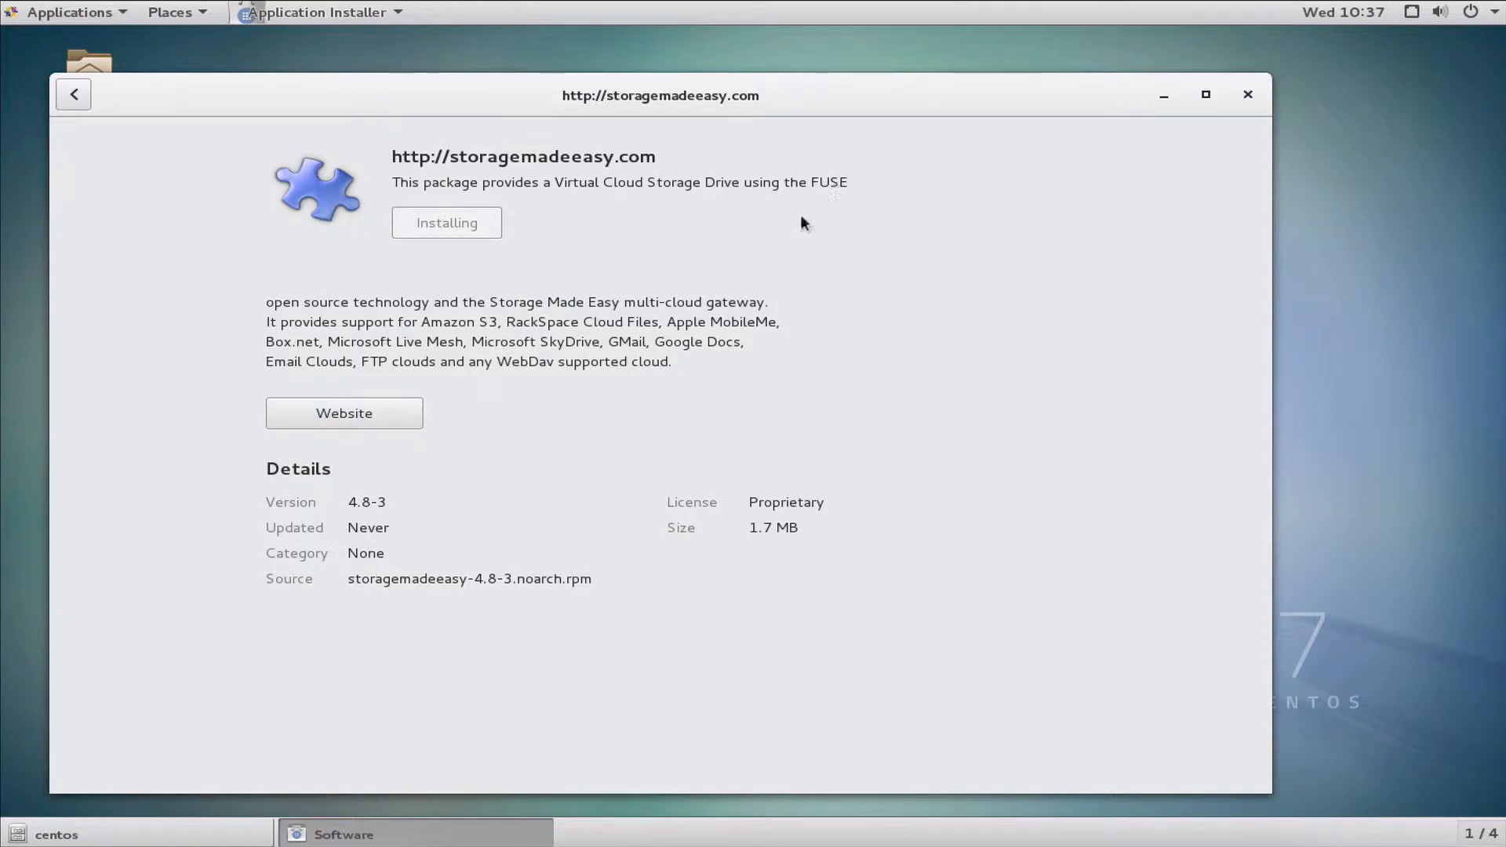
mouse_move(769, 242)
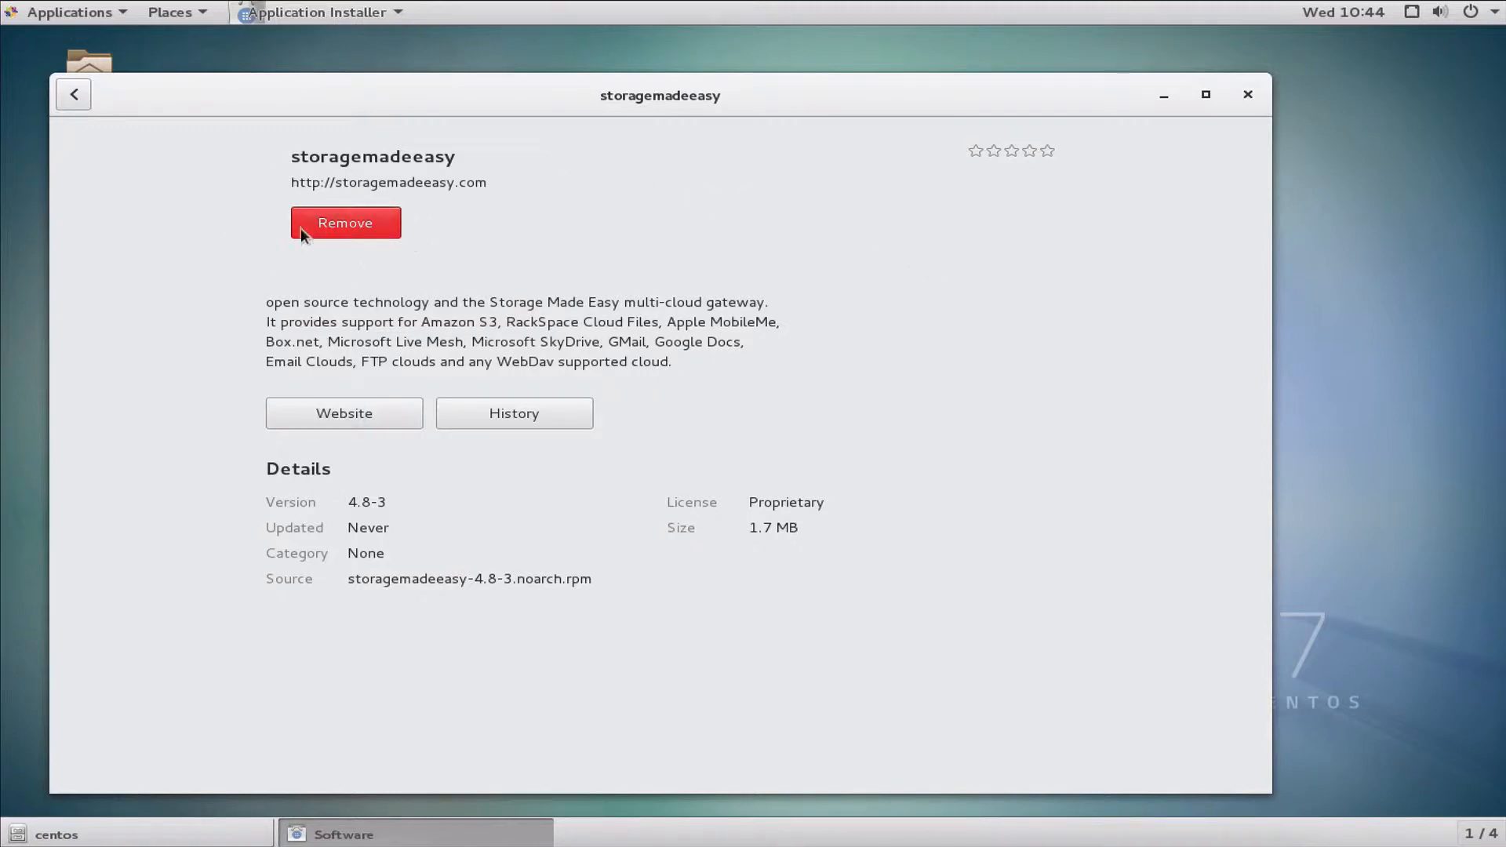
mouse_move(342, 244)
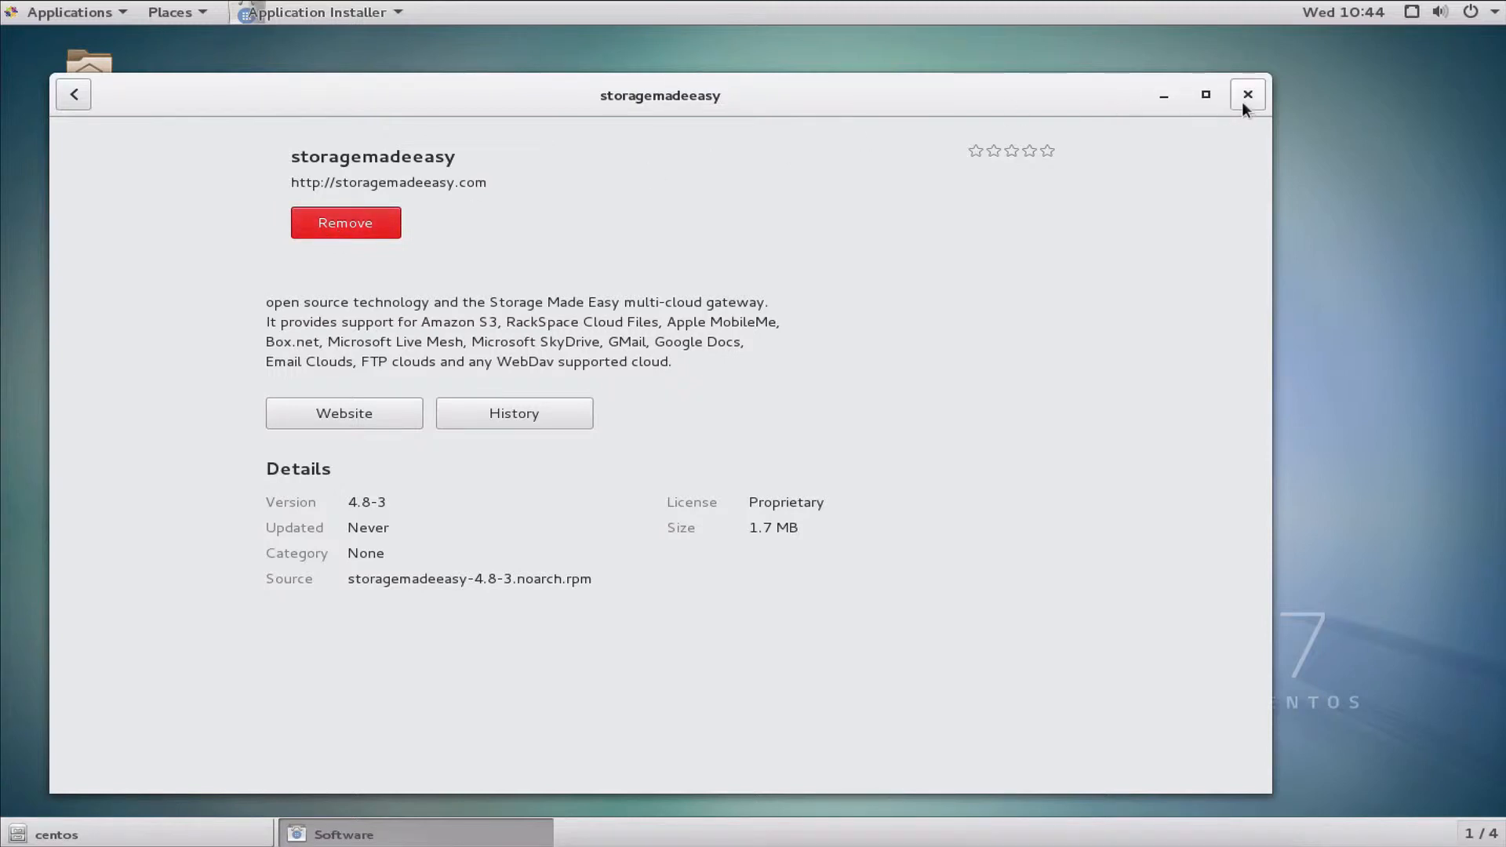
- Close the Application Installer and Files windows once installation finishes
left_click(1248, 95)
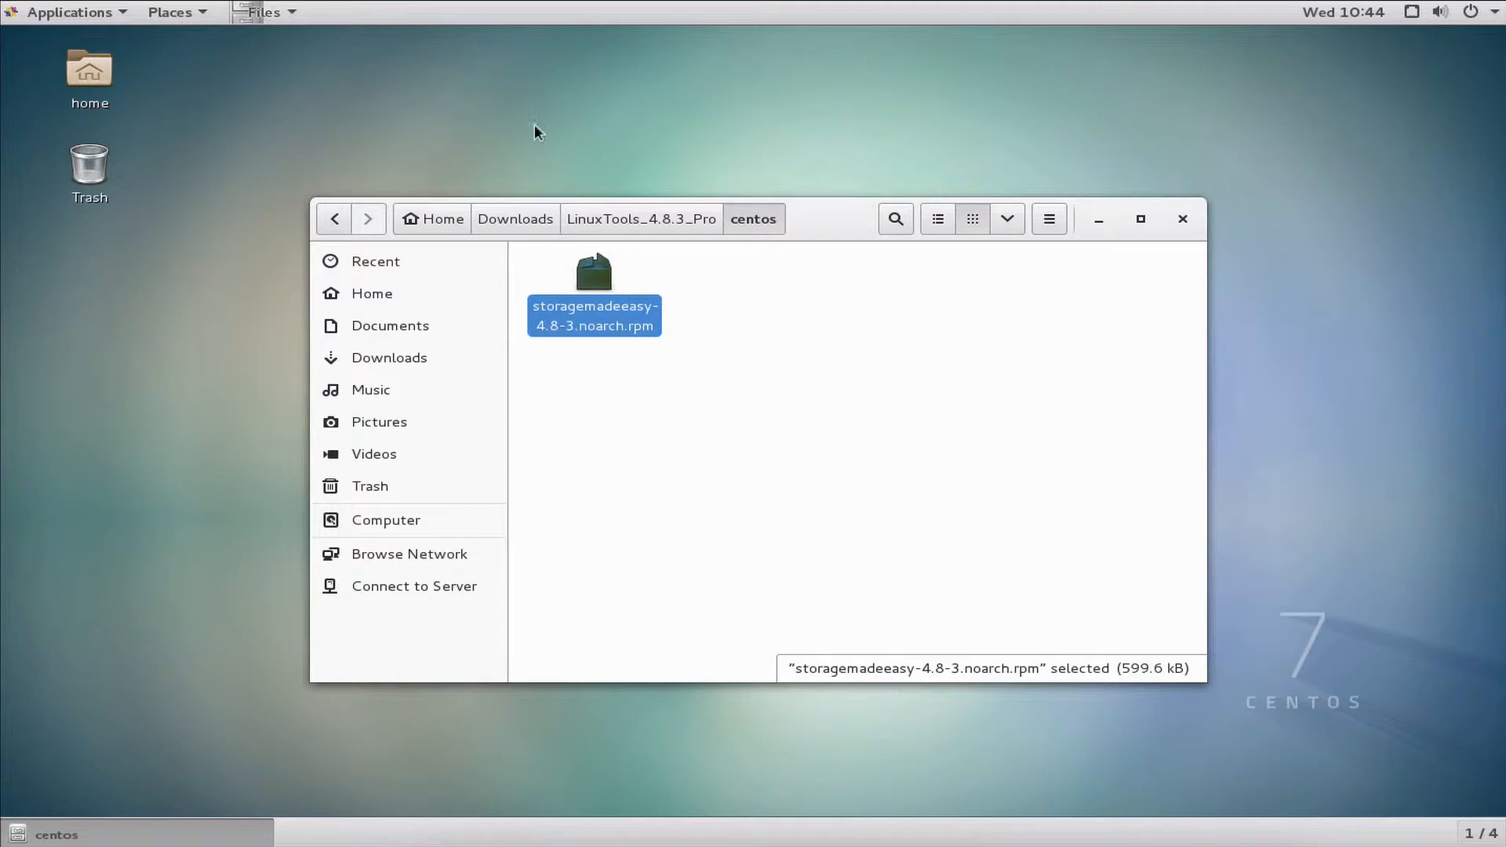
mouse_move(1182, 219)
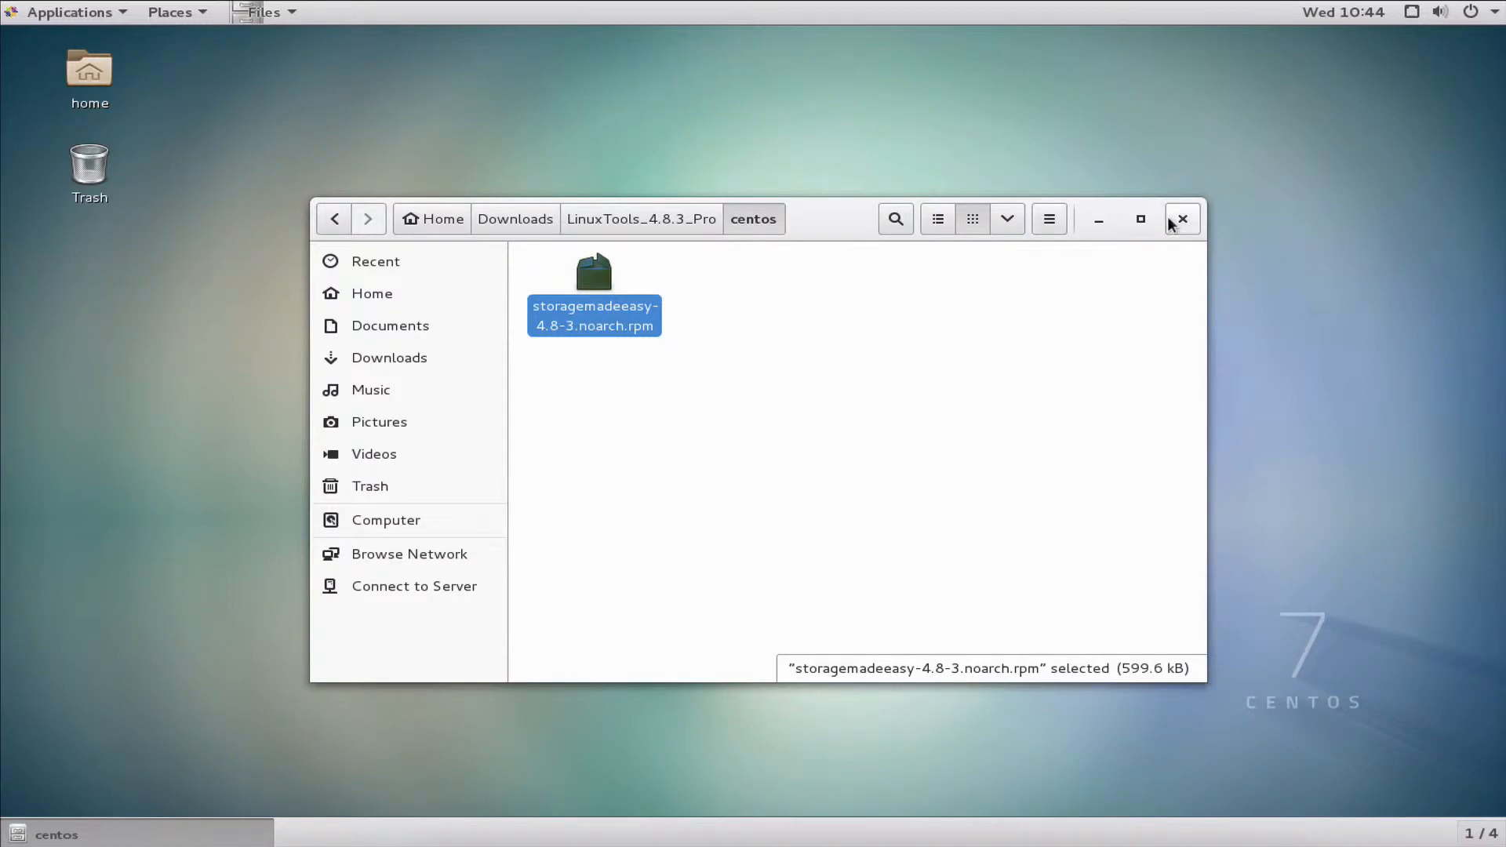
left_click(1181, 218)
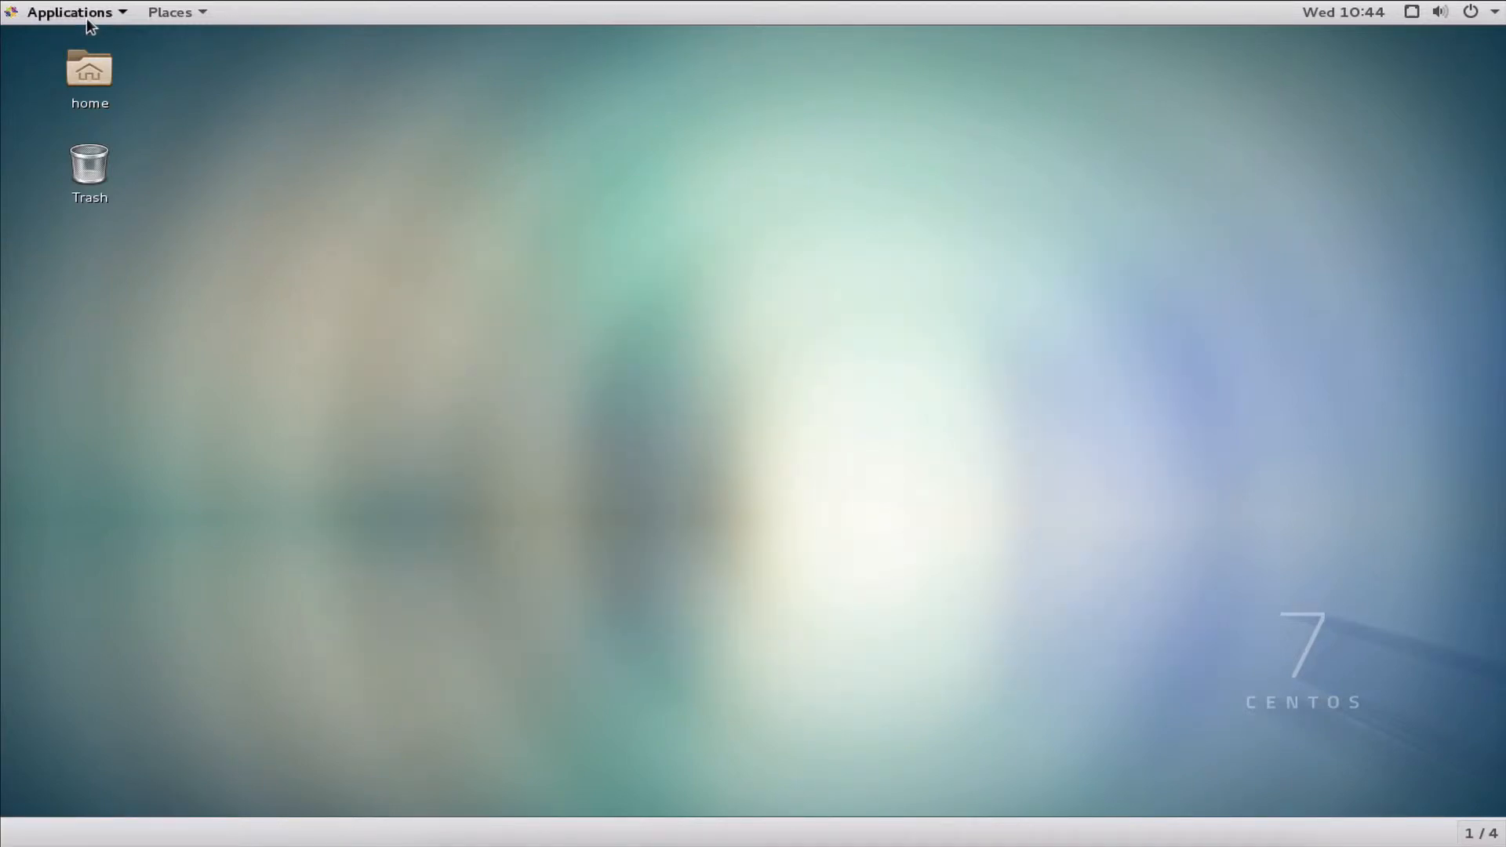
- Launch SME Client from Applications > Accessories
left_click(68, 12)
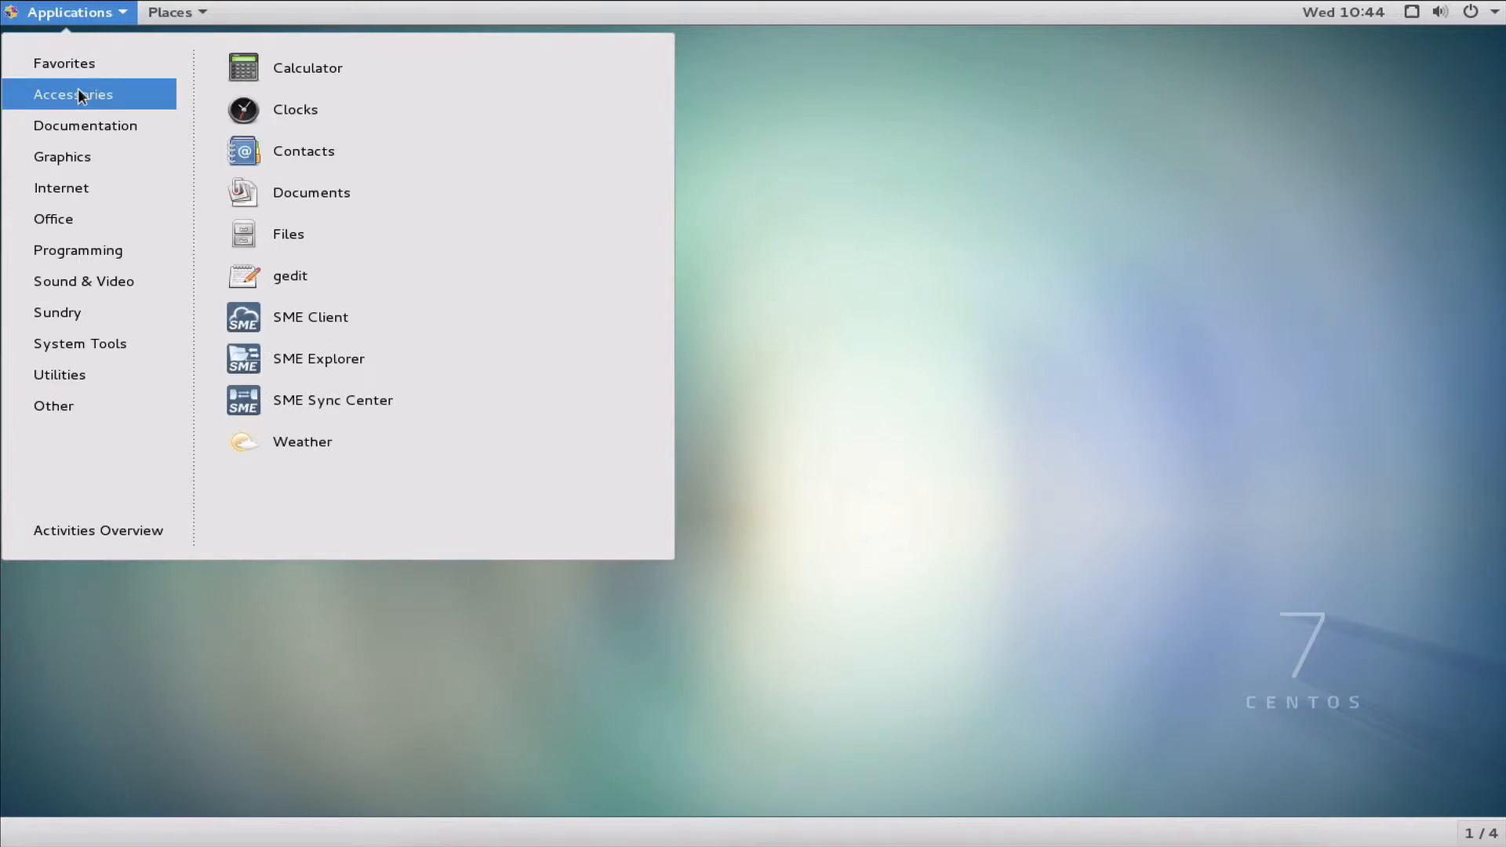
mouse_move(302, 329)
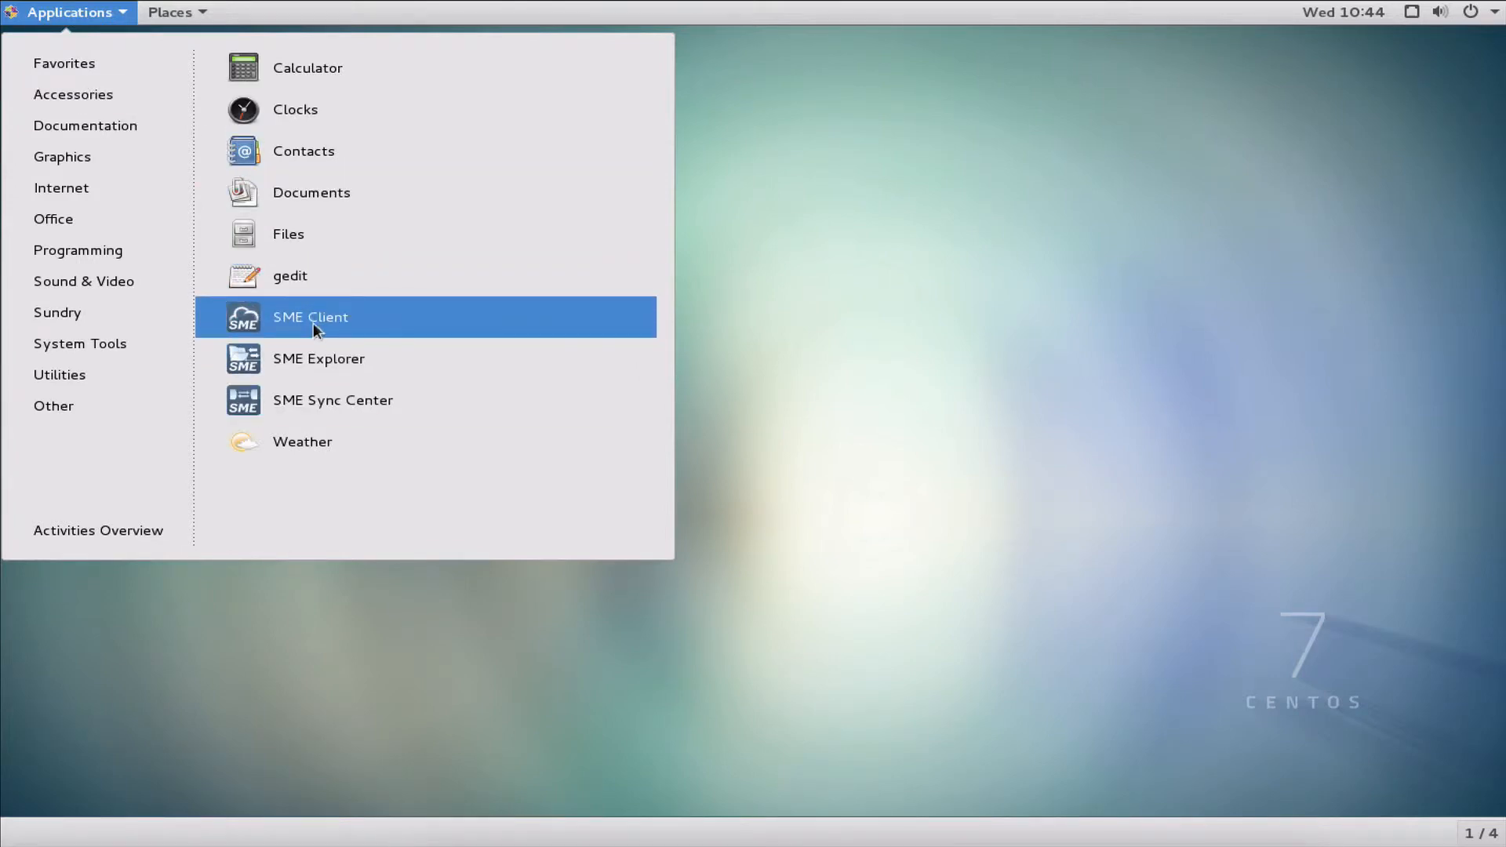
mouse_move(376, 404)
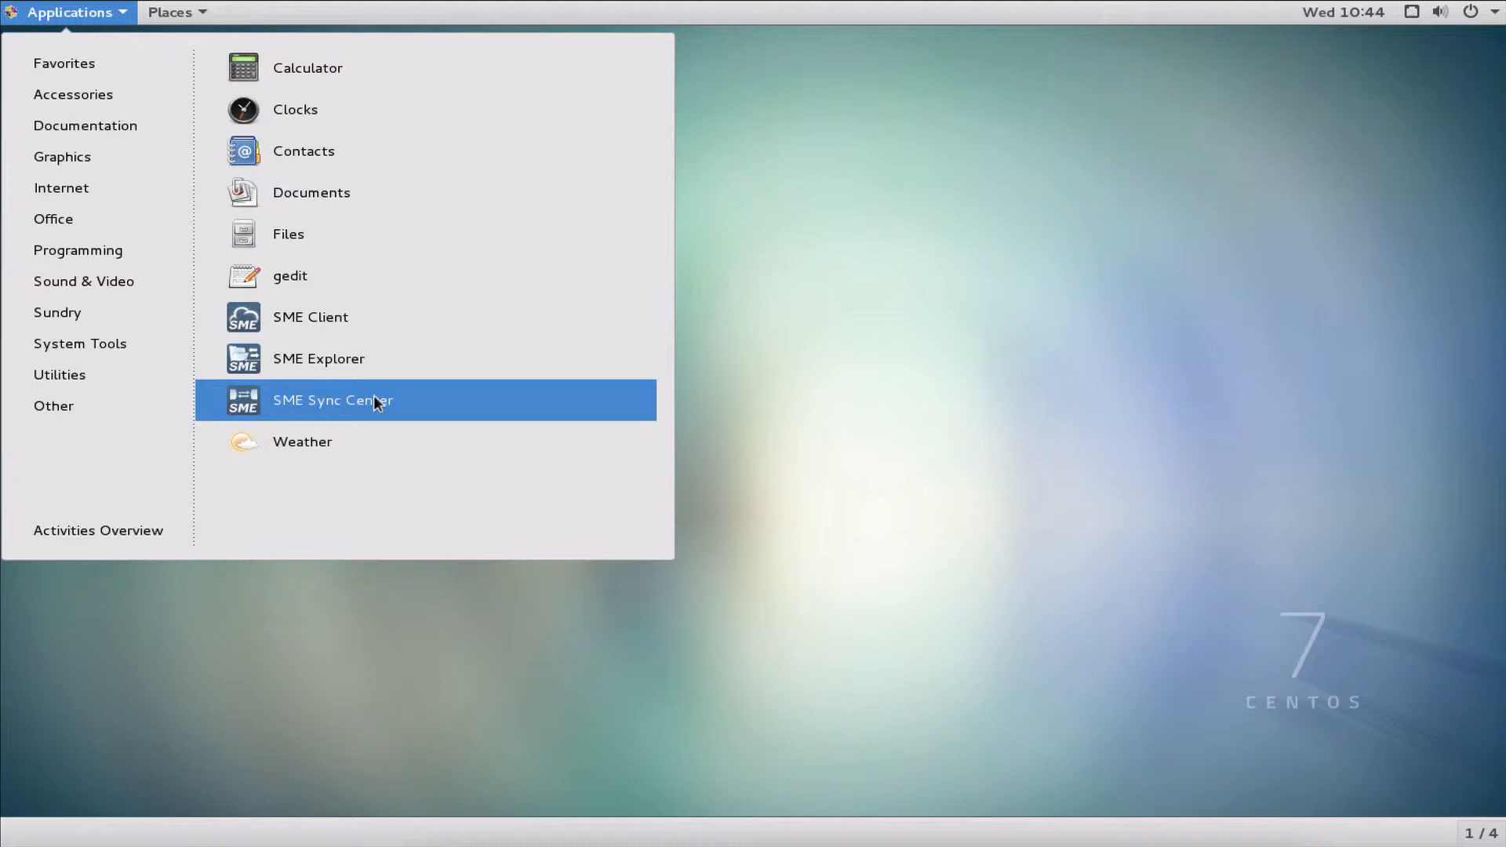
mouse_move(357, 339)
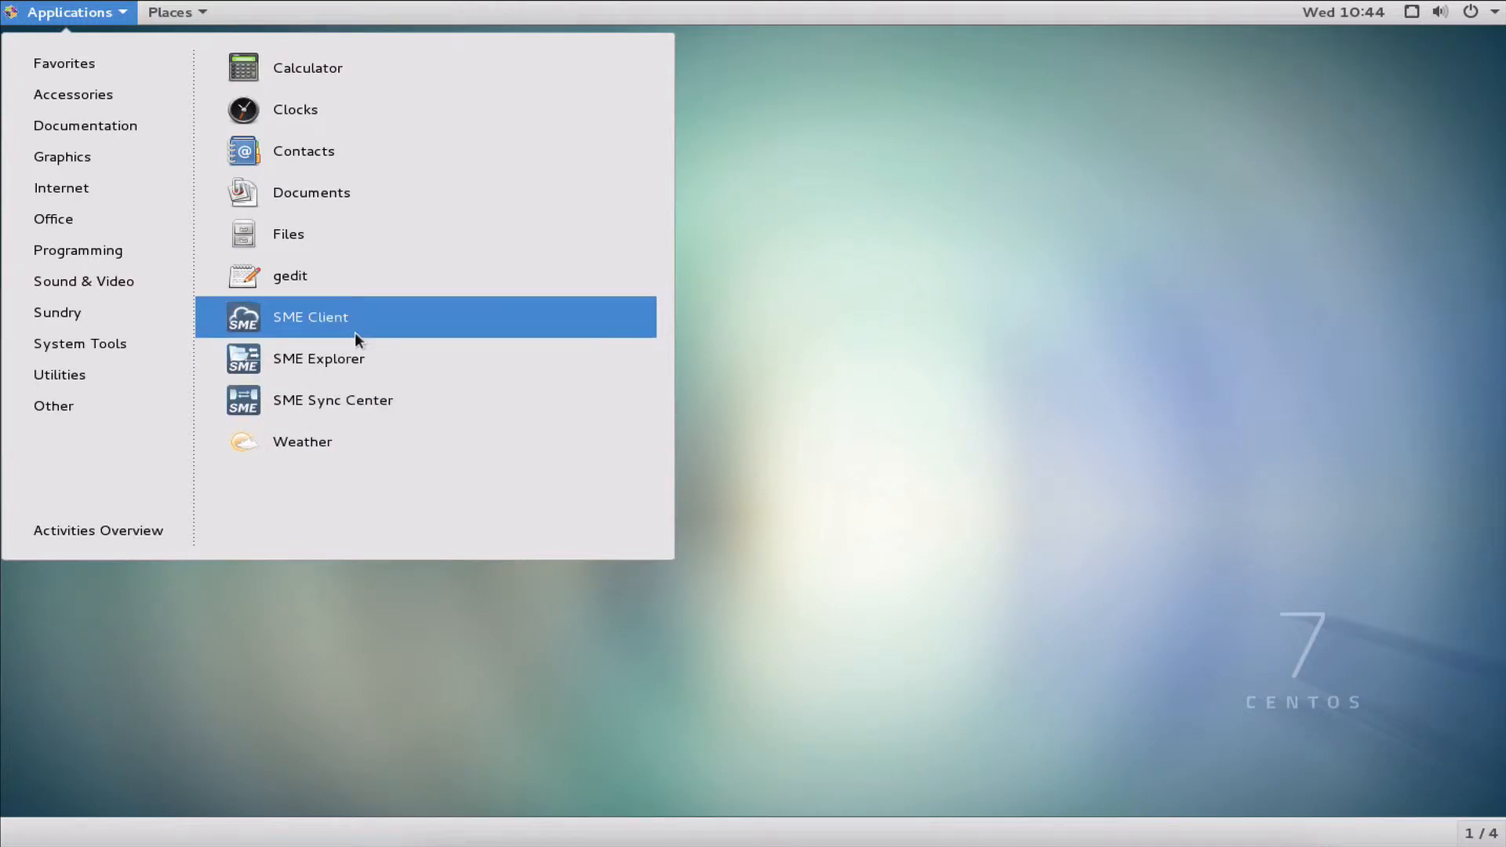
mouse_move(359, 327)
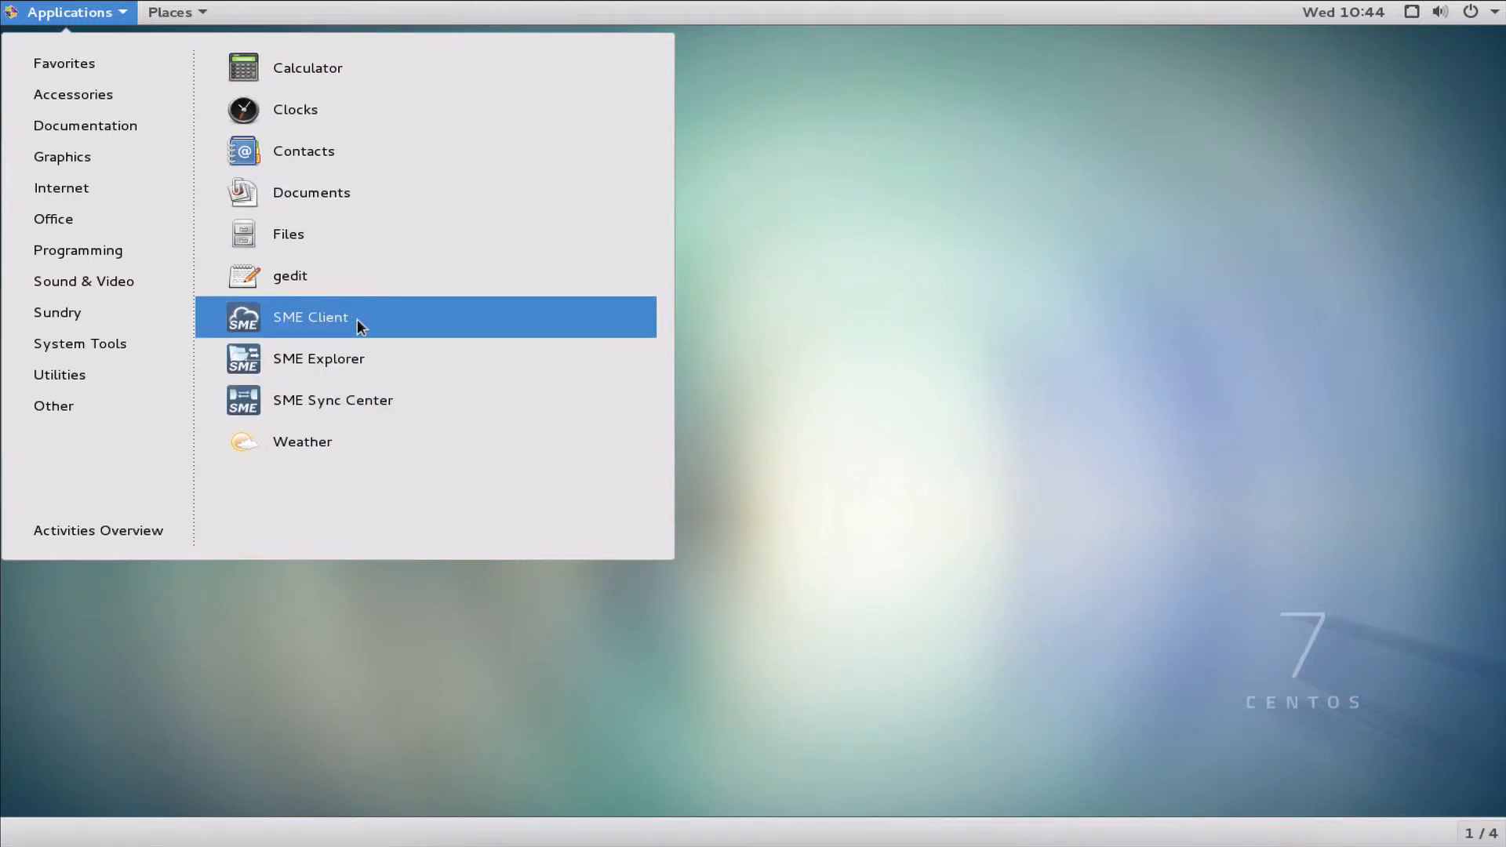
left_click(310, 317)
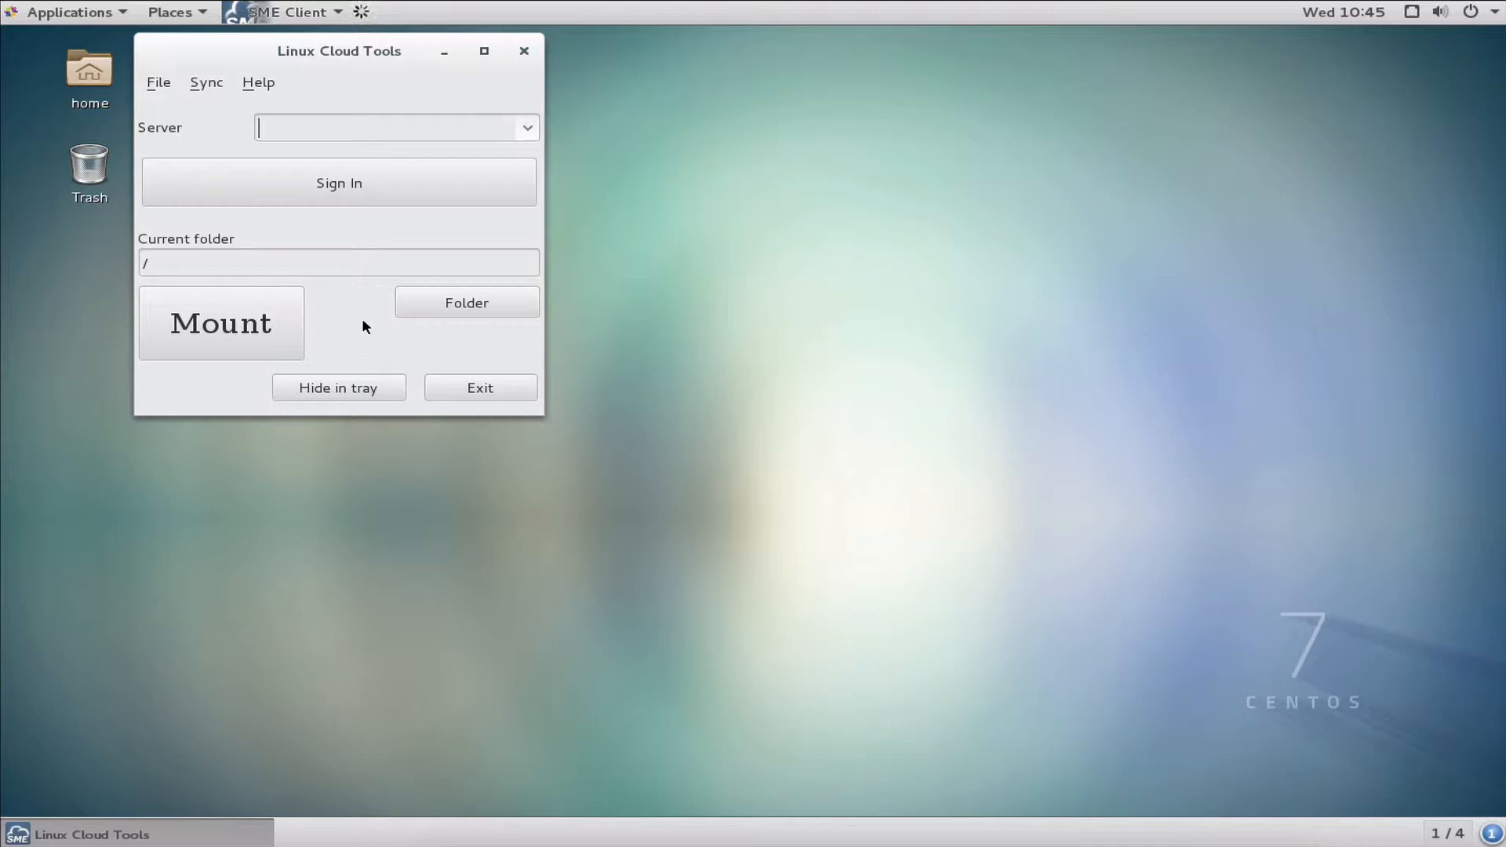
- Enter storagemadeeasy.com as the Linux Cloud Tools server
type("storagemadeeasy.com")
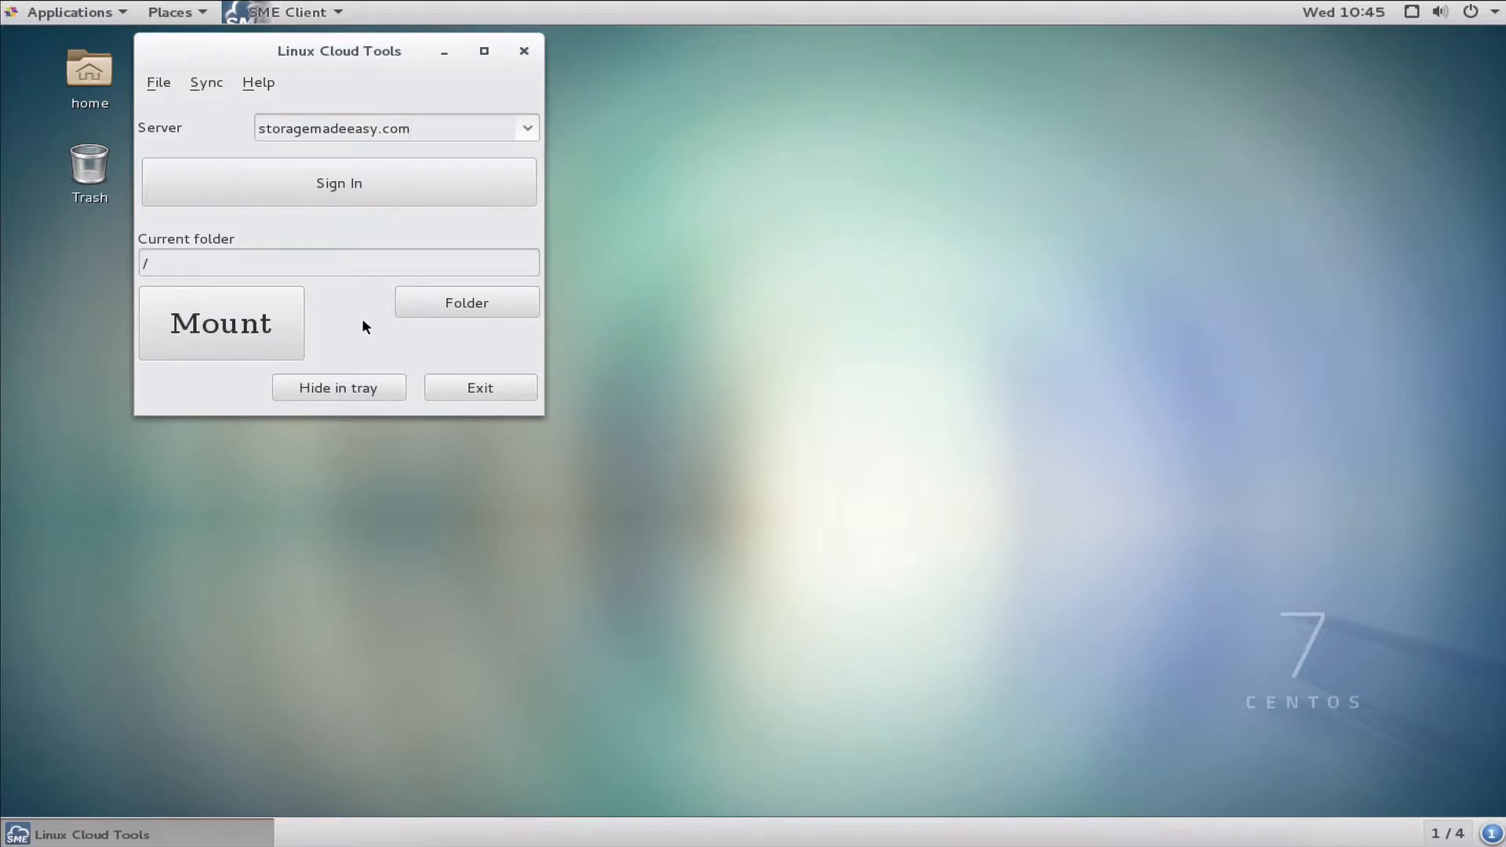
mouse_move(372, 136)
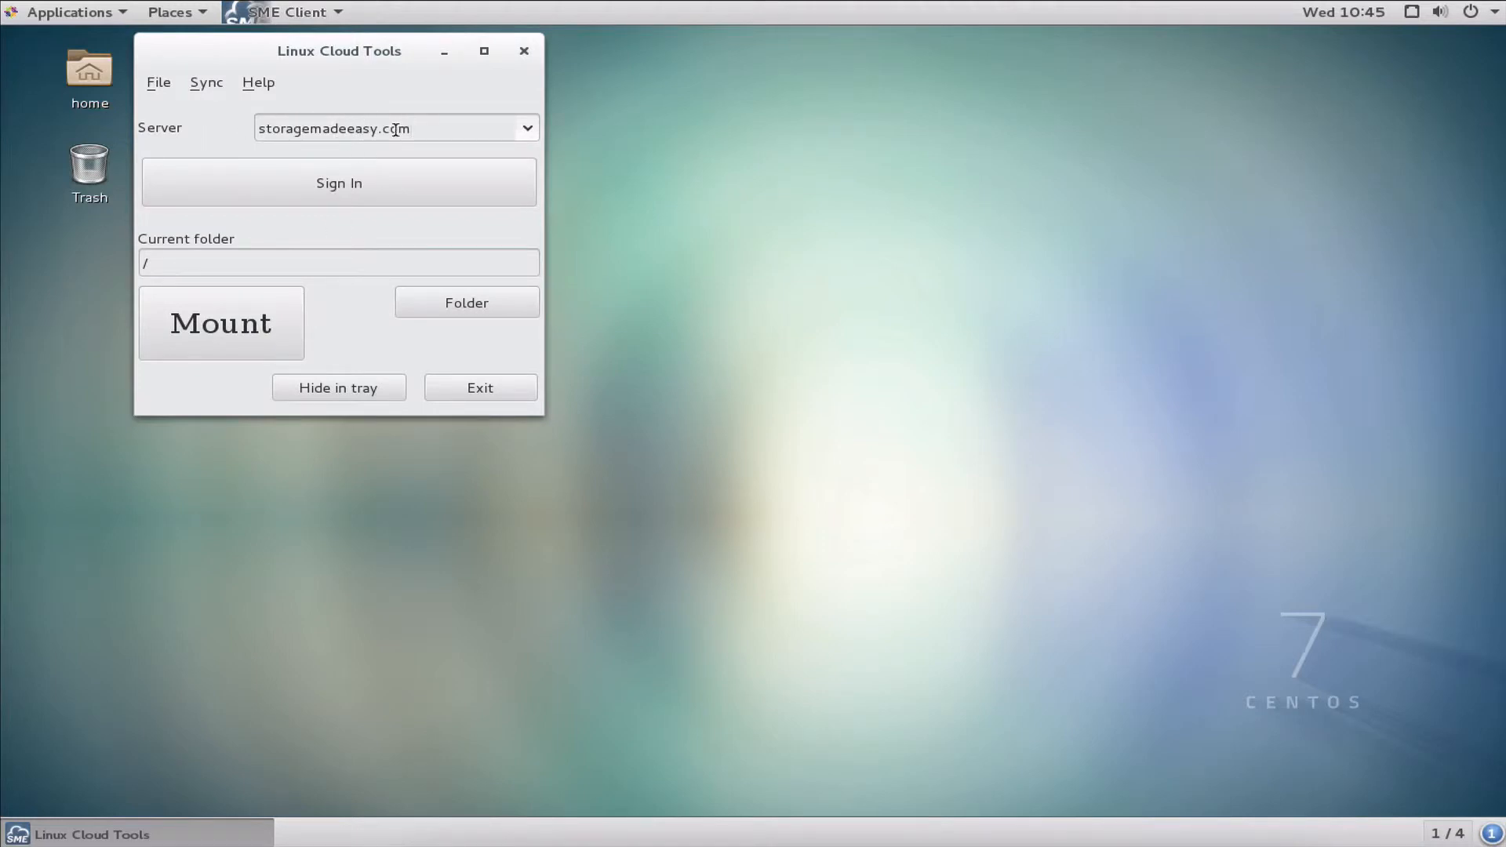
mouse_move(435, 145)
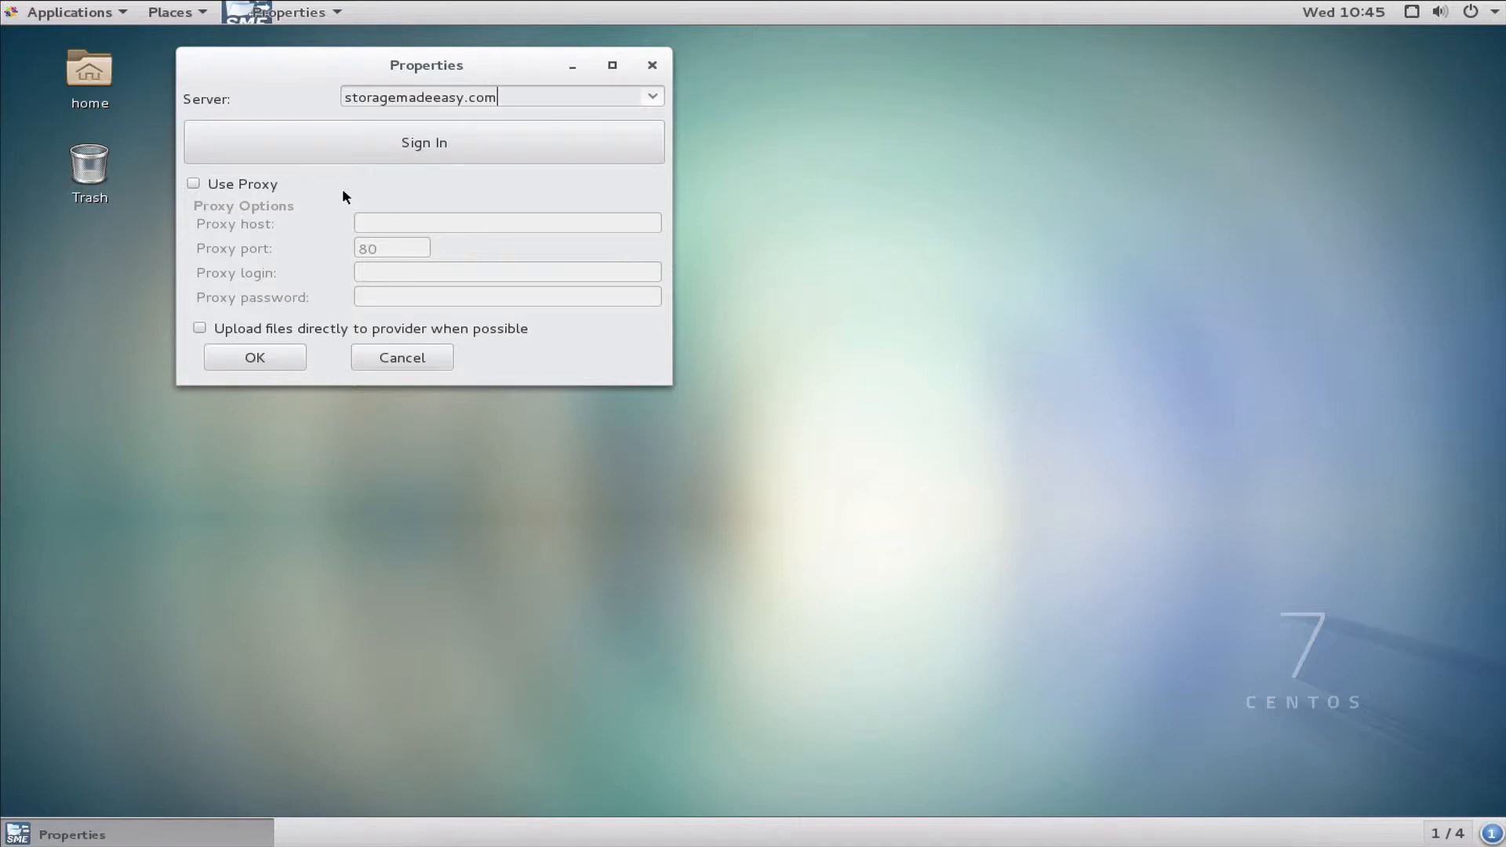
mouse_move(265, 204)
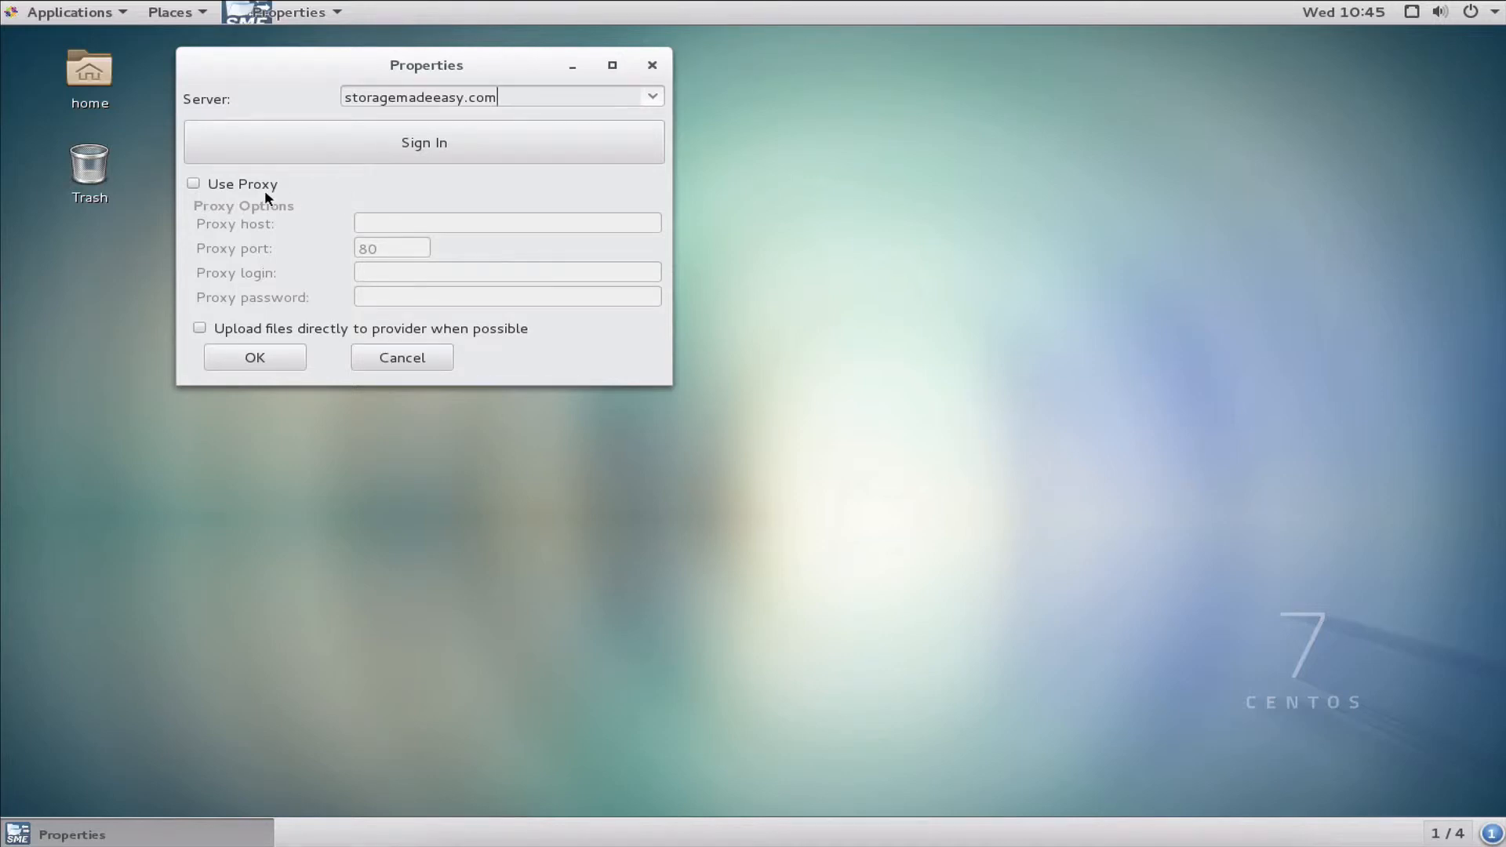
mouse_move(276, 299)
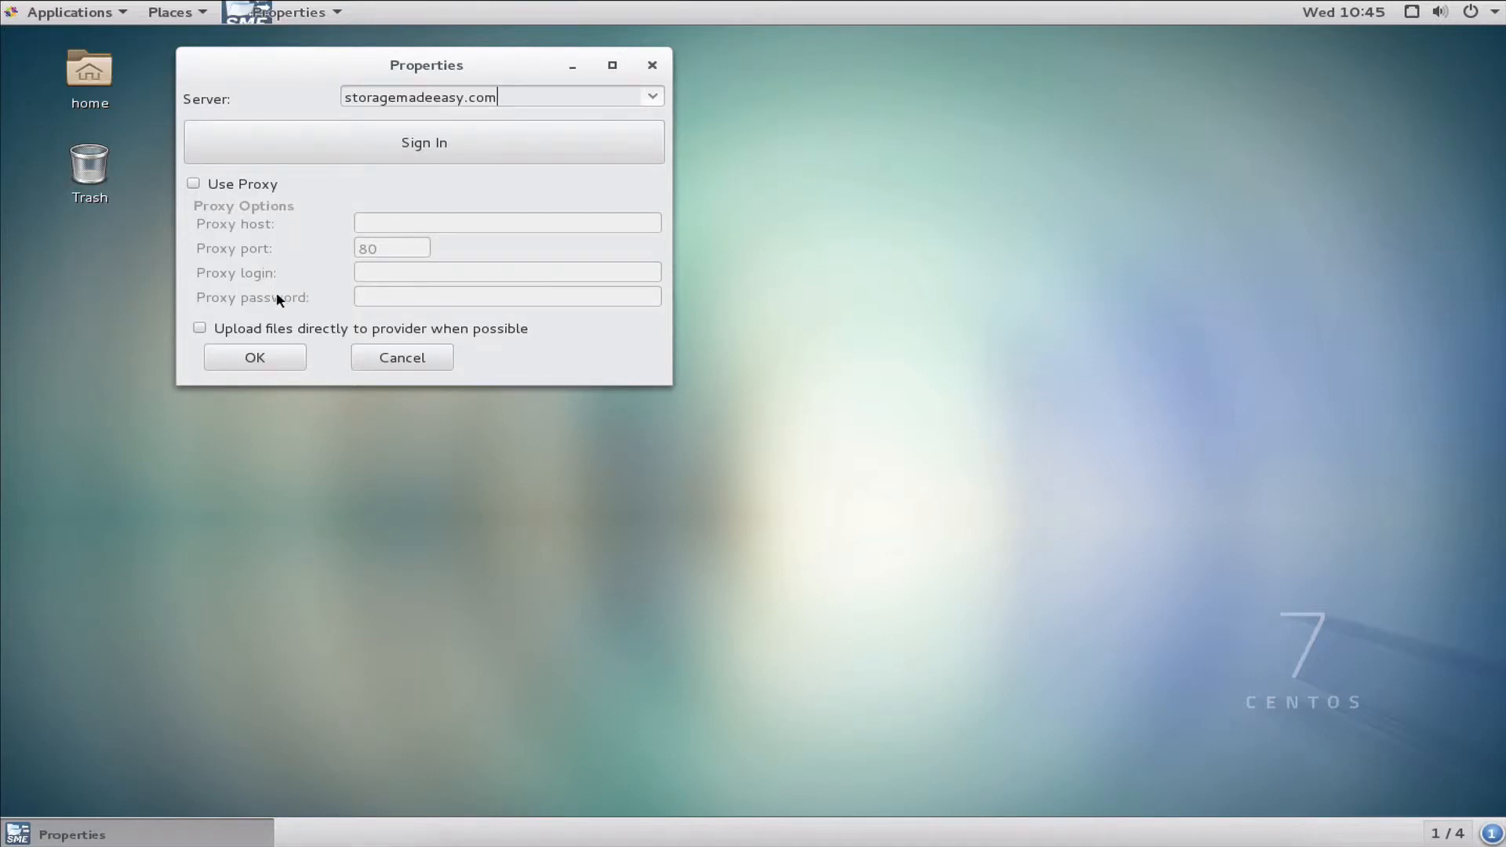
mouse_move(290, 213)
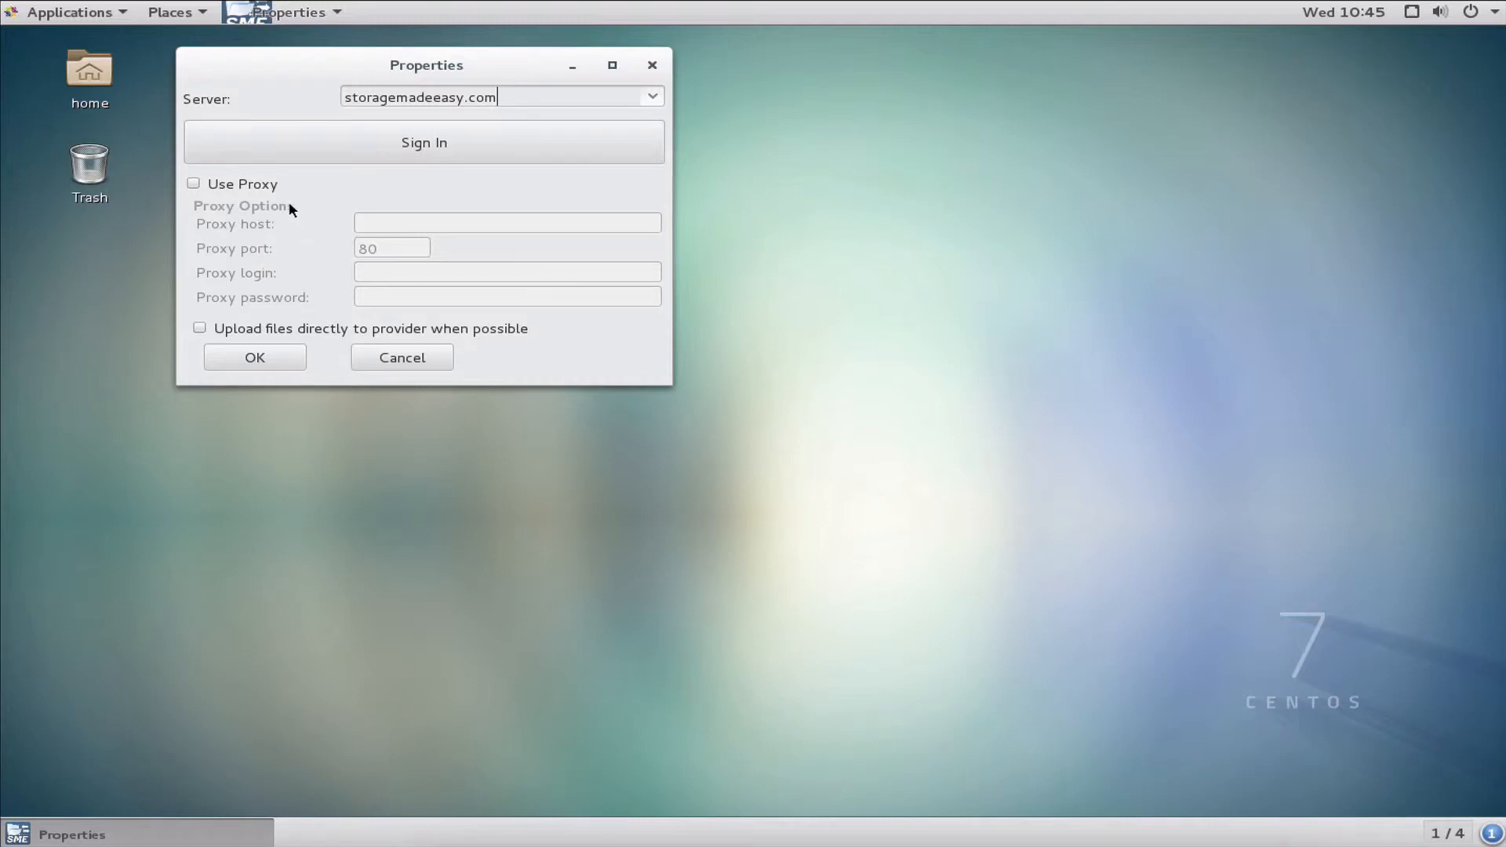
mouse_move(299, 253)
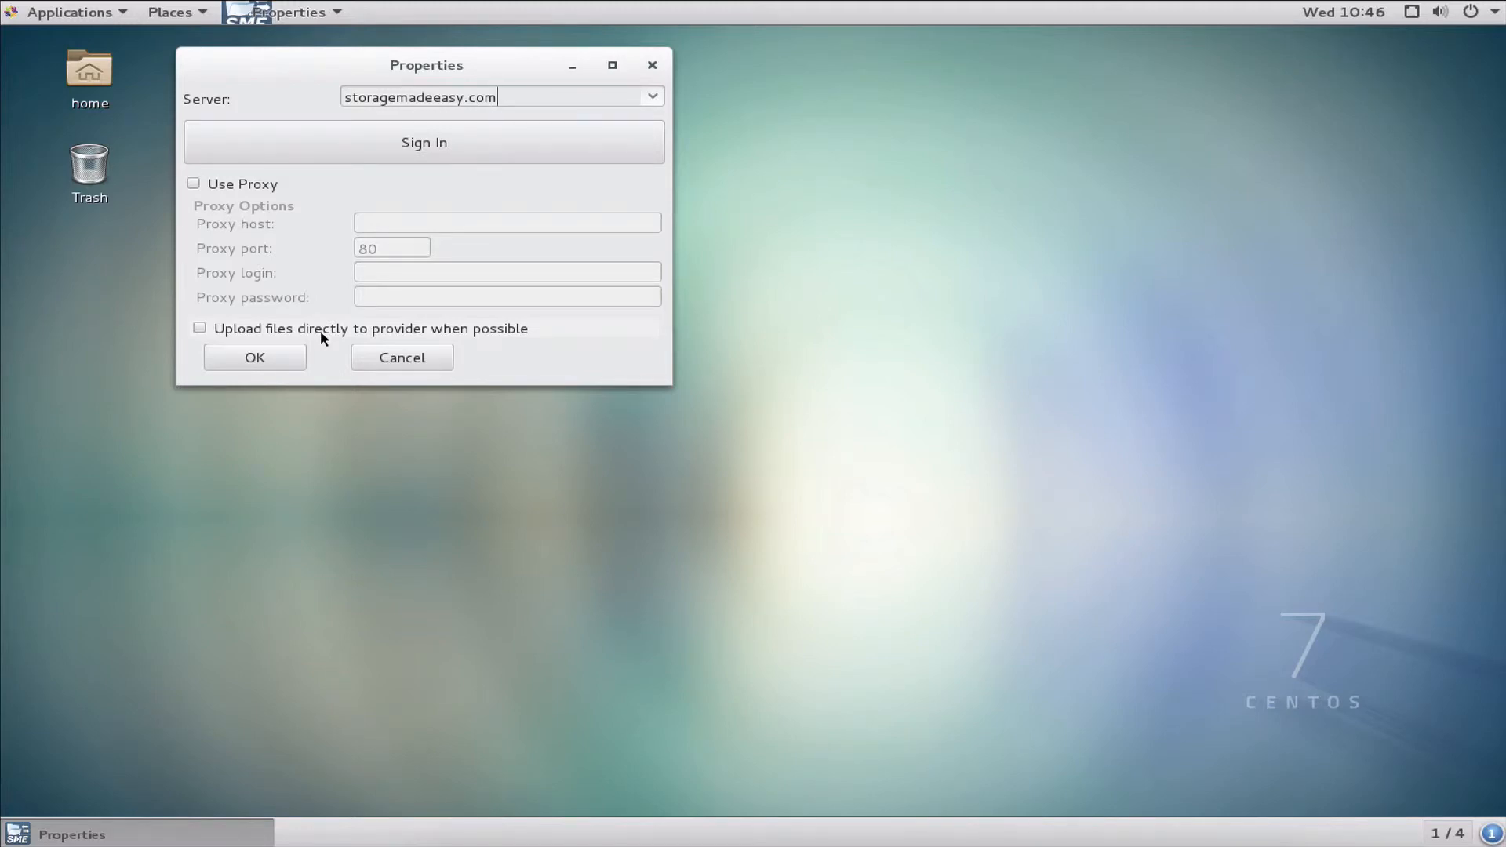
mouse_move(383, 186)
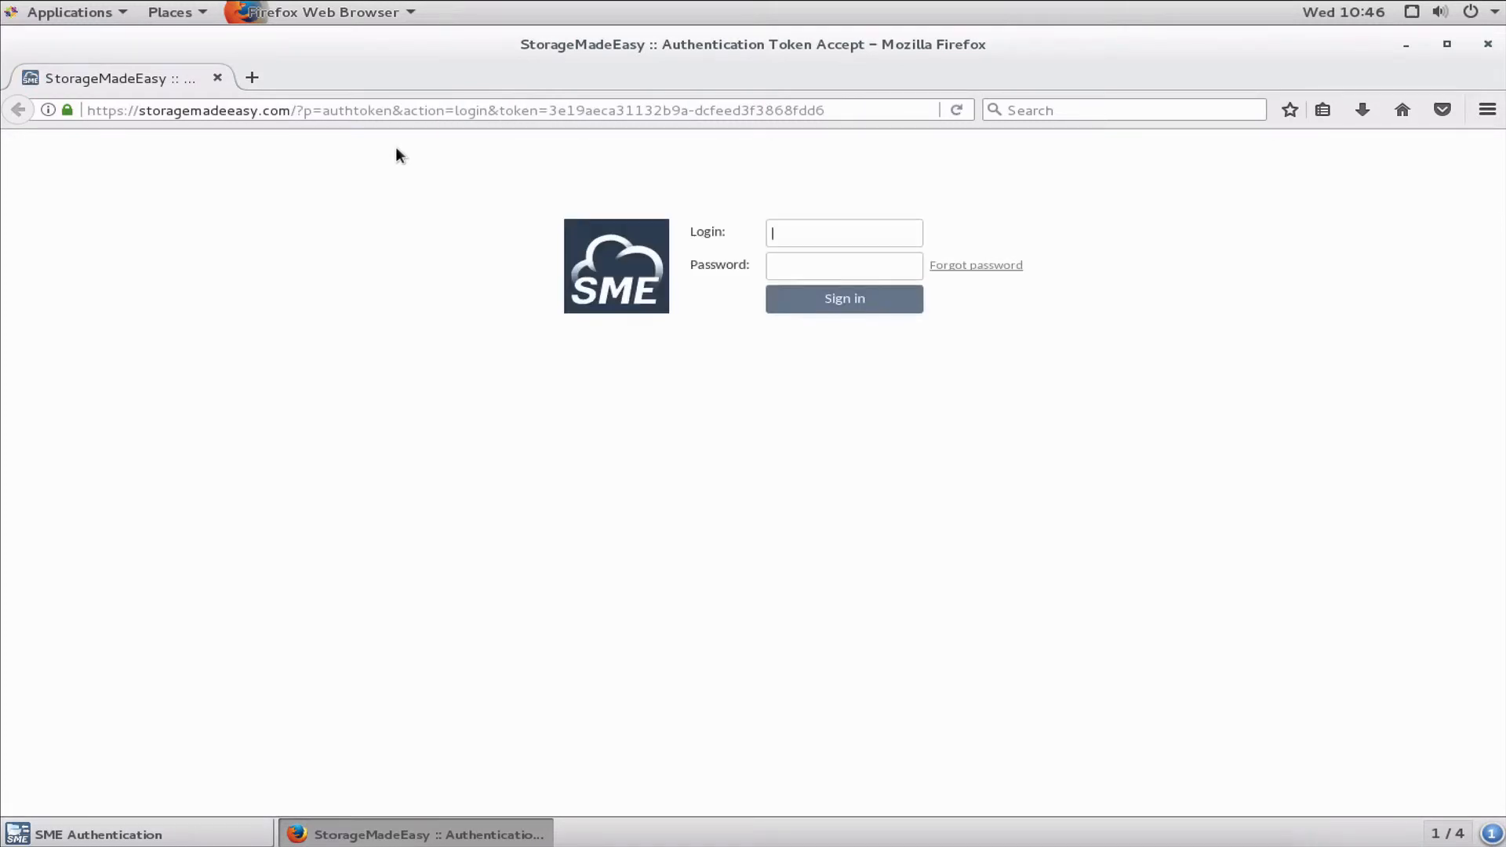
type("dsoltesz")
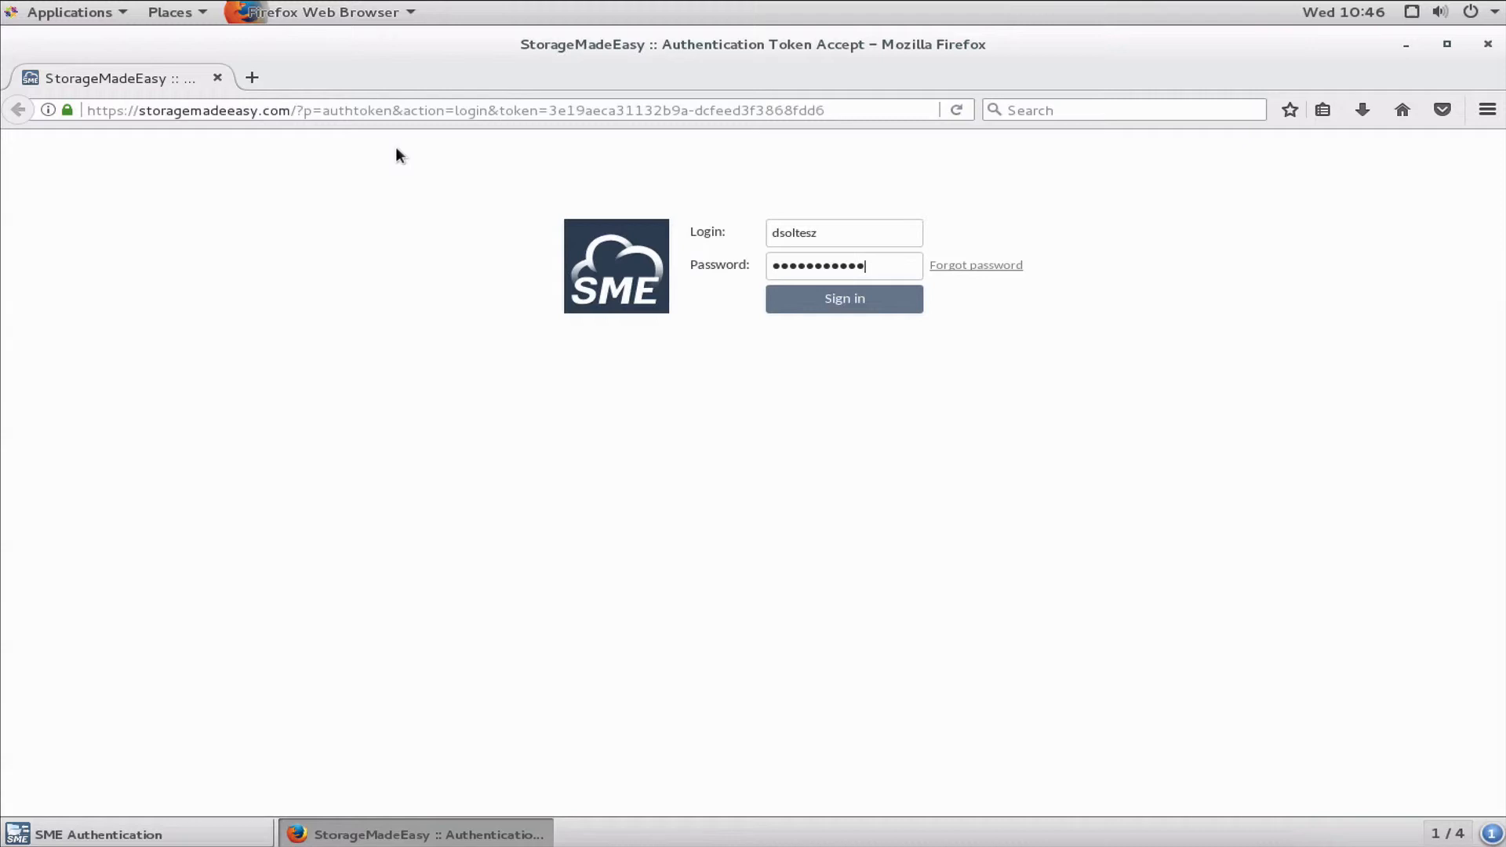
left_click(844, 298)
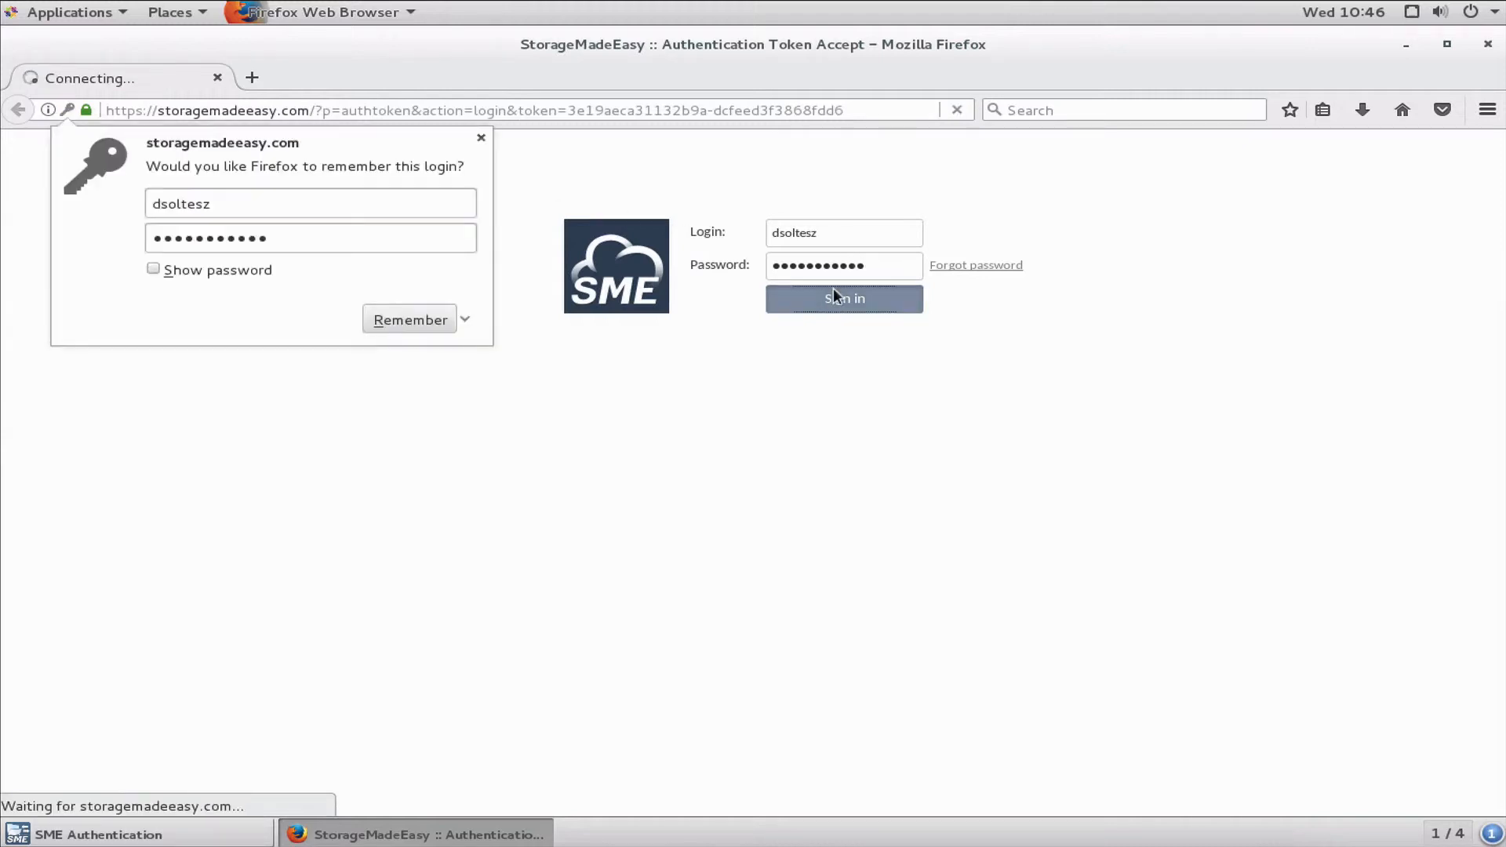
left_click(844, 298)
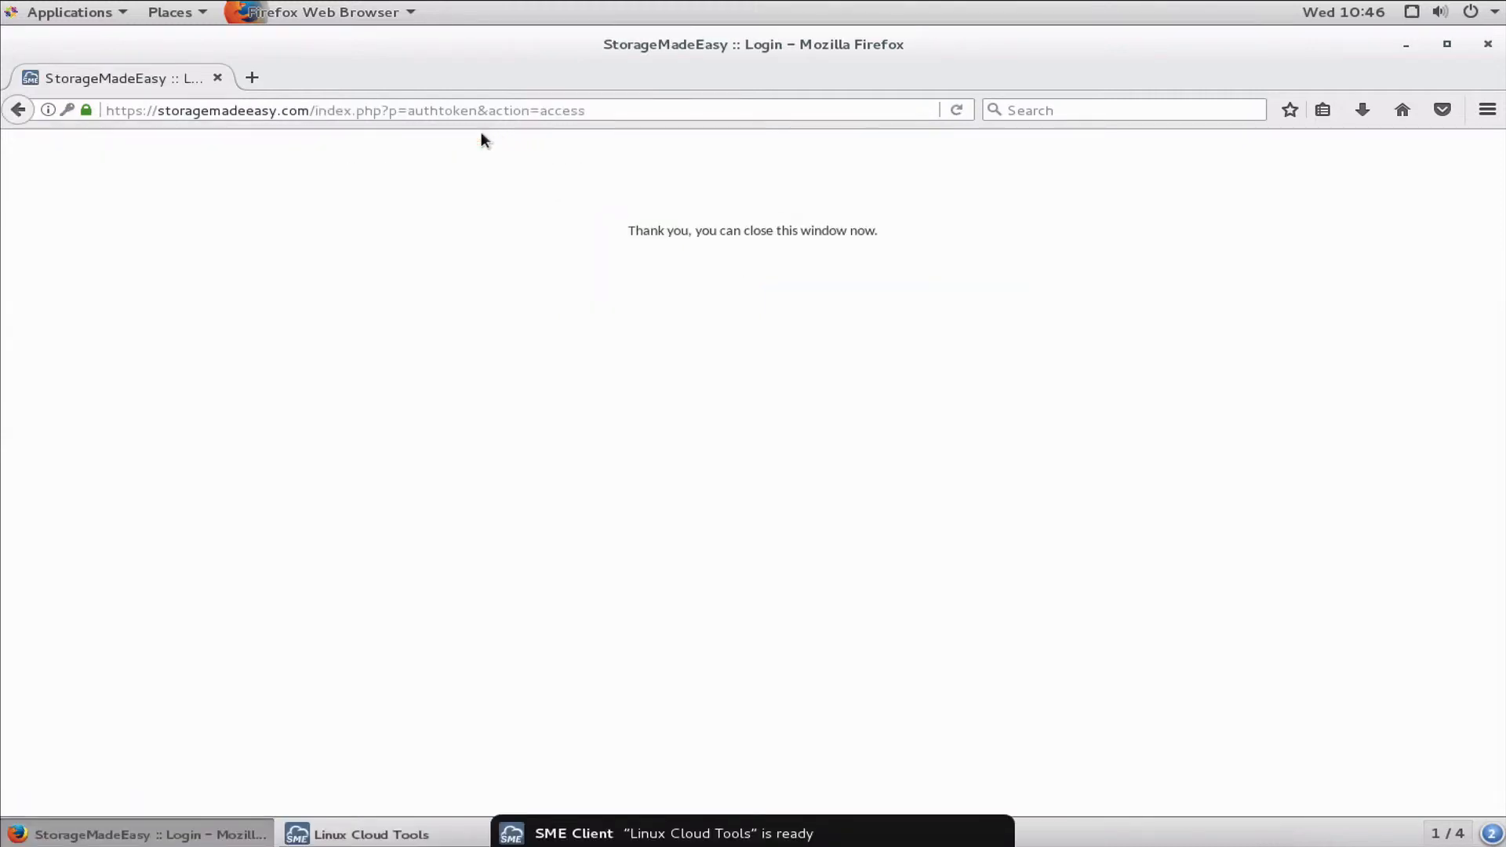
mouse_move(607, 228)
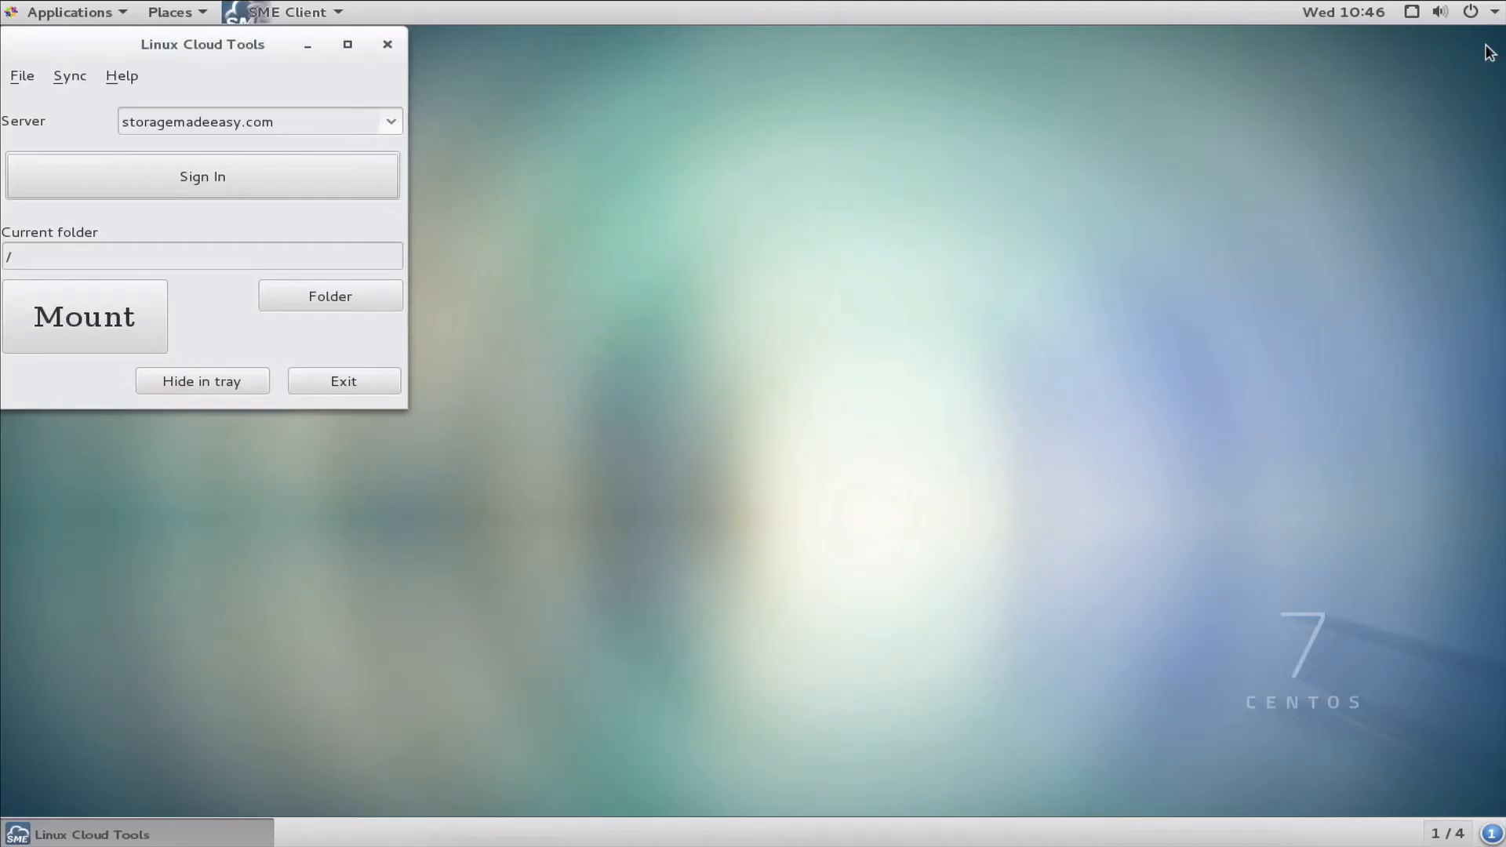
mouse_move(104, 38)
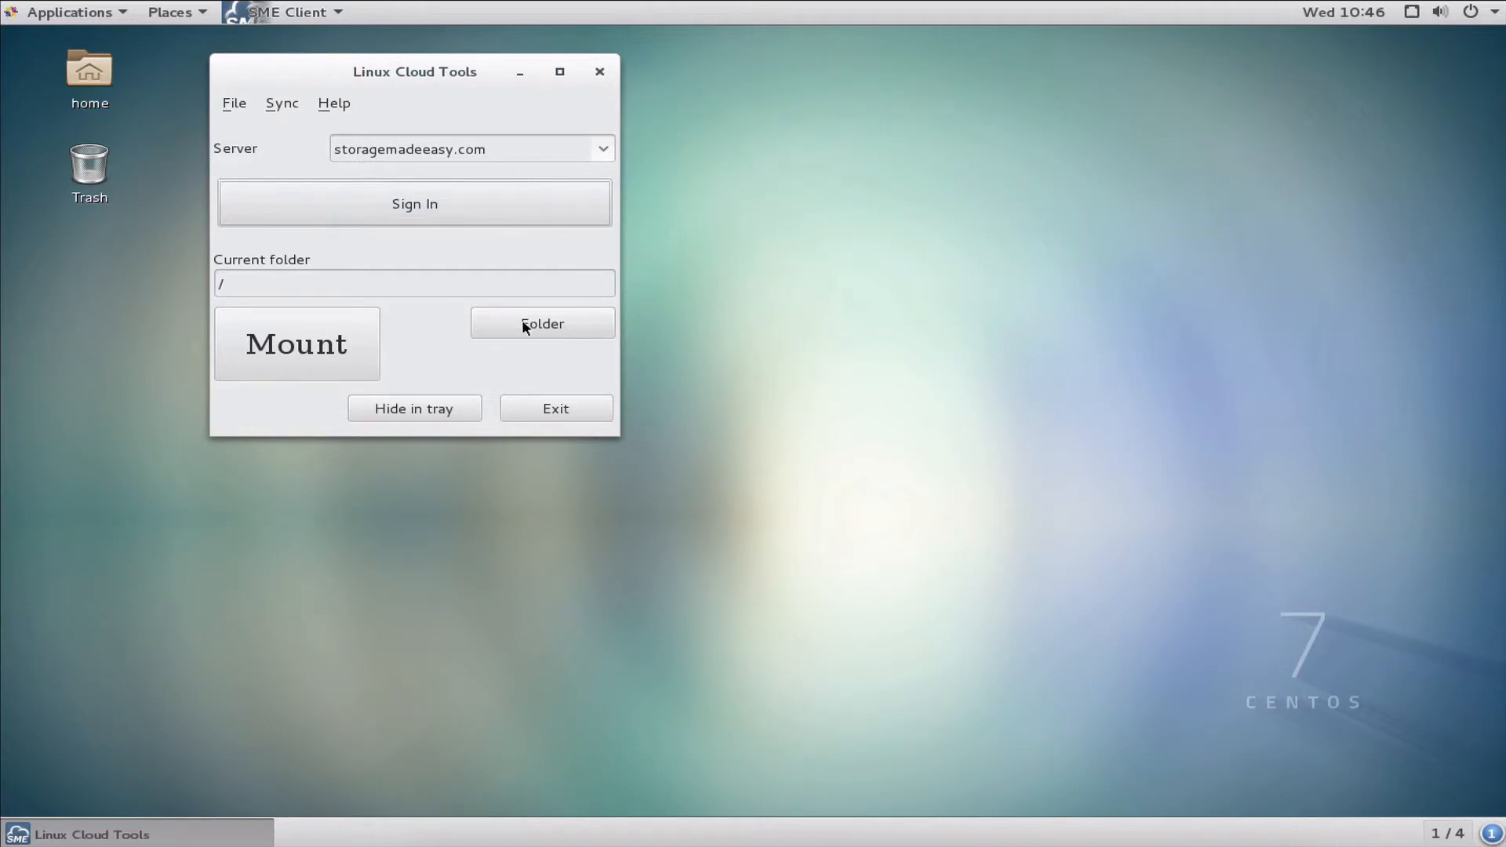
- Create a SMEDrive folder in the home folder and select it as the mount folder
left_click(543, 323)
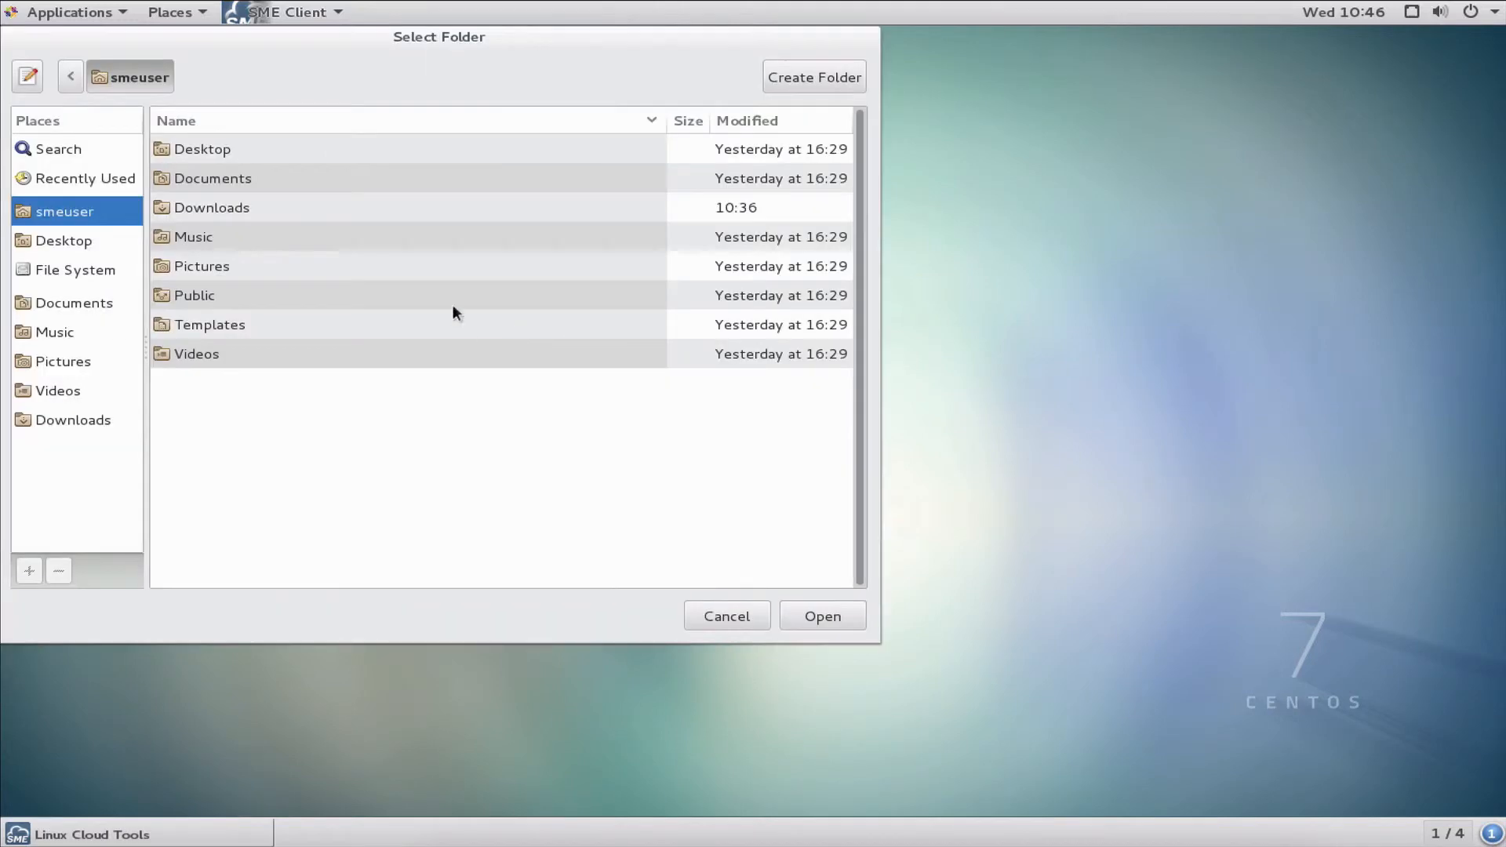
mouse_move(225, 228)
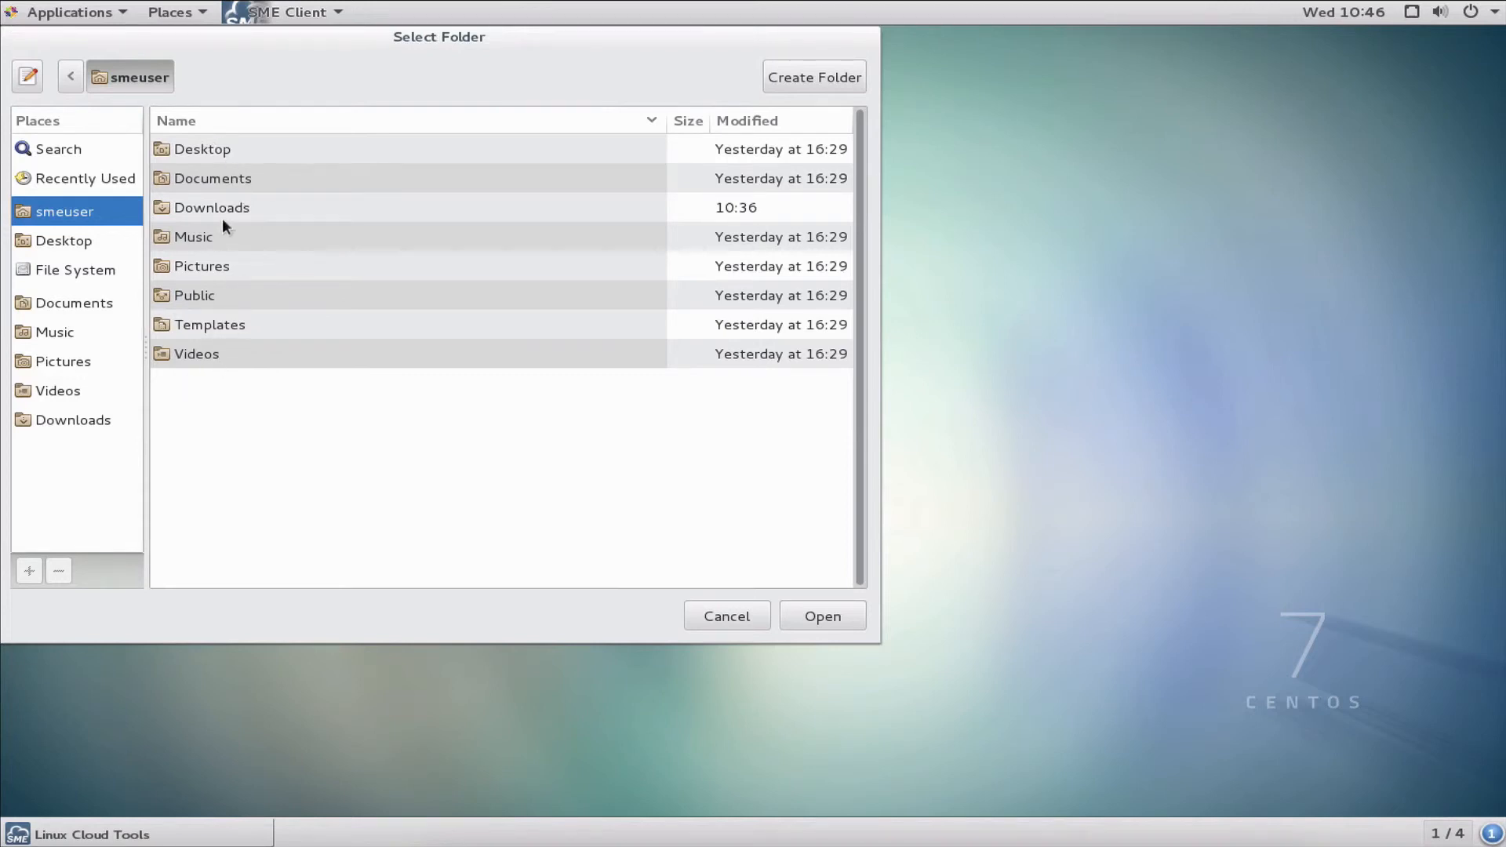
mouse_move(186, 149)
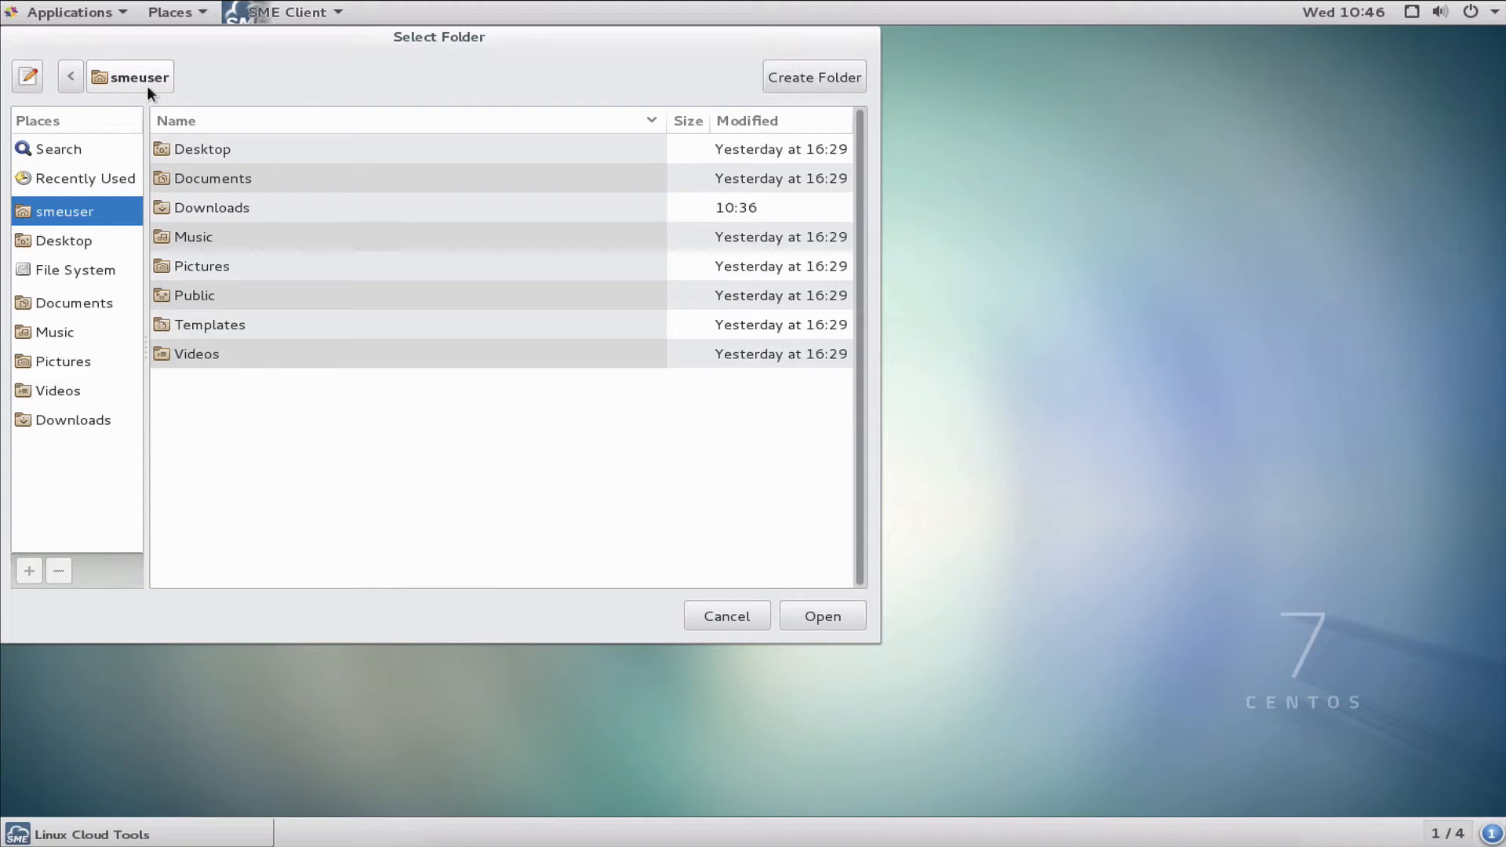
mouse_move(661, 47)
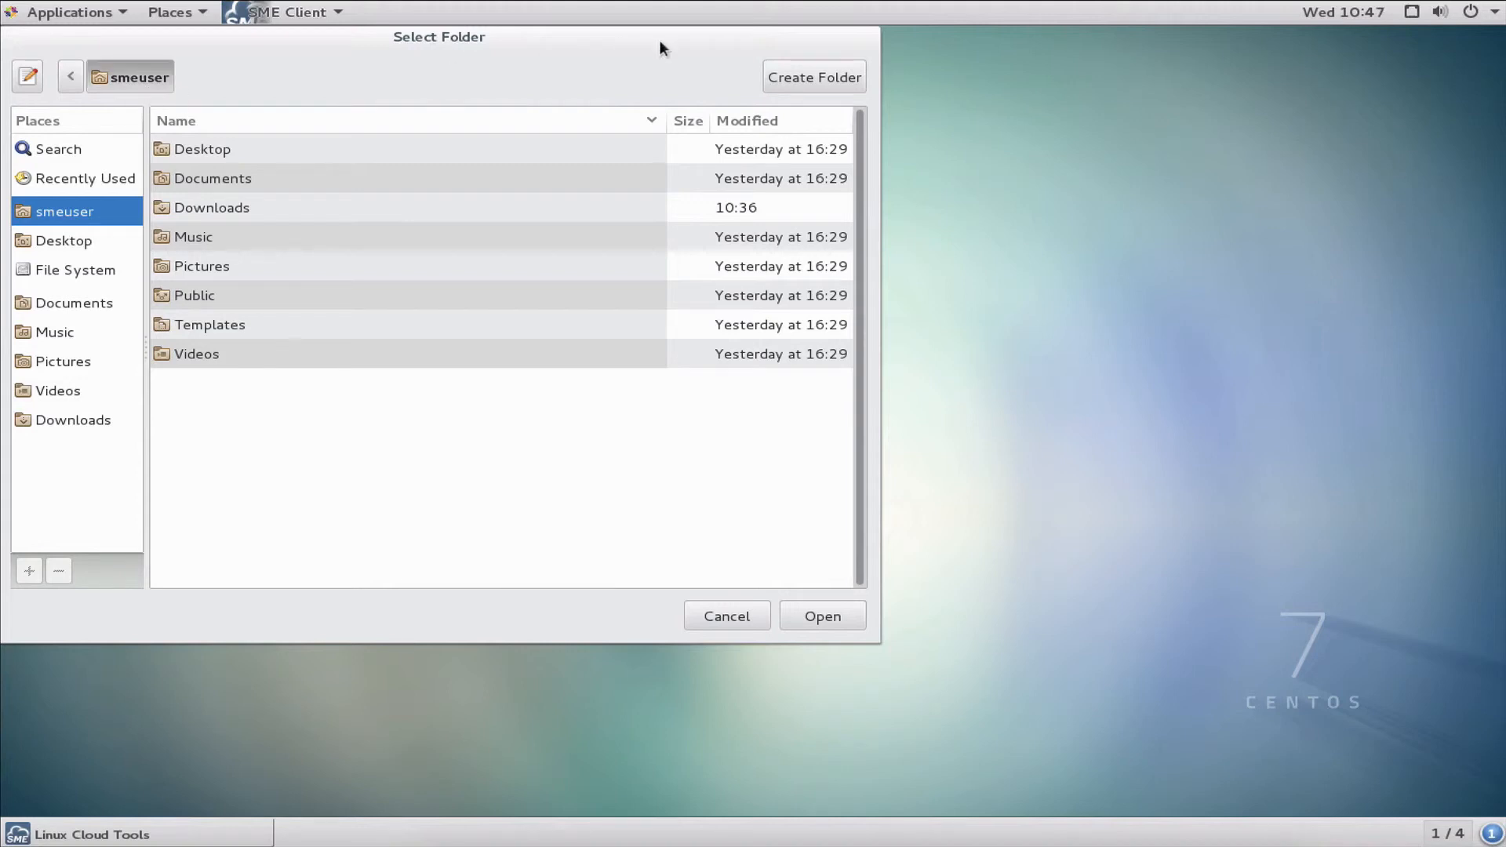
left_click(813, 76)
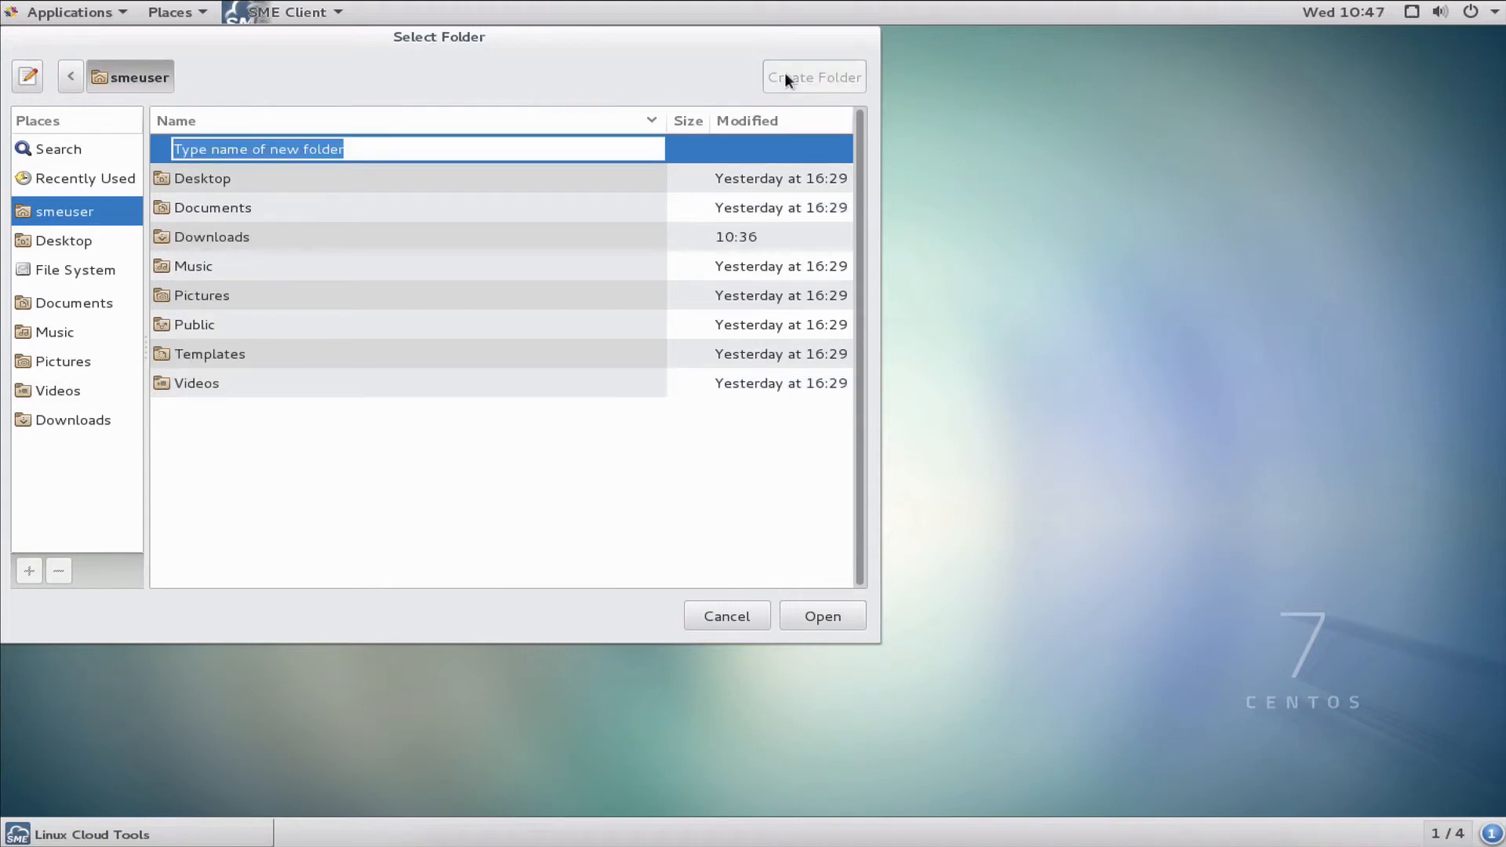
type("SME")
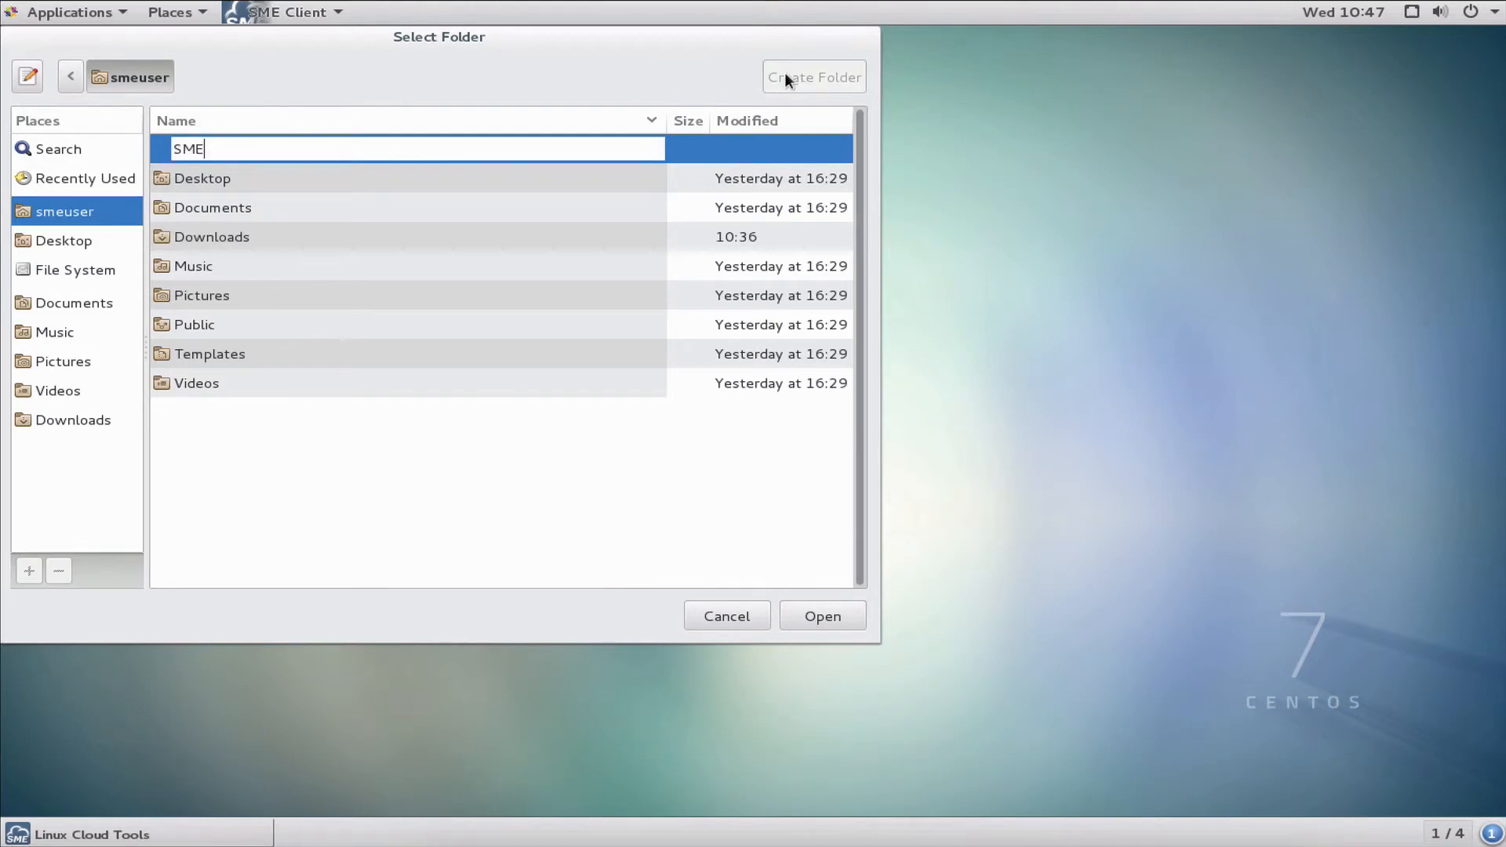
type("Drive")
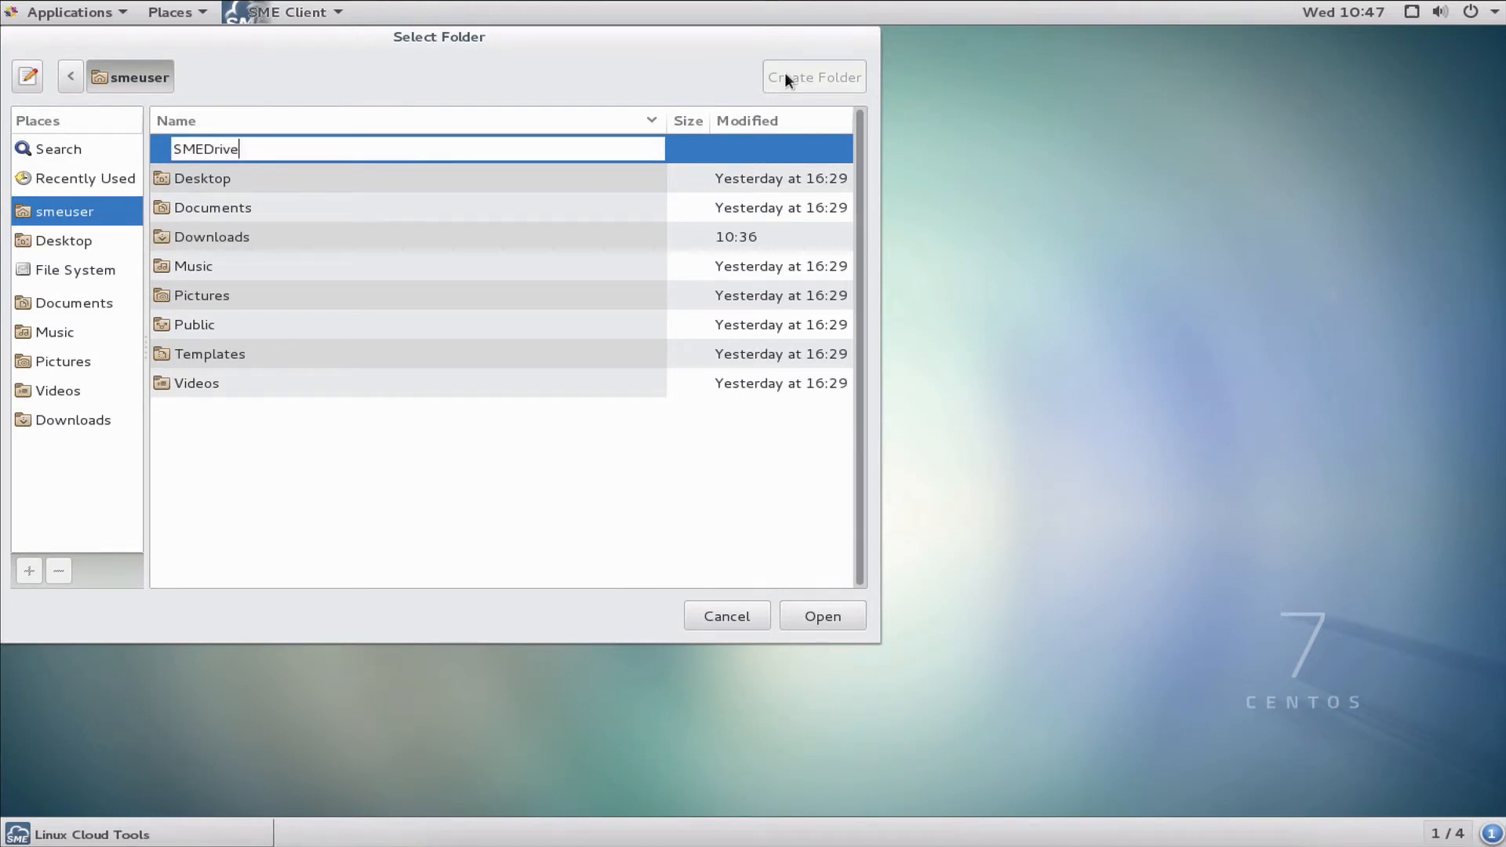
key("Return")
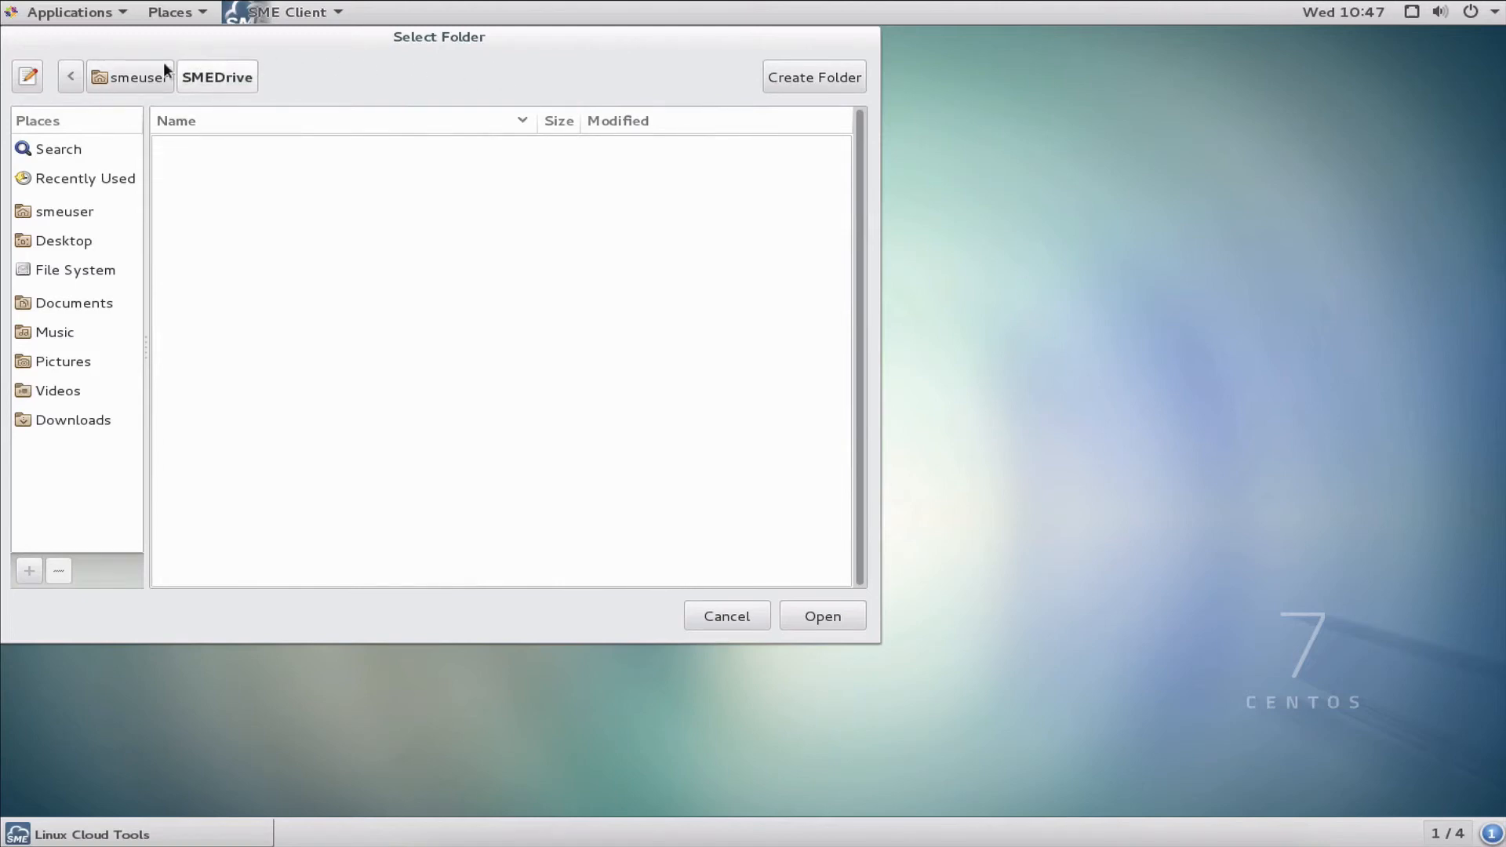
mouse_move(131, 93)
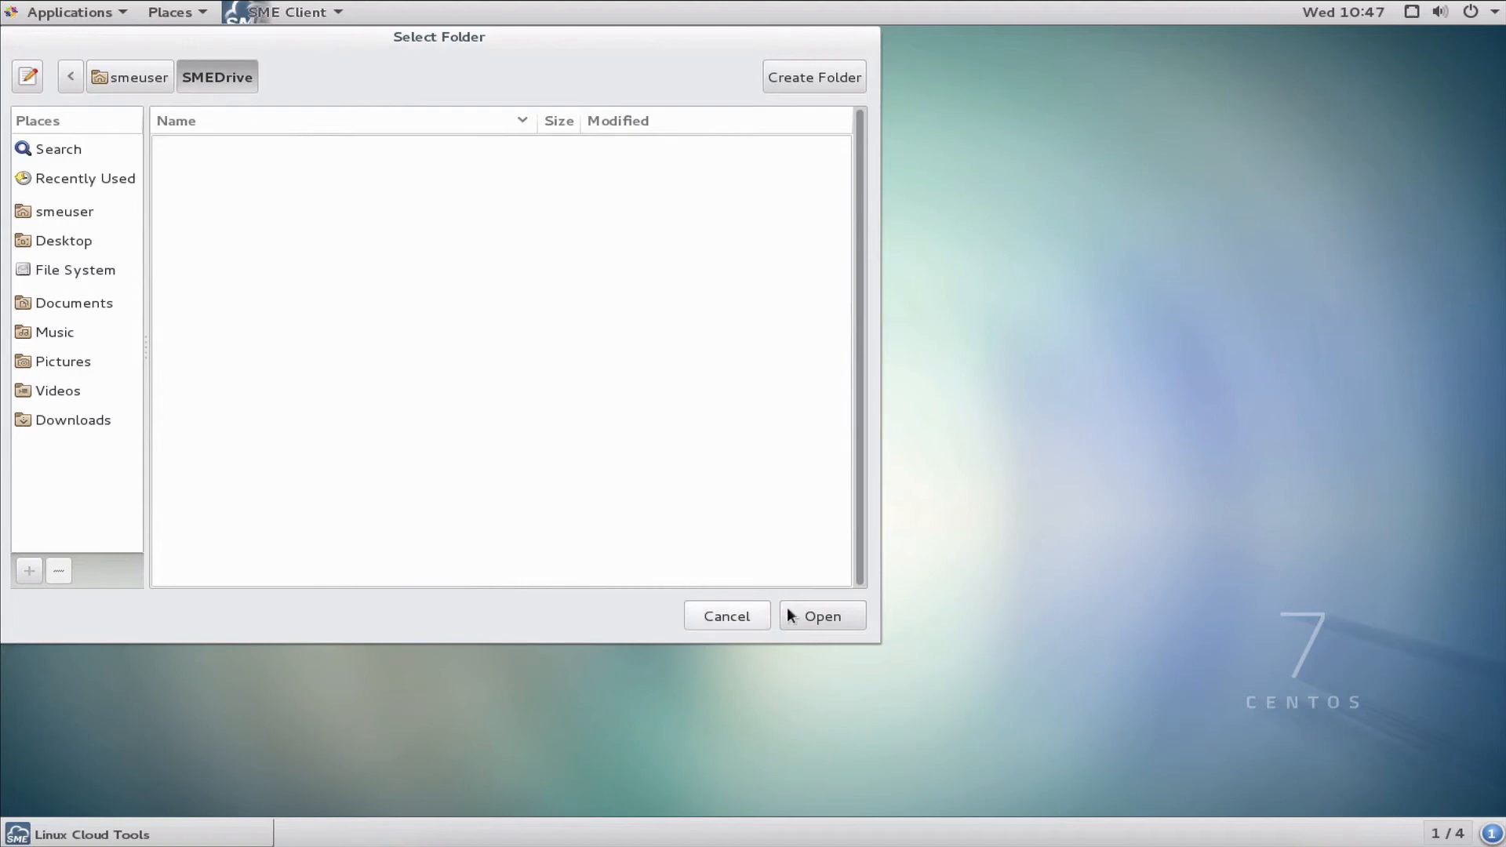
left_click(822, 616)
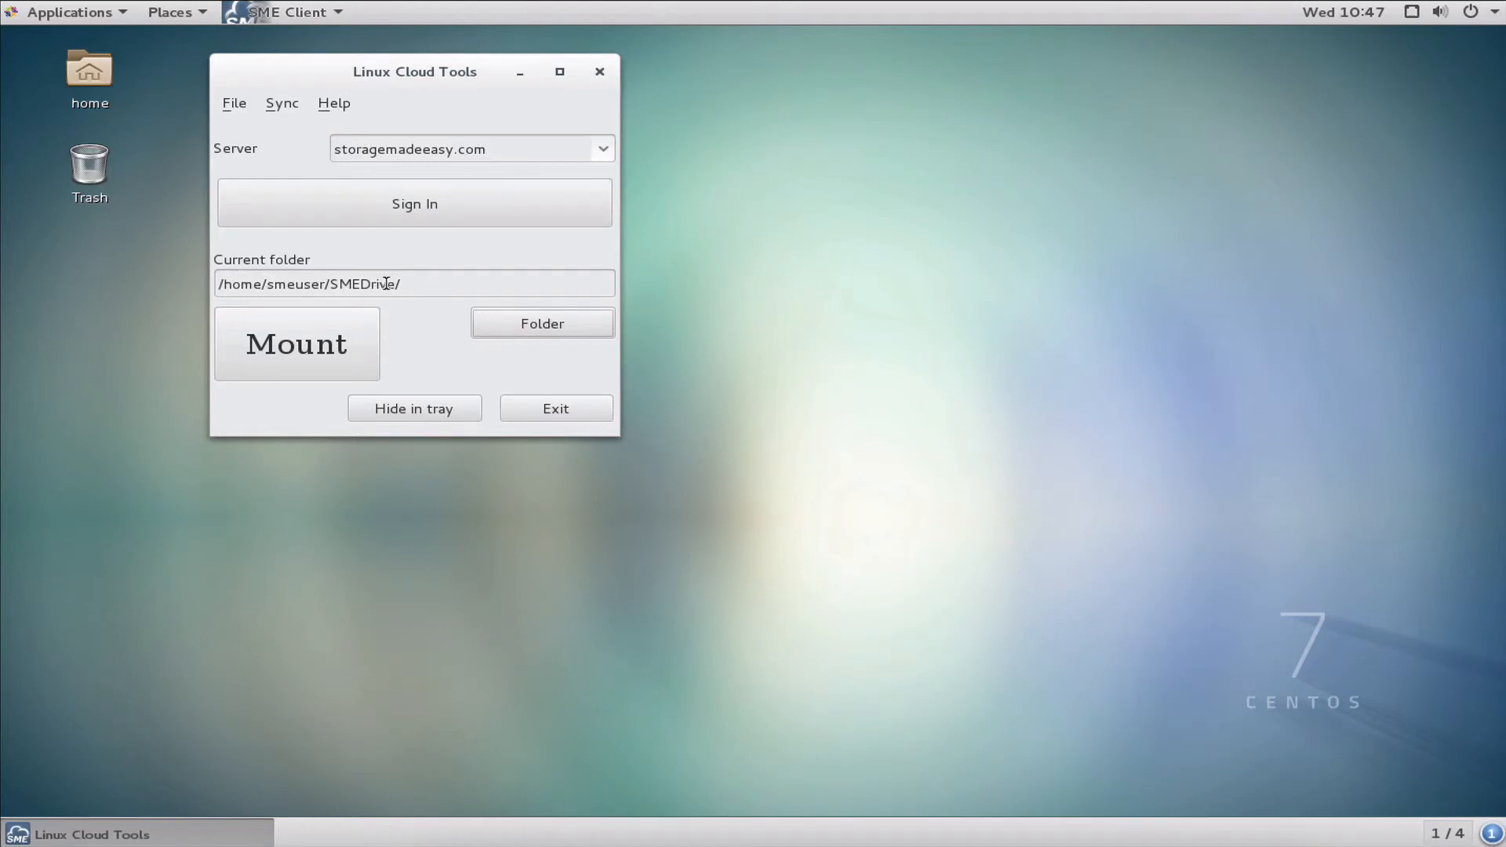
- Mount the cloud storage at /home/smeuser/SMEDrive and confirm the success message
left_click(318, 345)
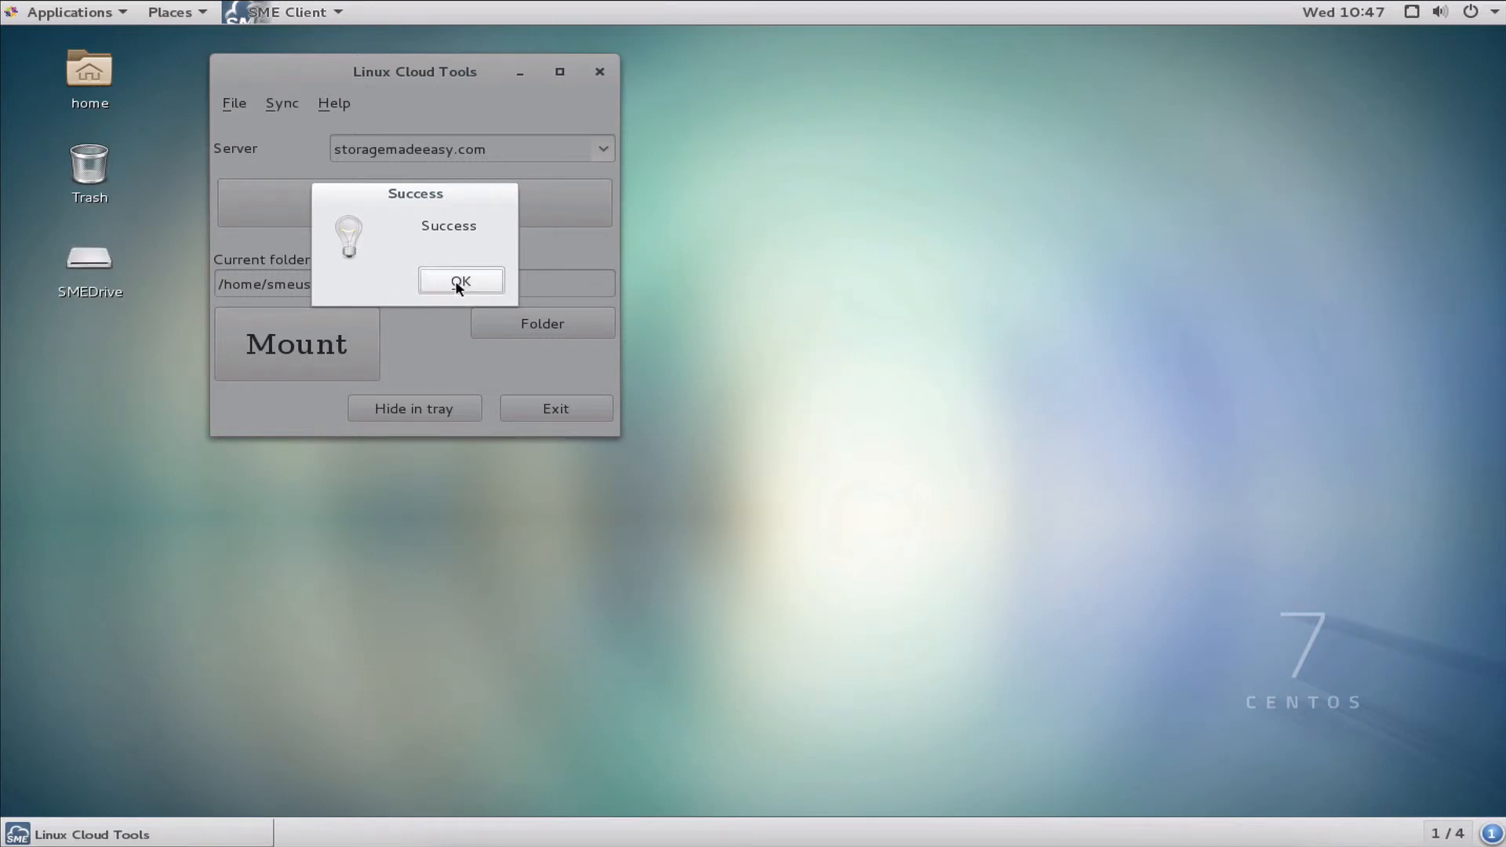
left_click(461, 281)
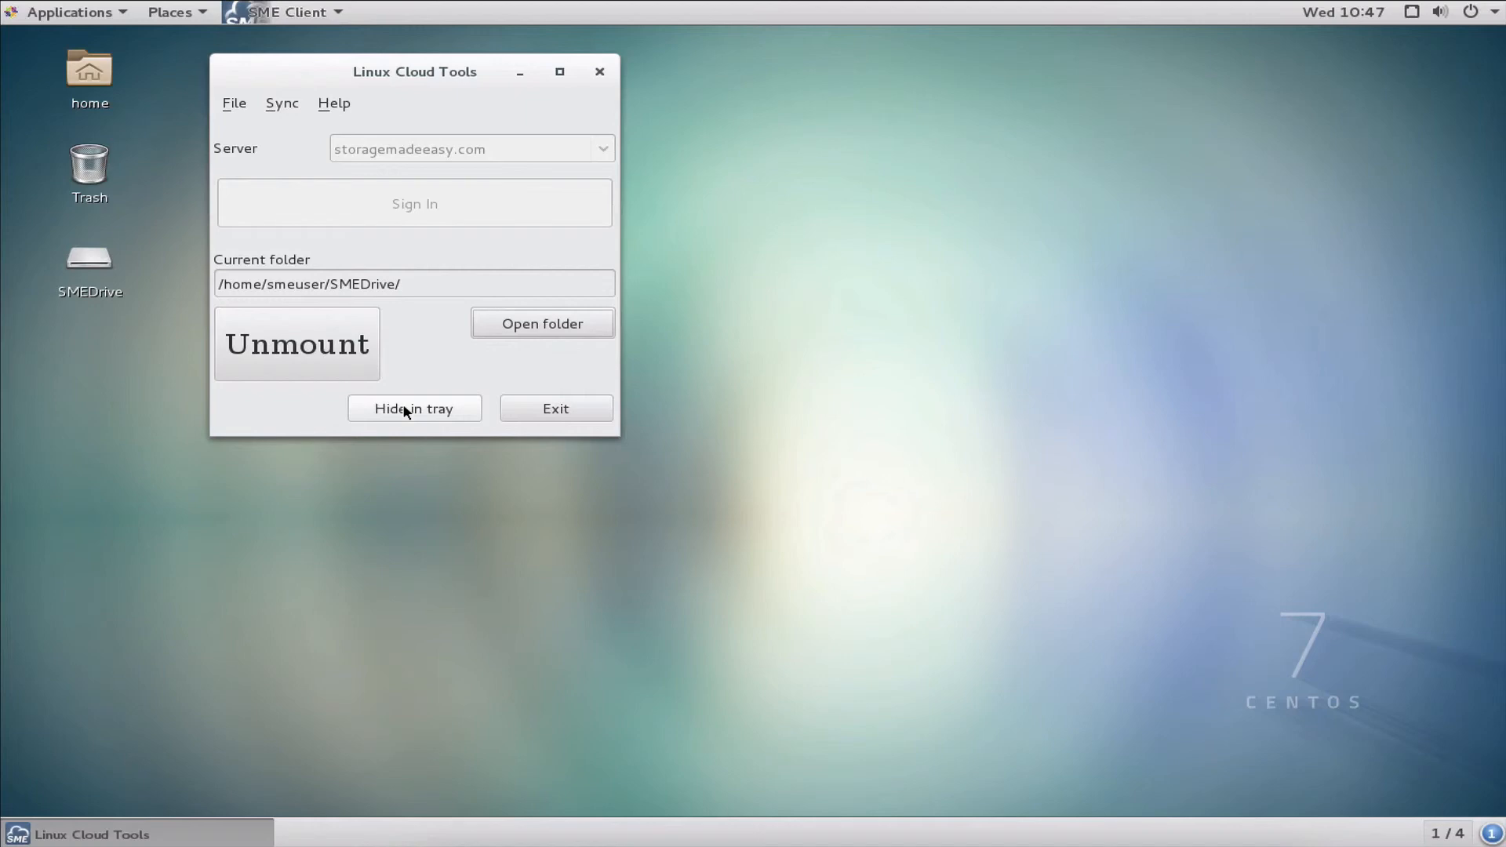
mouse_move(436, 249)
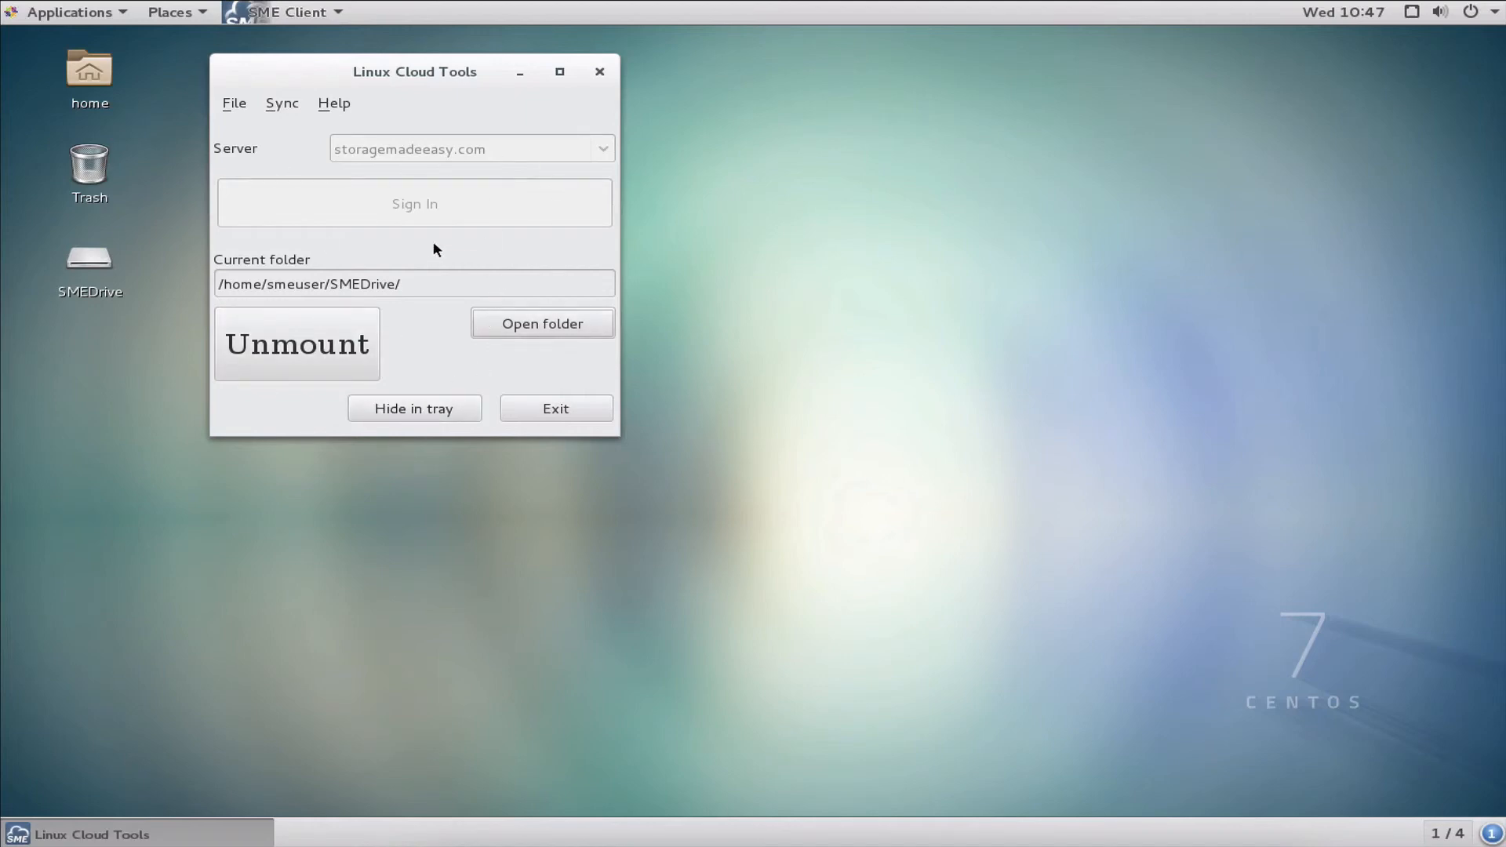
mouse_move(577, 421)
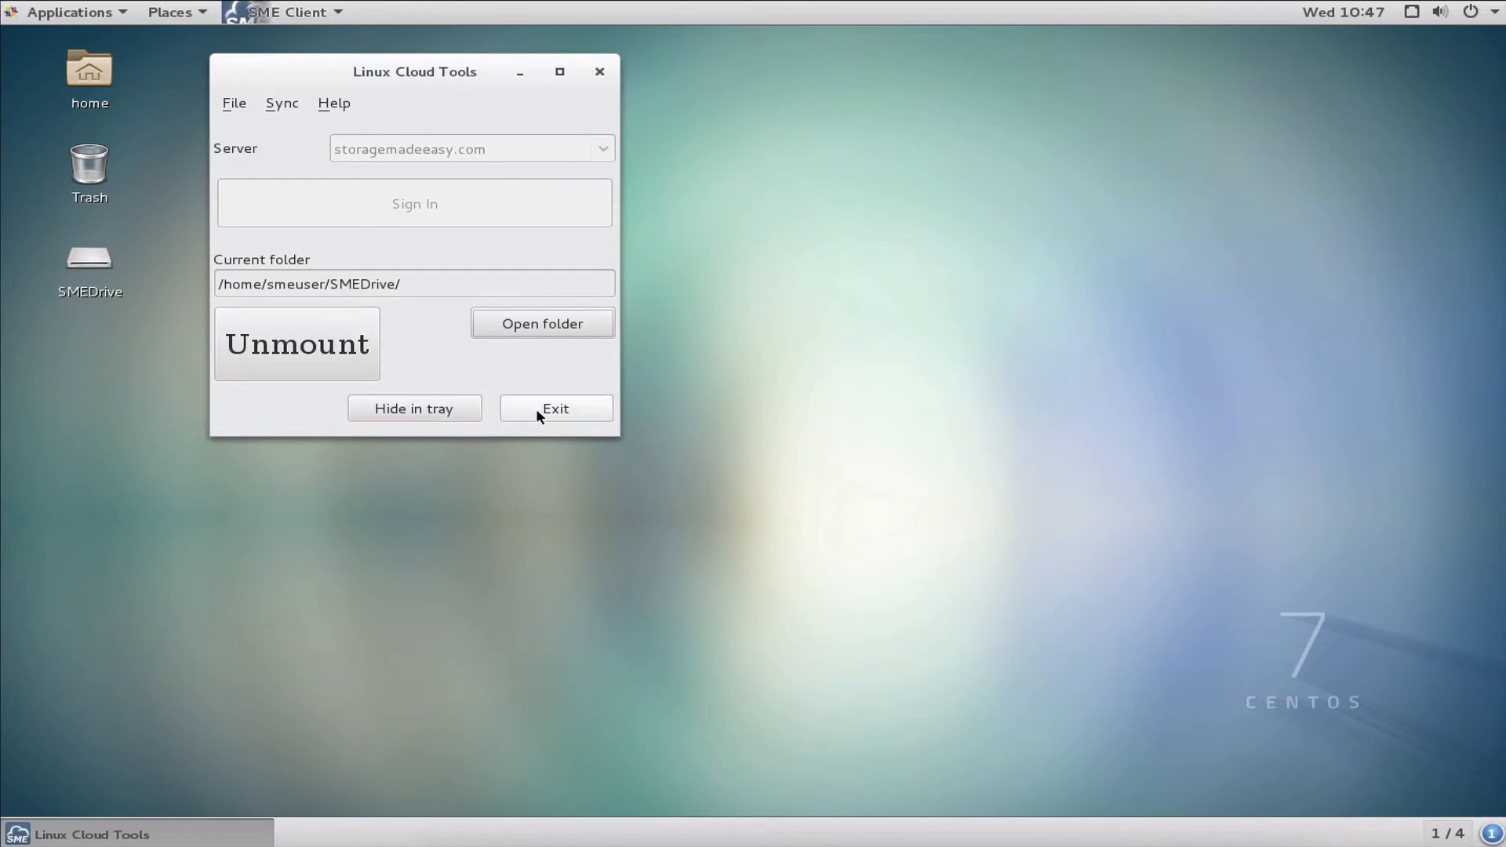
mouse_move(501, 416)
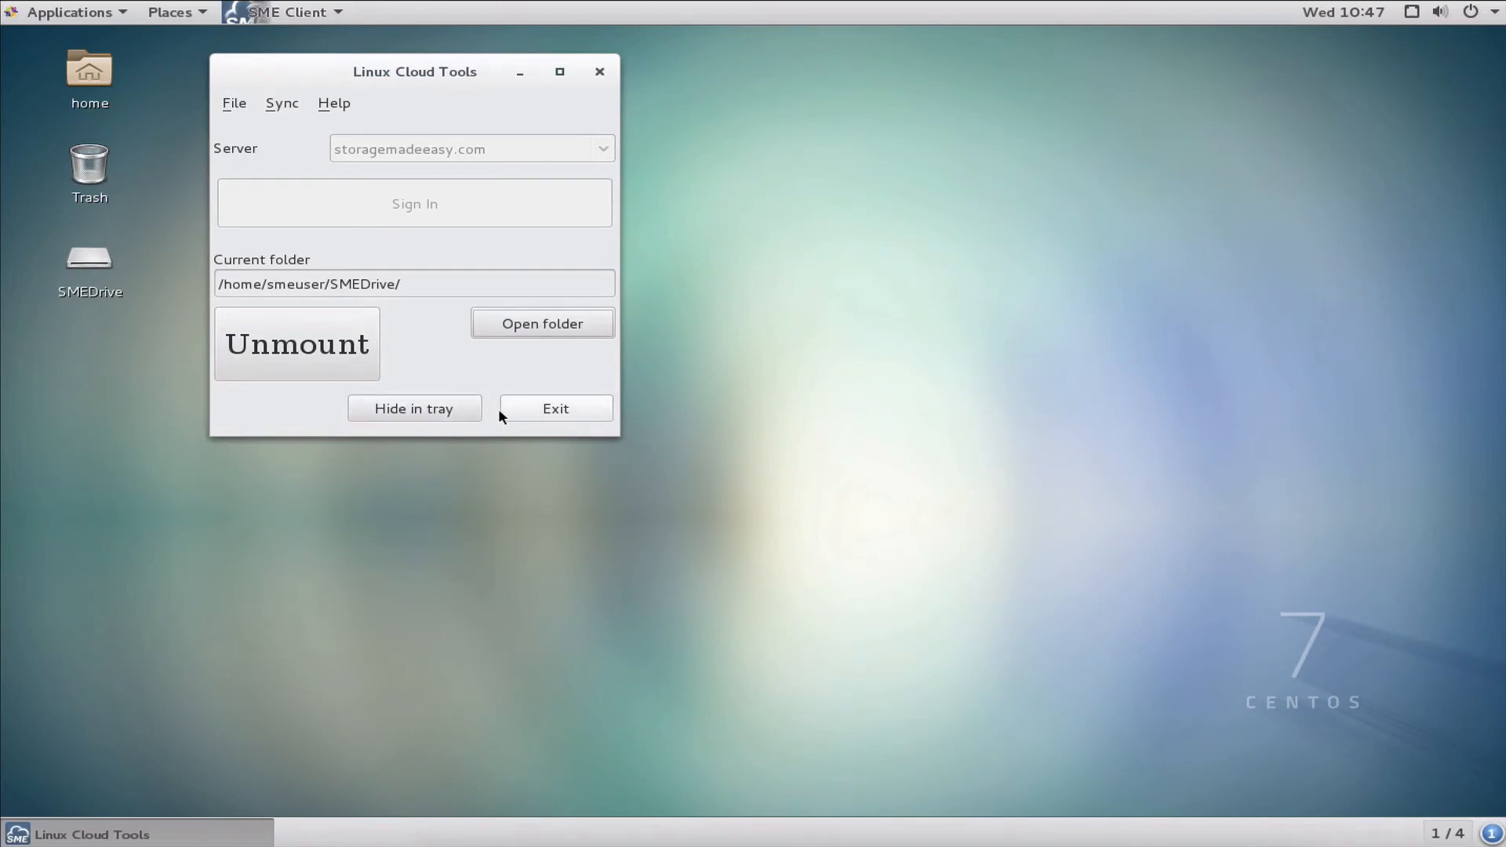
mouse_move(420, 409)
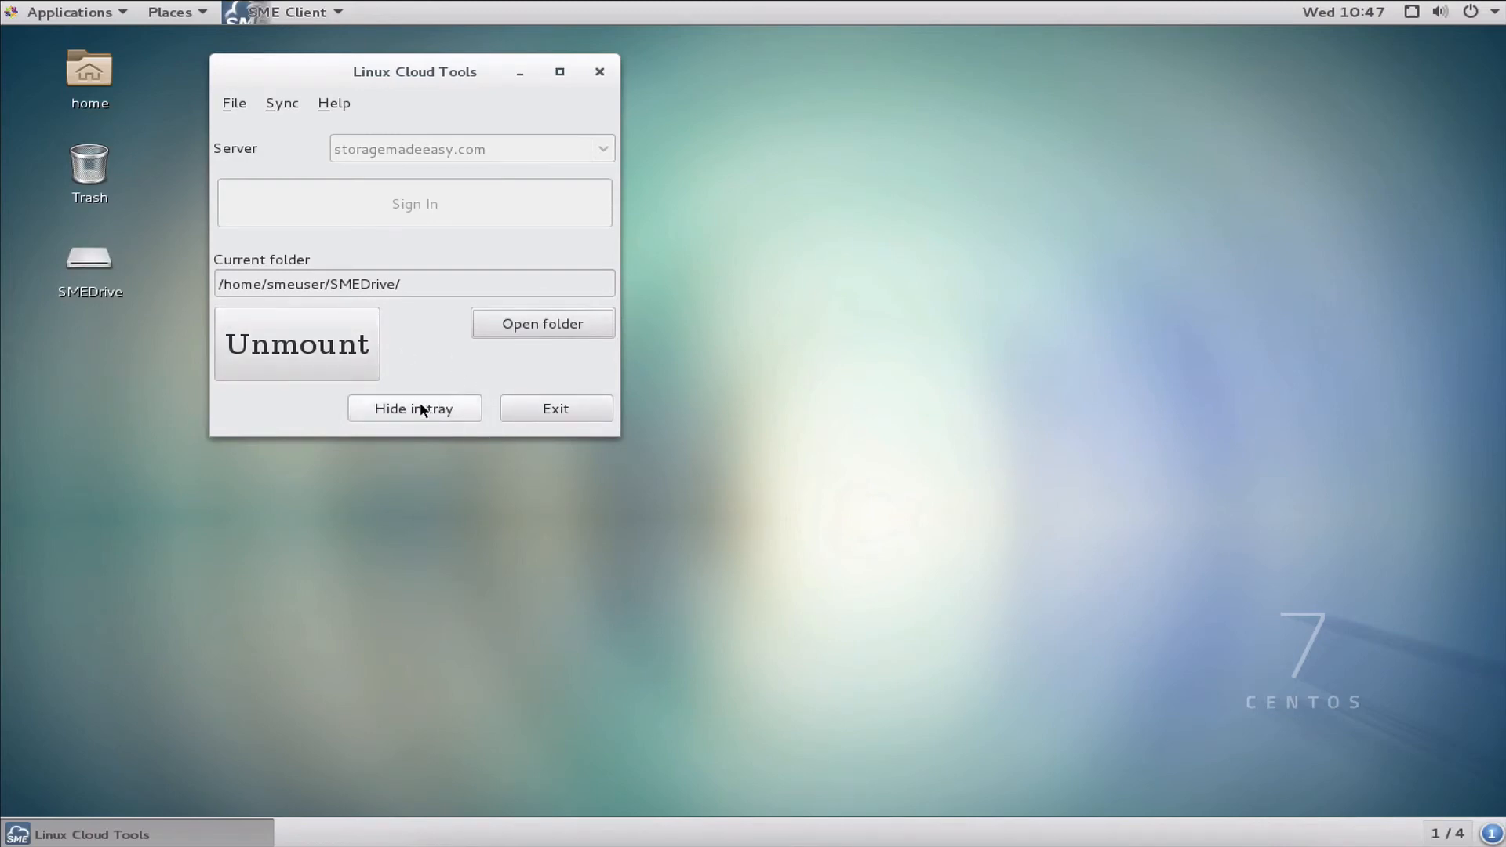
- Hide Linux Cloud Tools in the tray, then restore its window from the tray icon
left_click(414, 408)
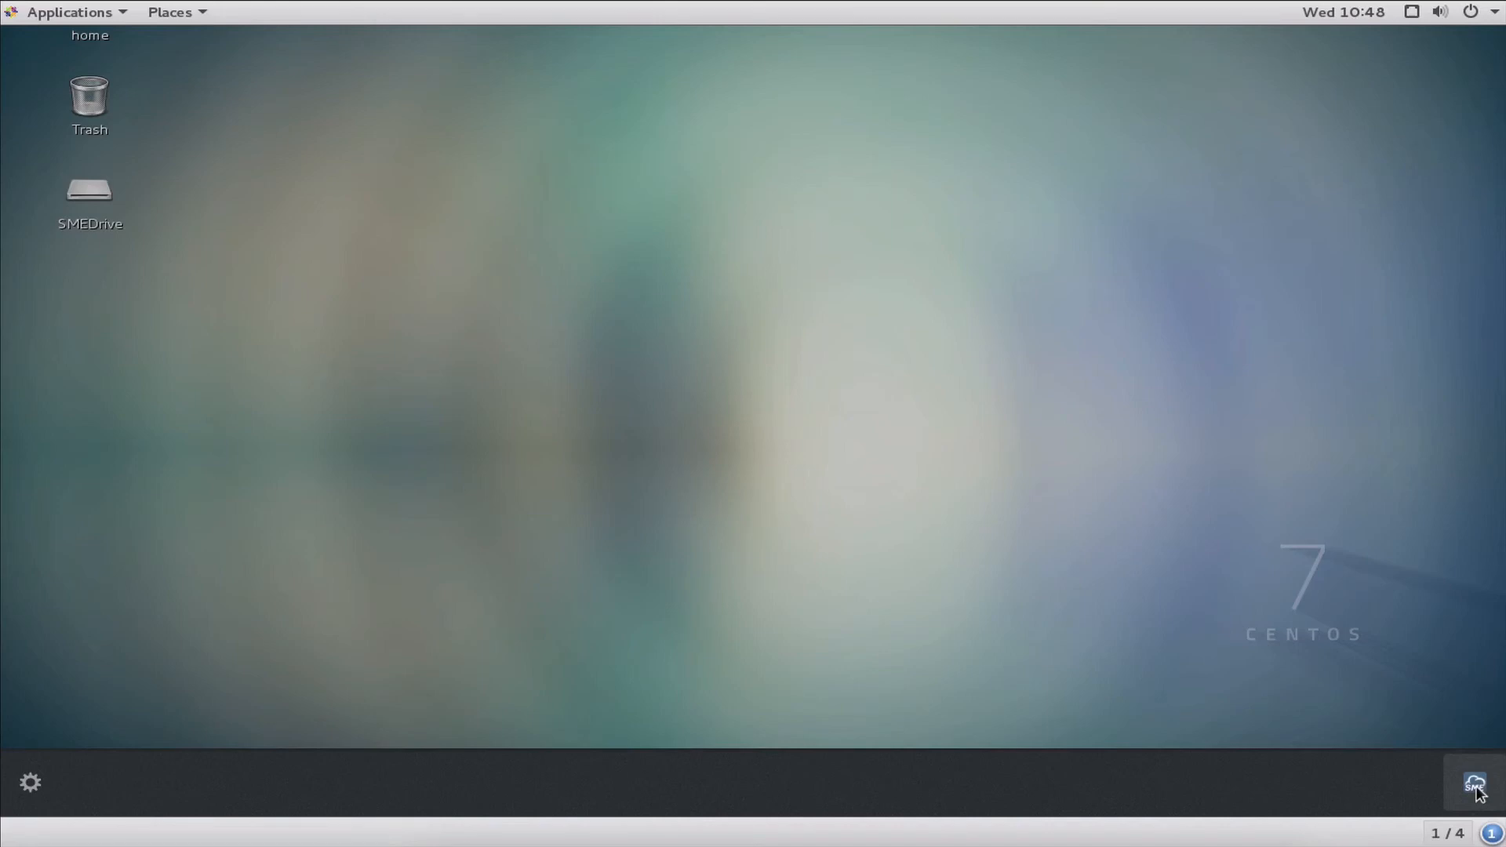
mouse_move(1460, 788)
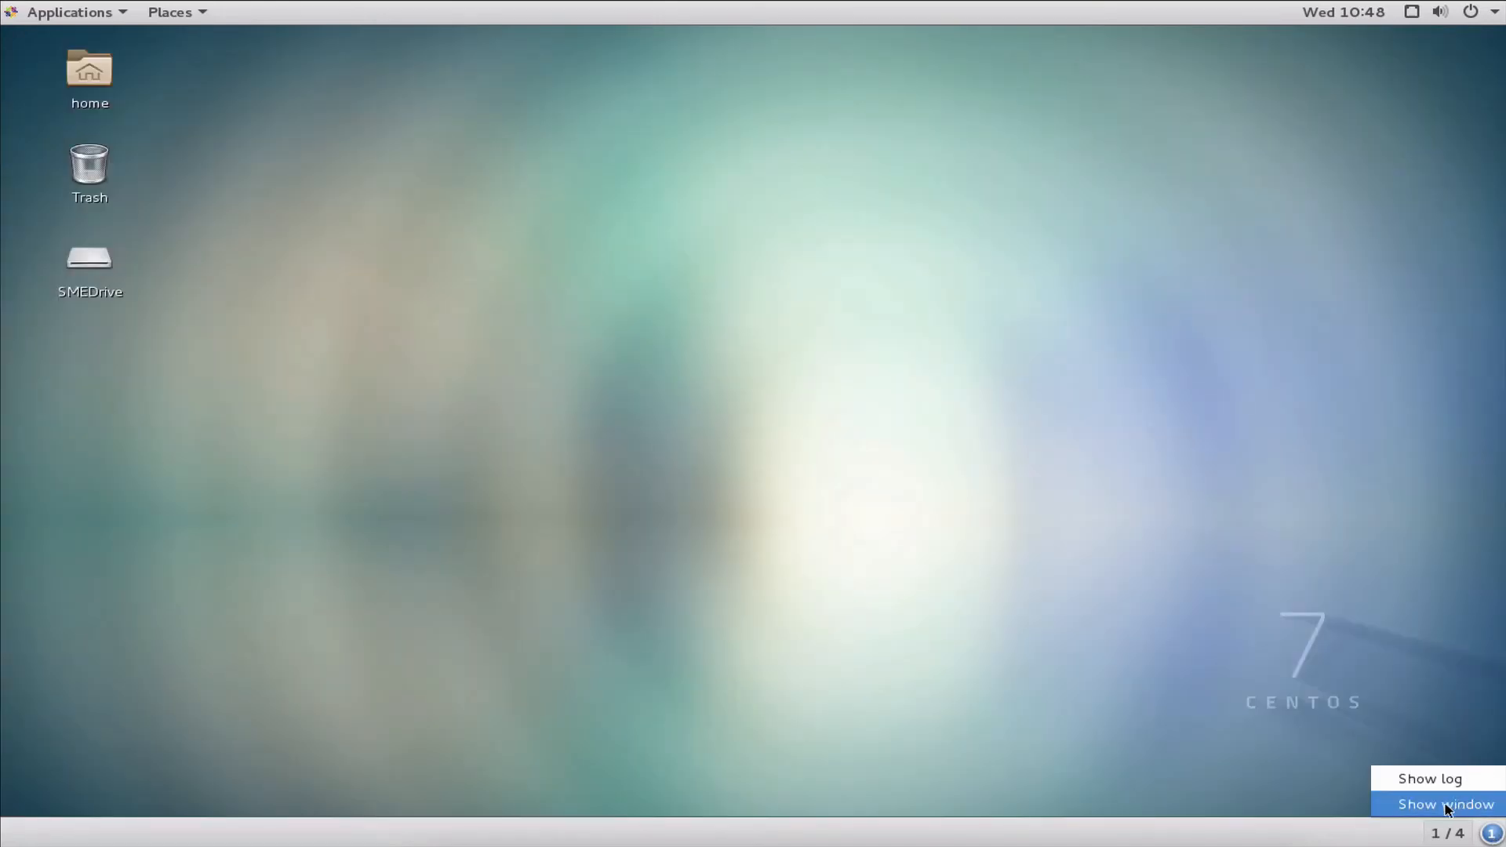
left_click(1446, 804)
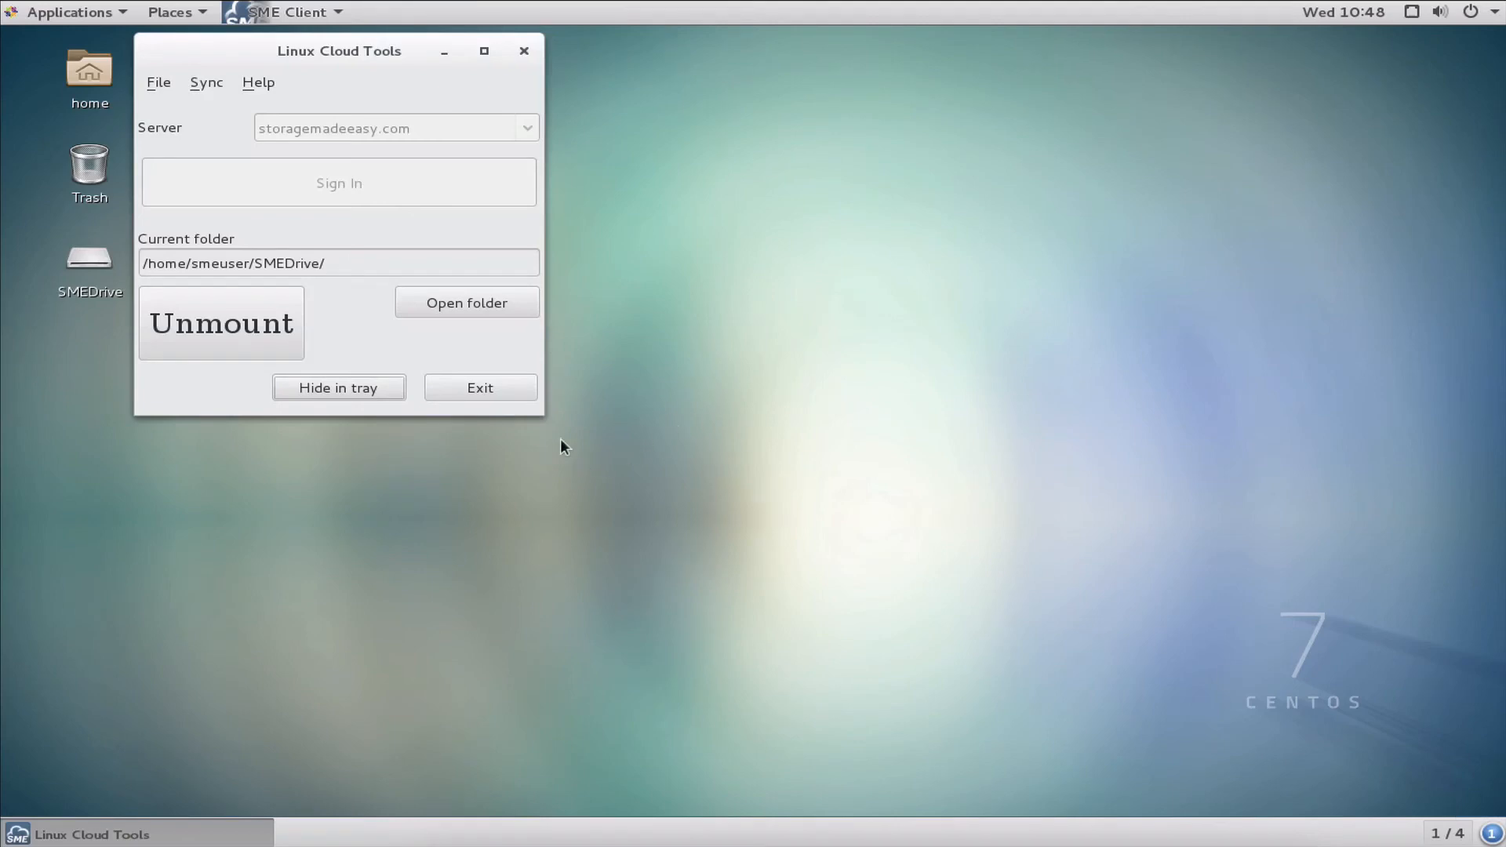
mouse_move(374, 308)
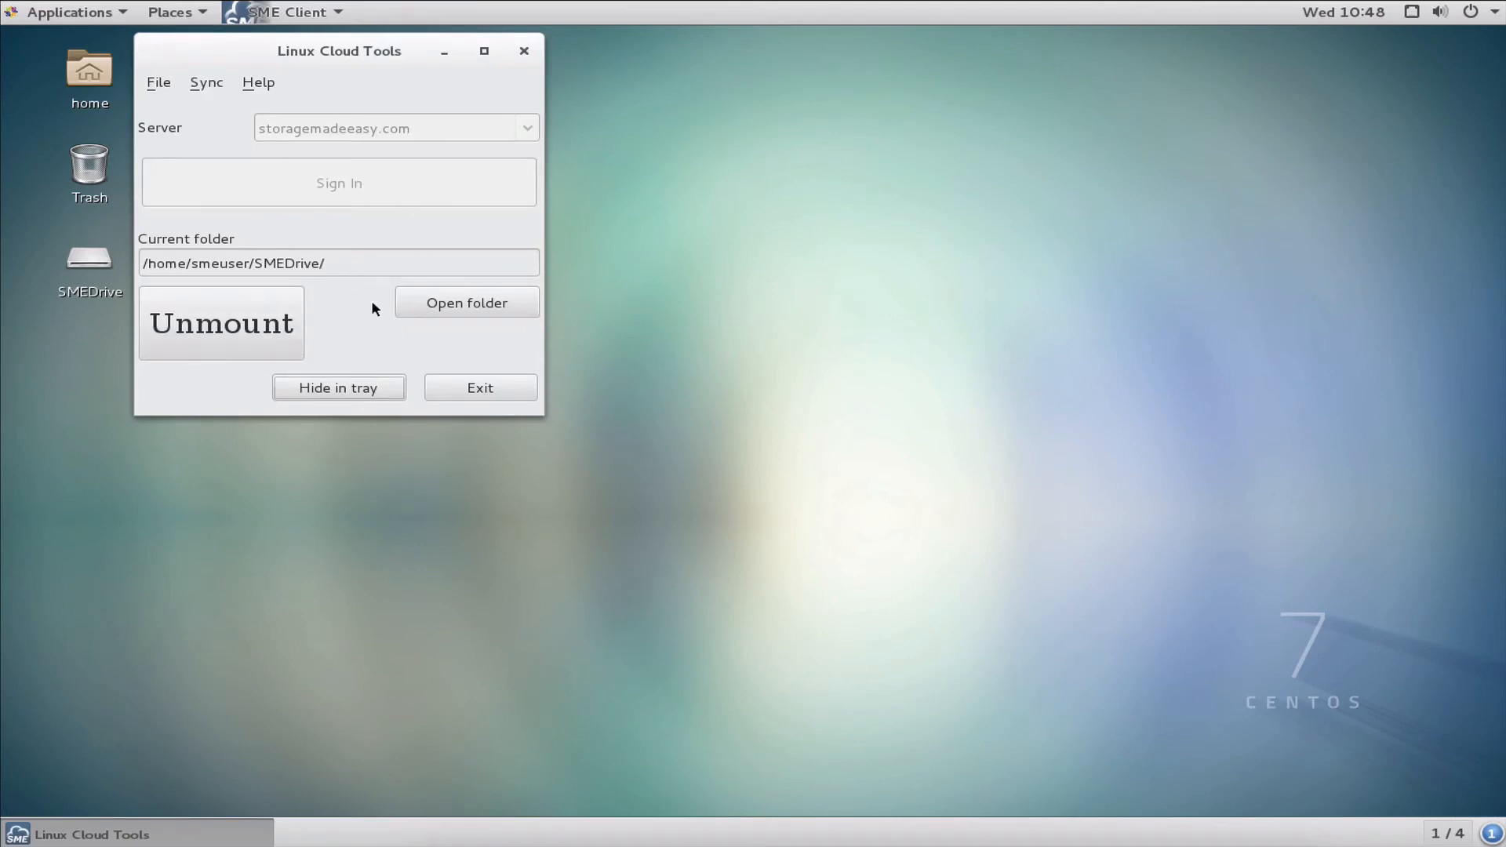
mouse_move(281, 258)
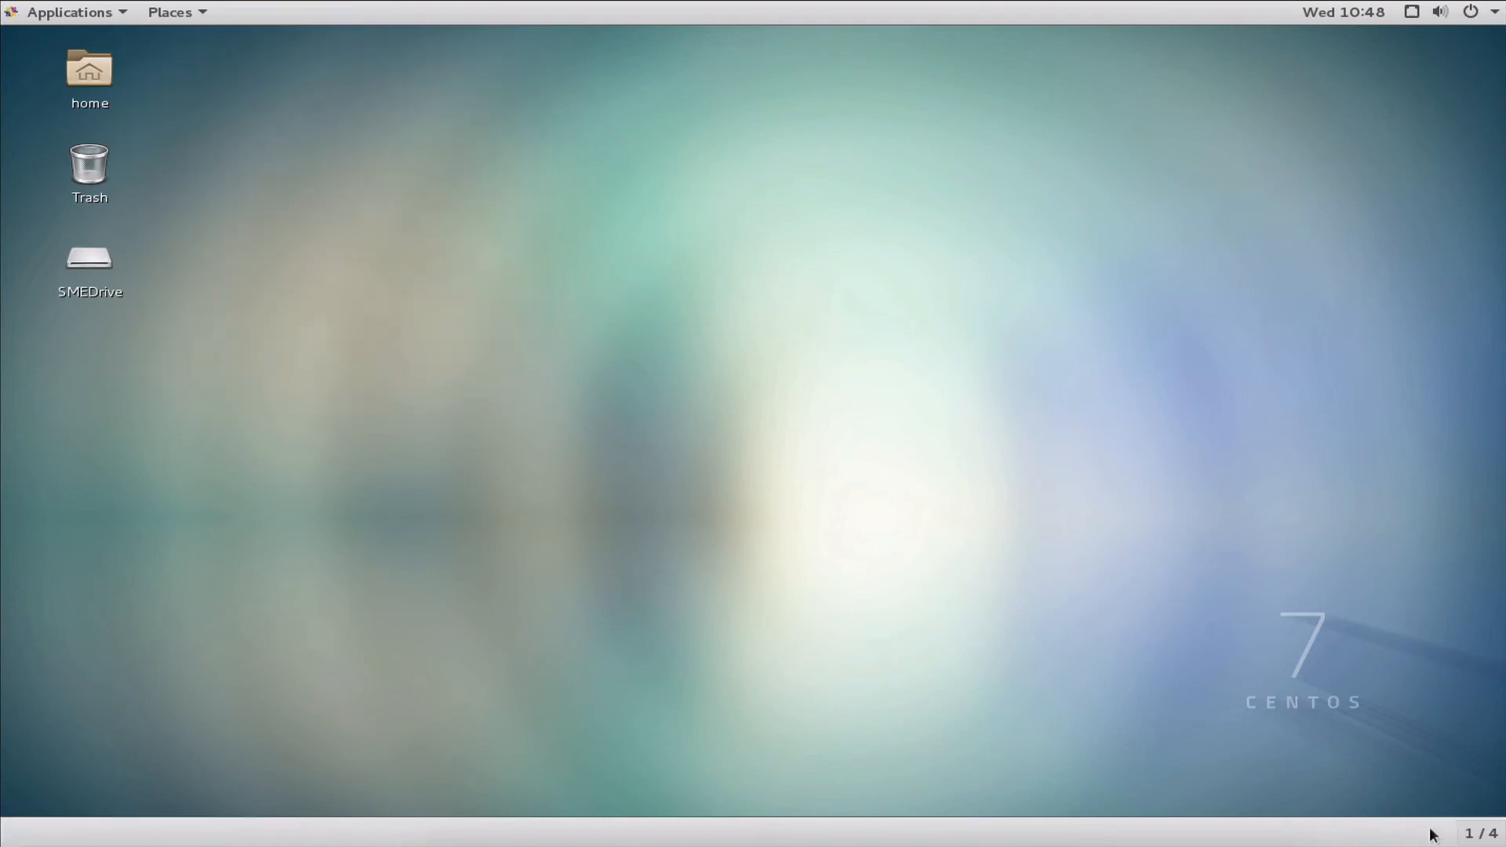
mouse_move(181, 168)
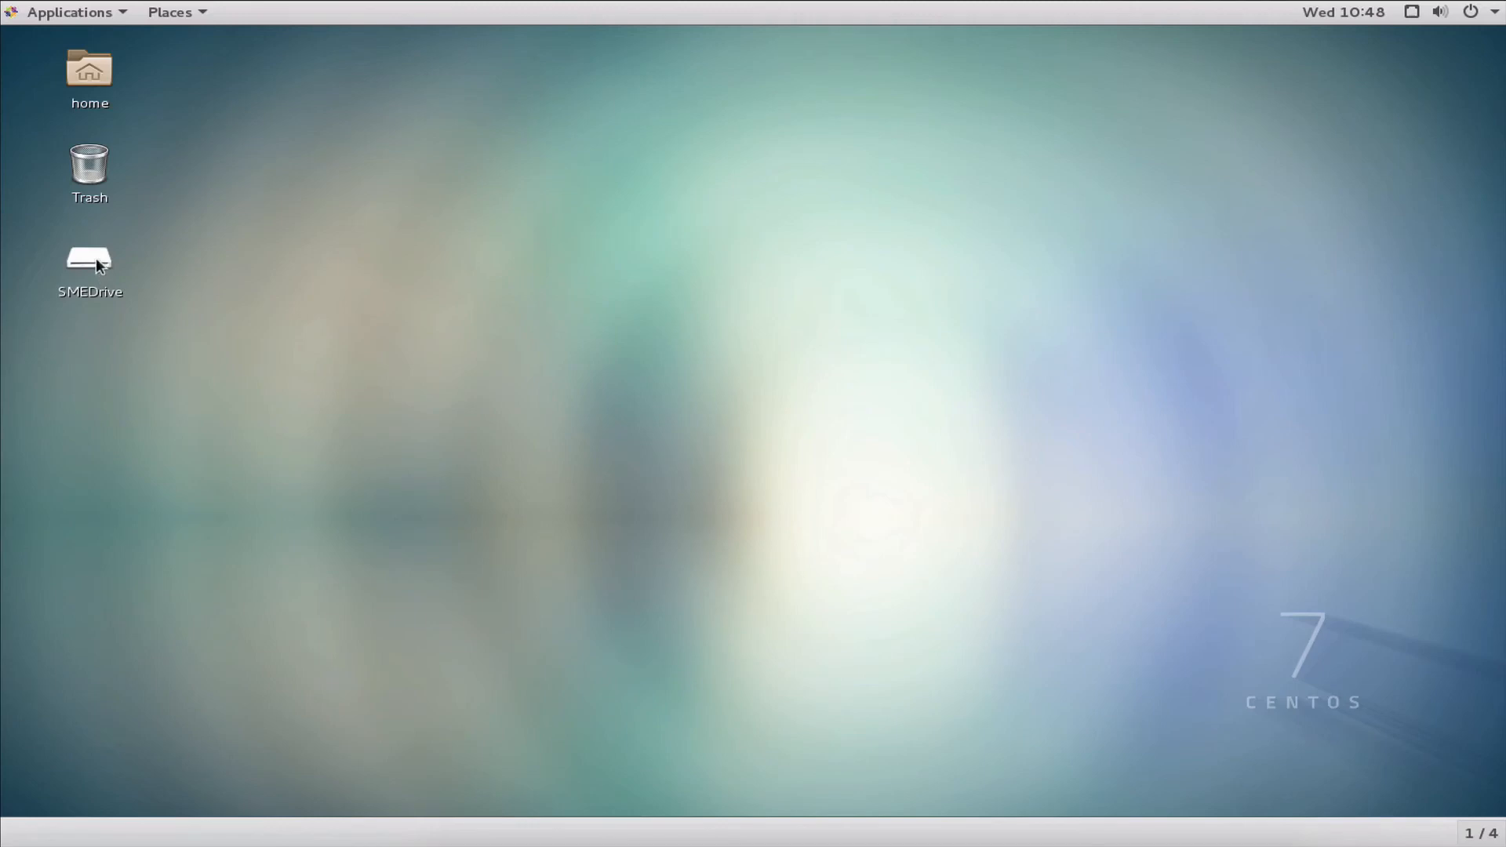
mouse_move(91, 260)
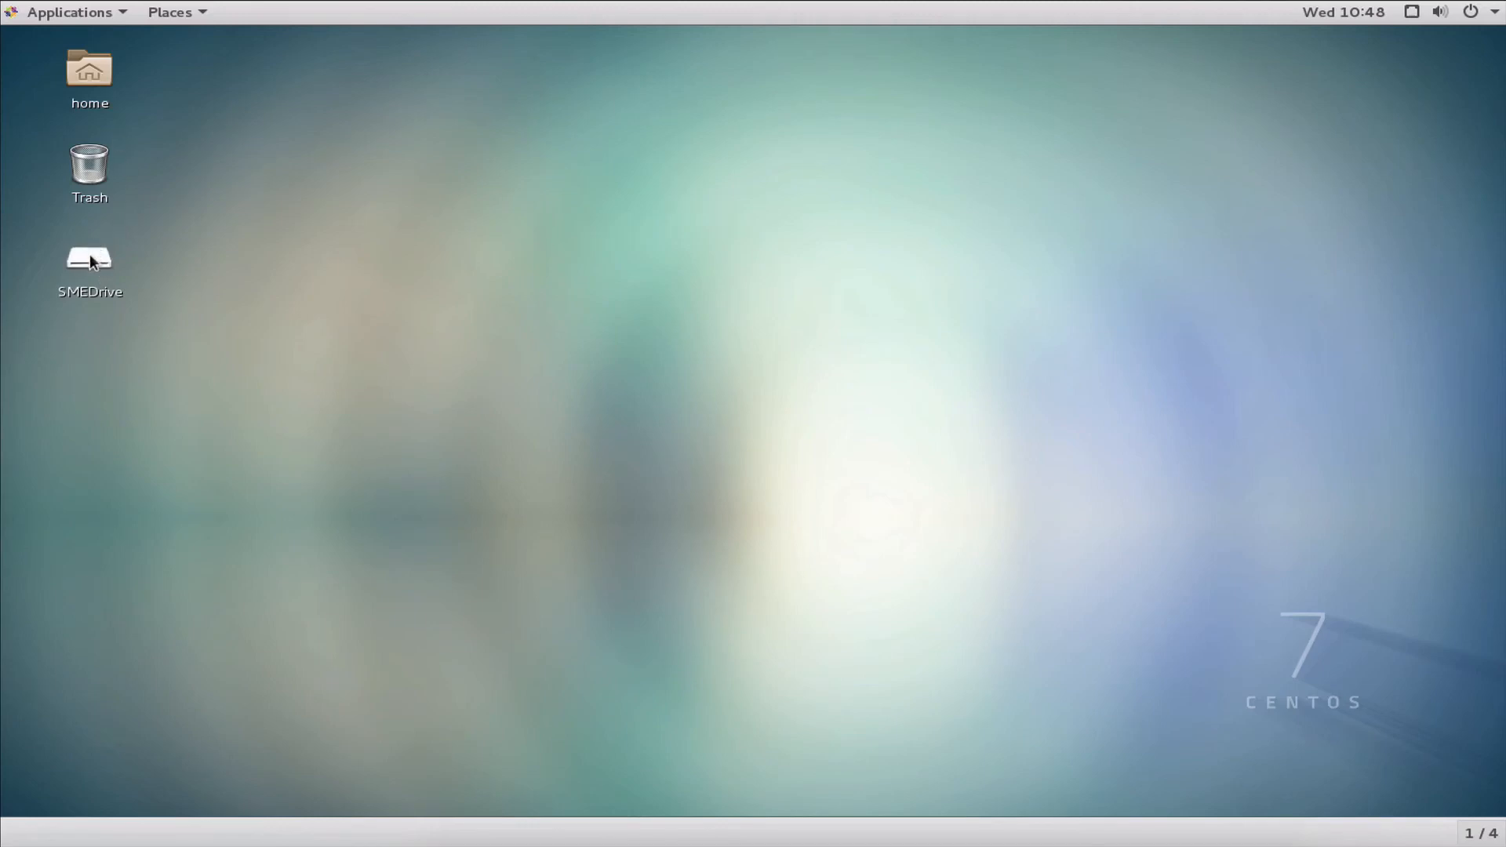
mouse_move(139, 99)
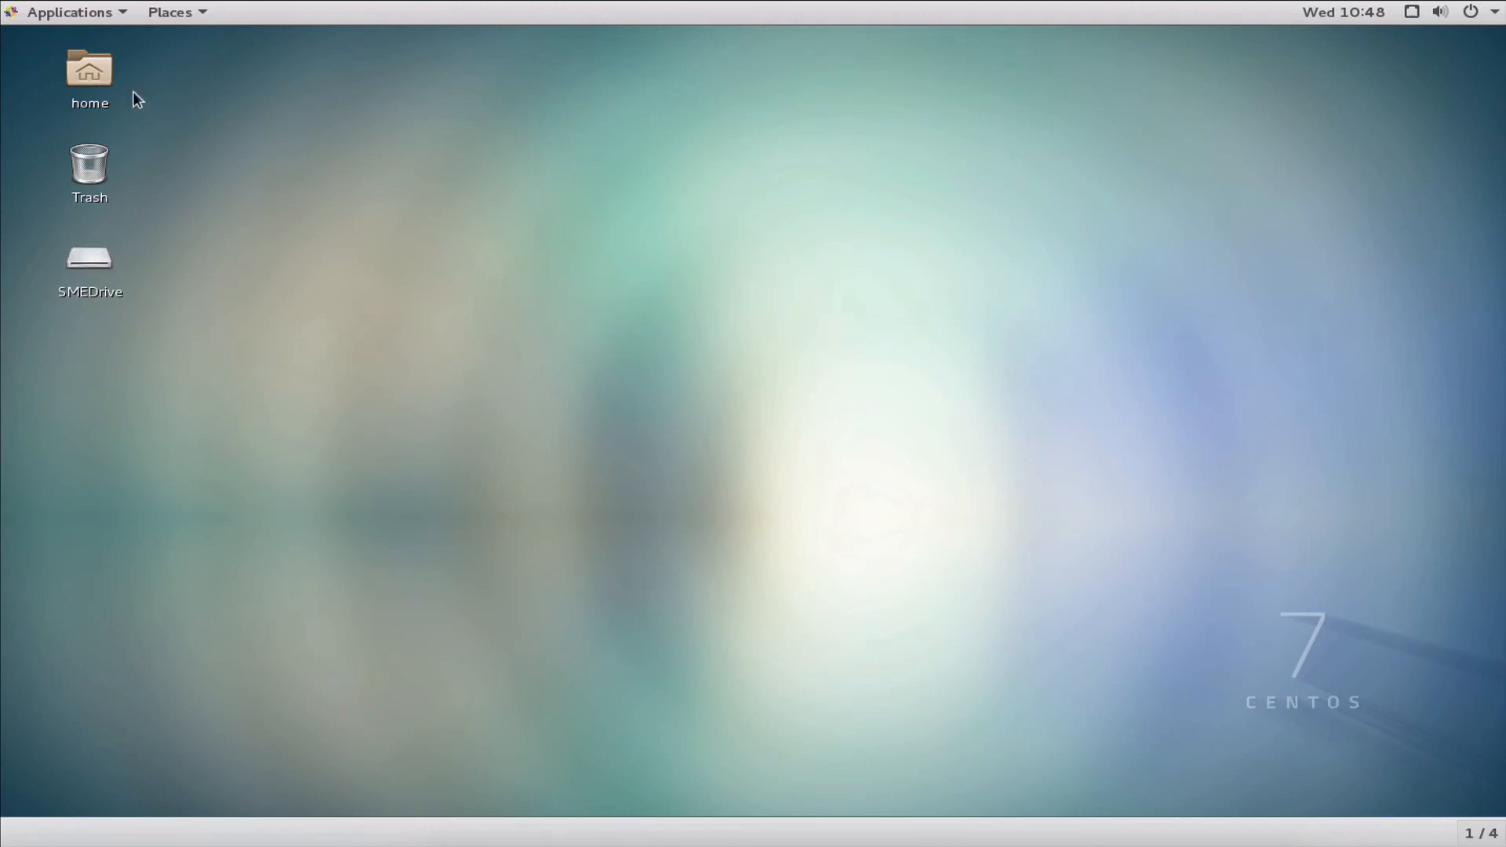
- Open the home folder and browse into SMEDrive to see its cloud folders
double_click(89, 71)
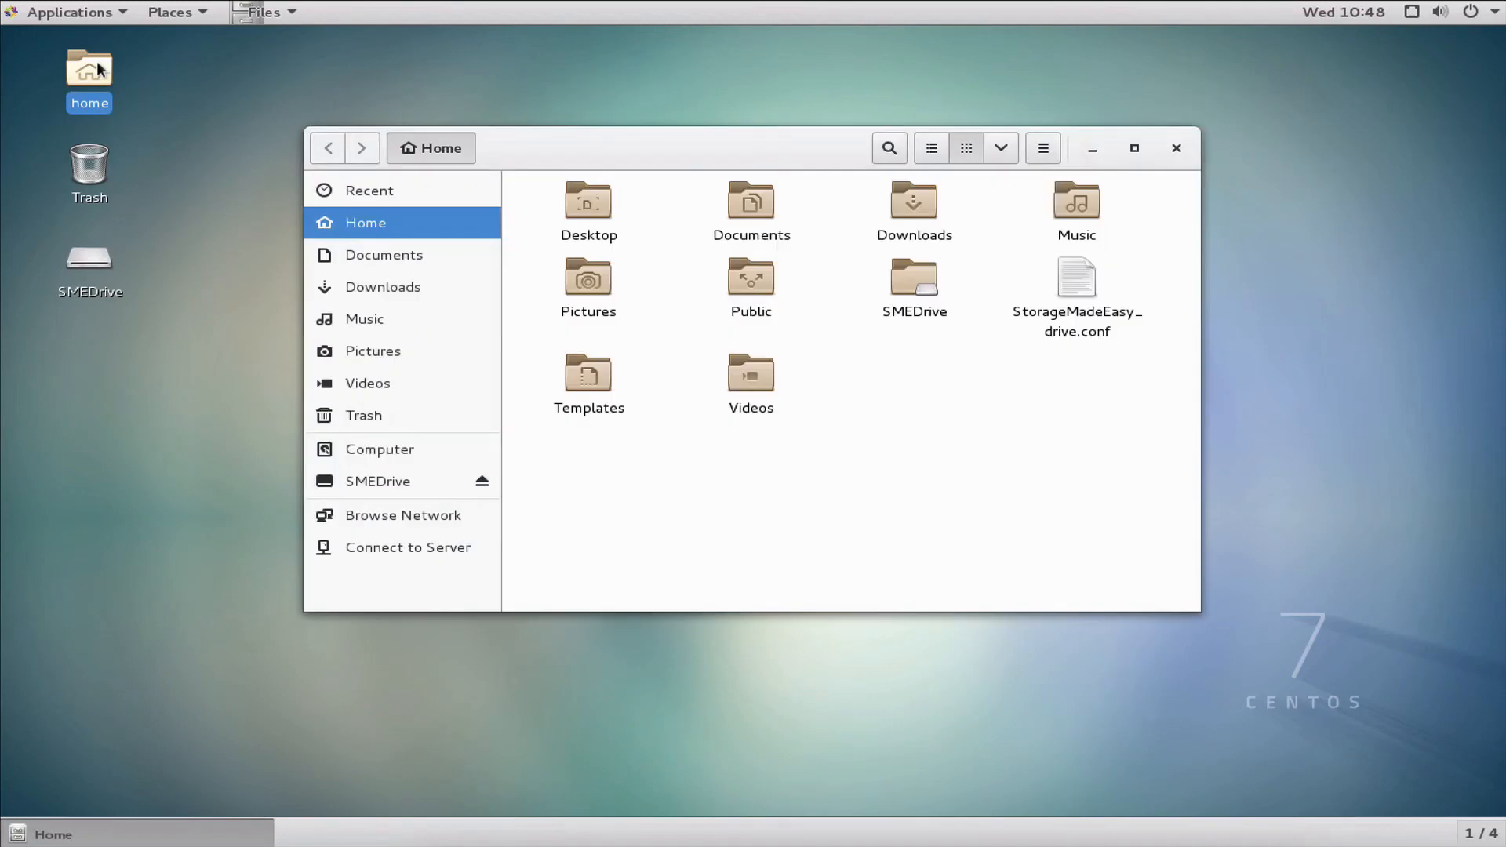
mouse_move(914, 279)
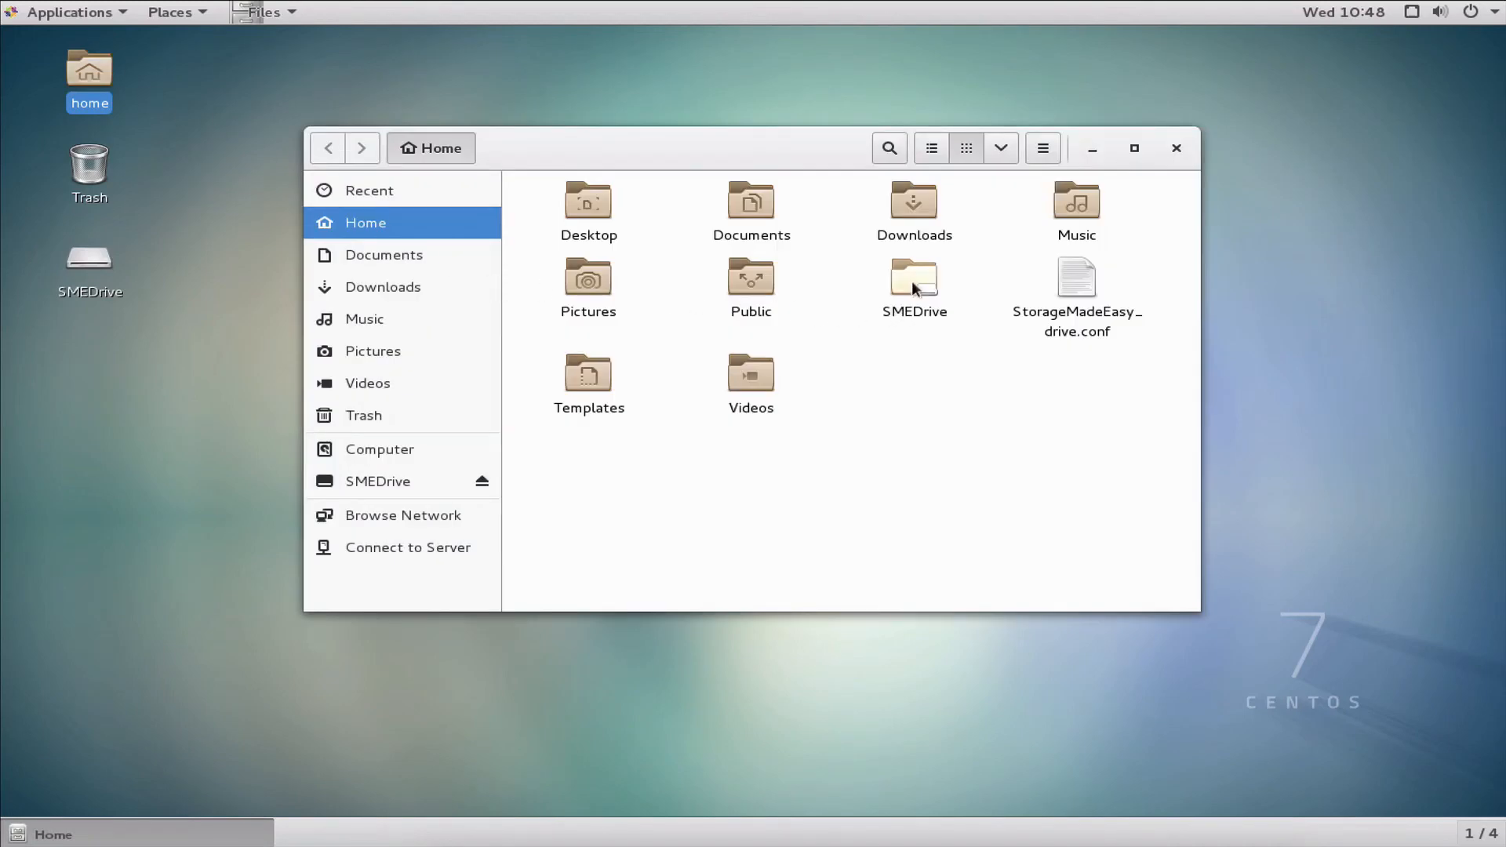
mouse_move(931, 296)
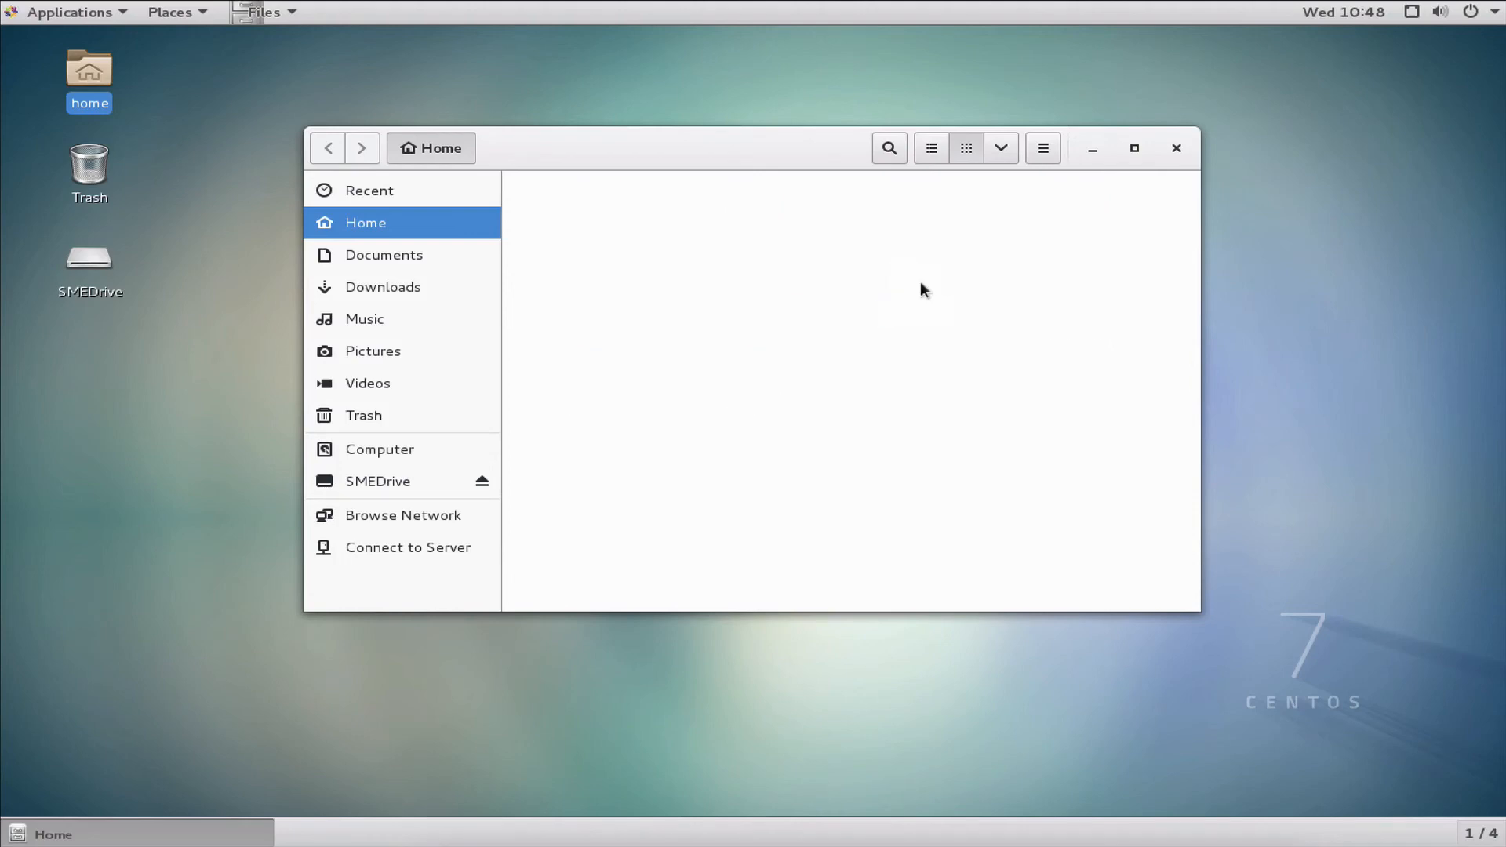
left_click(377, 481)
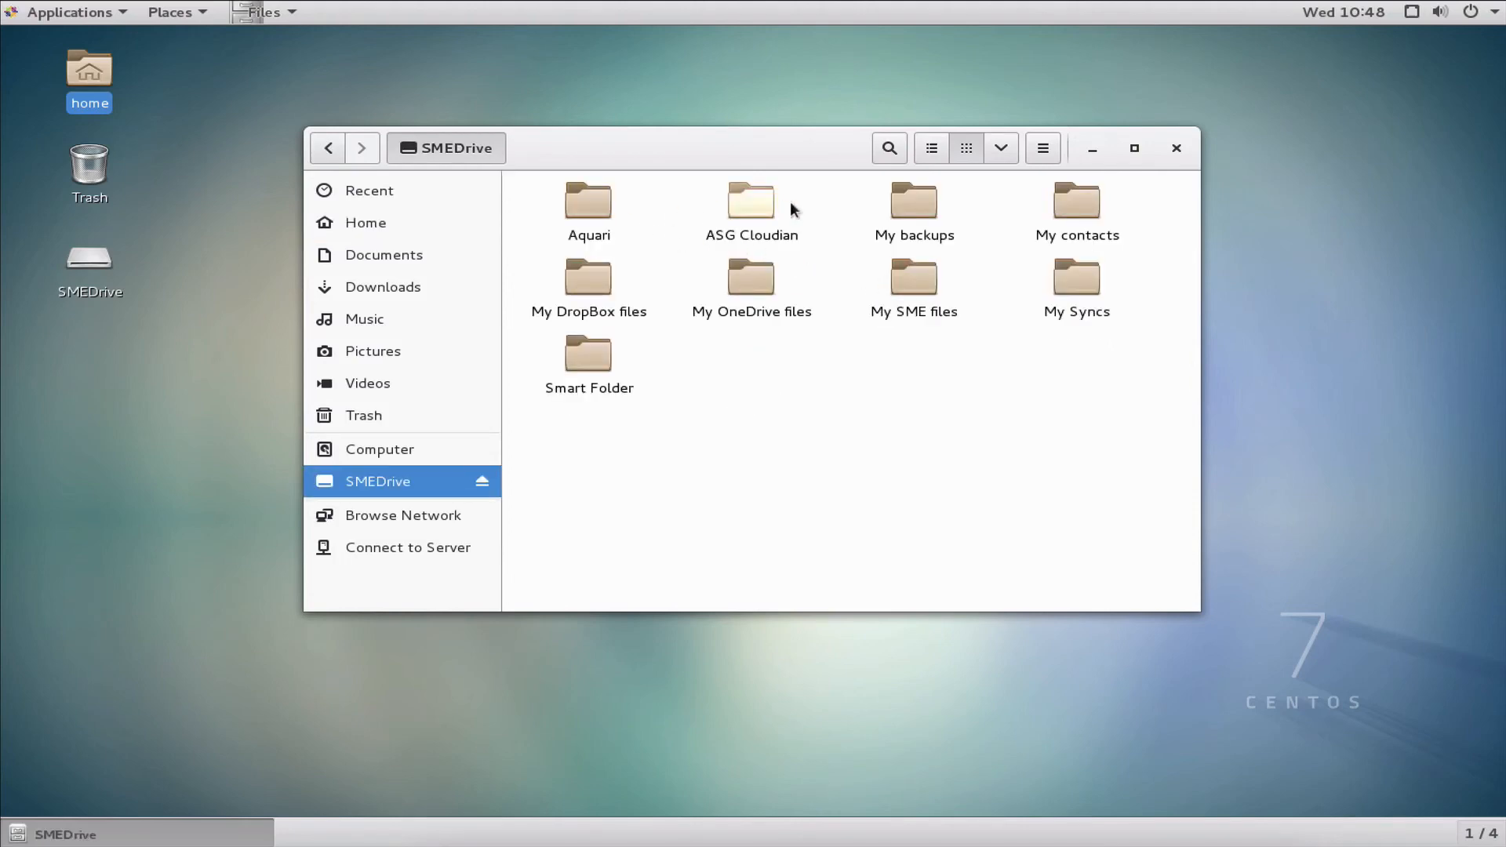
mouse_move(996, 243)
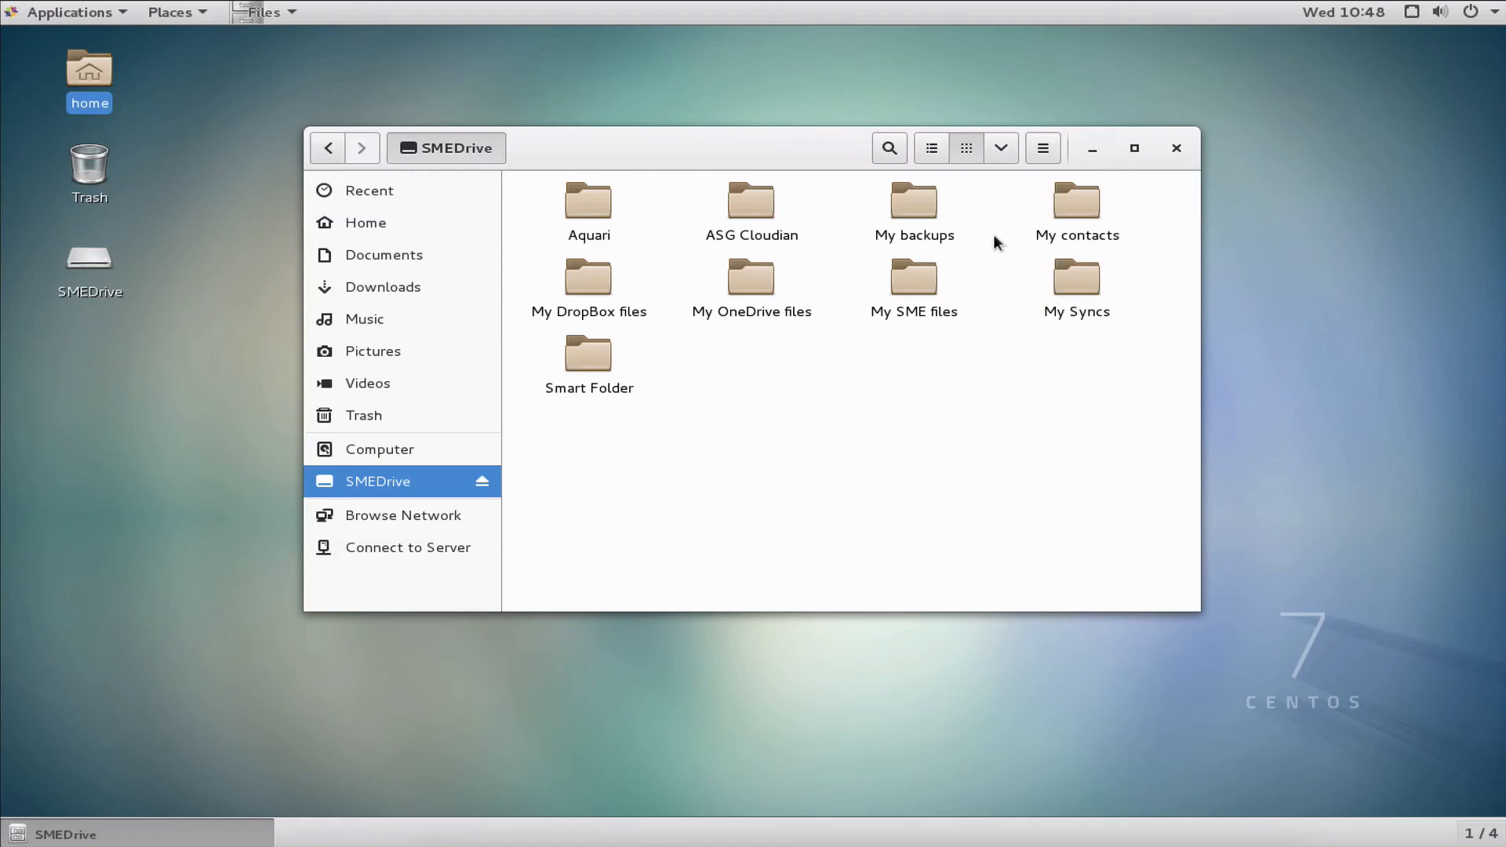
mouse_move(830, 324)
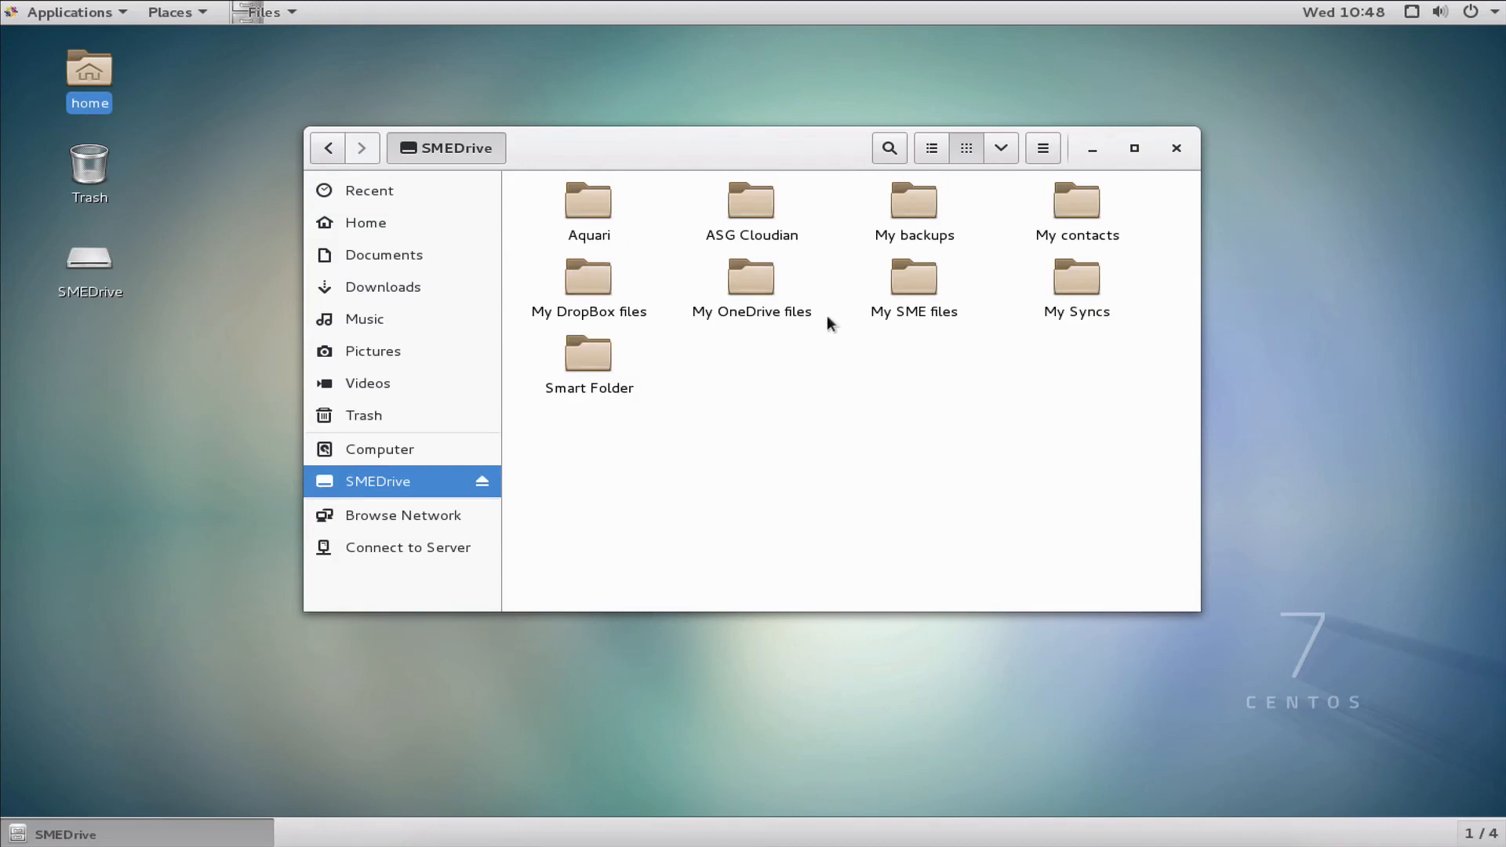